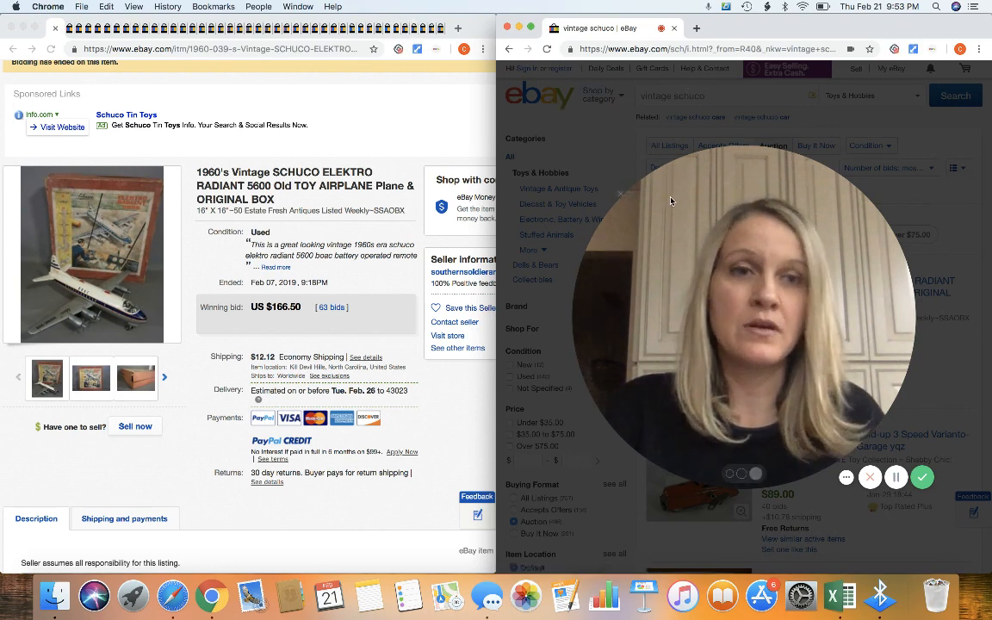
{"action": "mouse_move", "coordinate": [350, 236]}
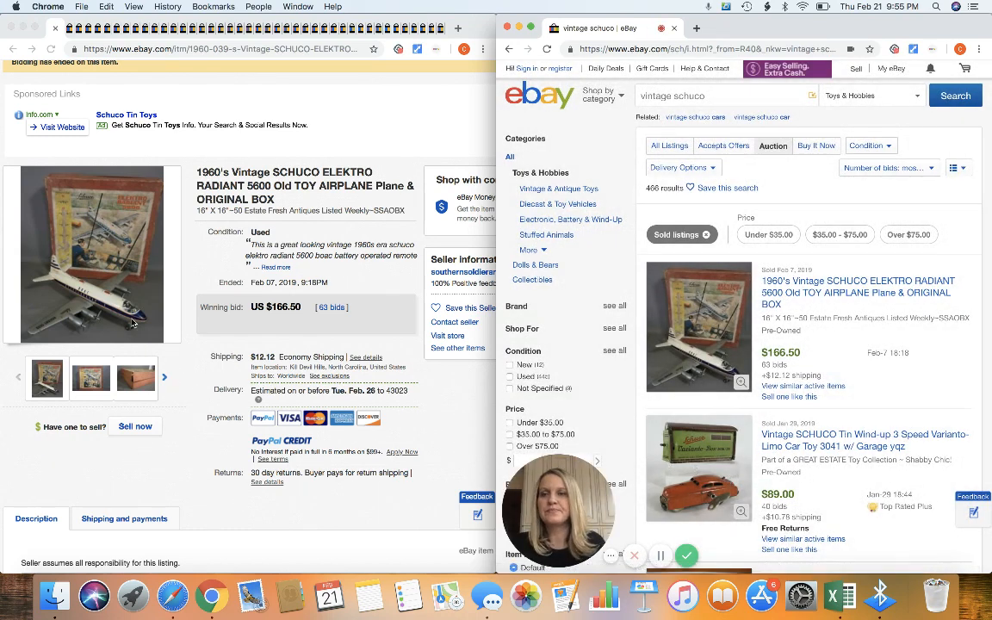
{"action": "mouse_move", "coordinate": [121, 308]}
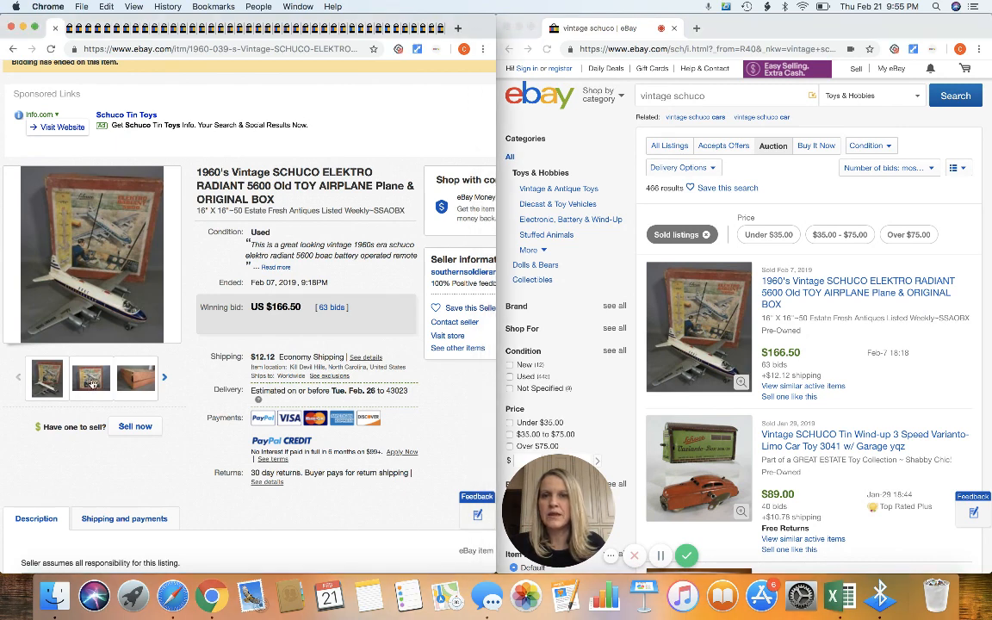
Step: Show the Schuco airplane's cardboard box photo and scroll far down the sold Schuco results
{"action": "left_click", "coordinate": [135, 378]}
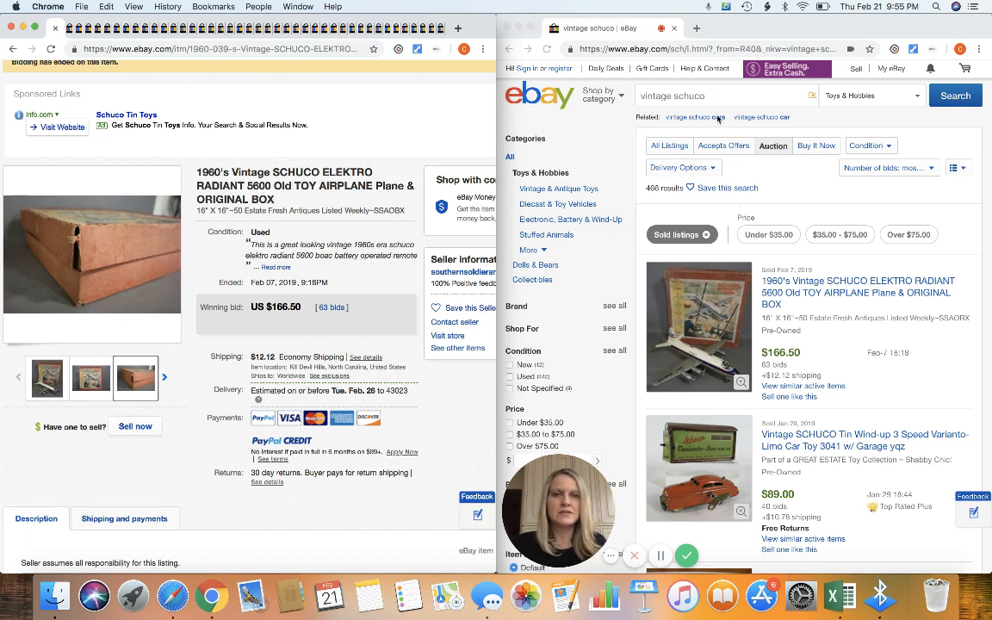
{"action": "scroll", "scroll_direction": "down", "scroll_amount": 3}
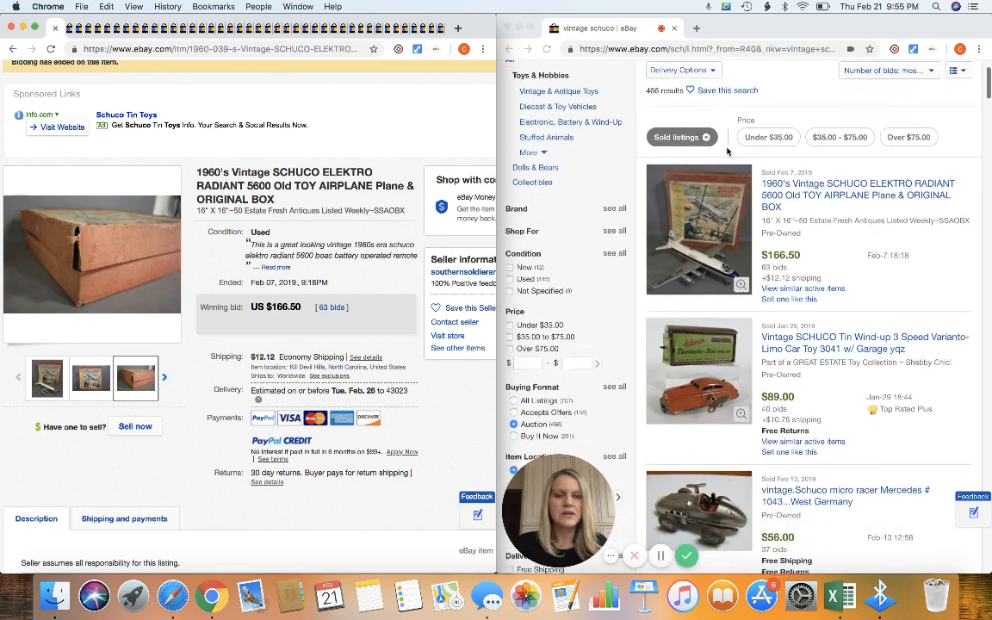
{"action": "scroll", "scroll_direction": "down", "scroll_amount": 3}
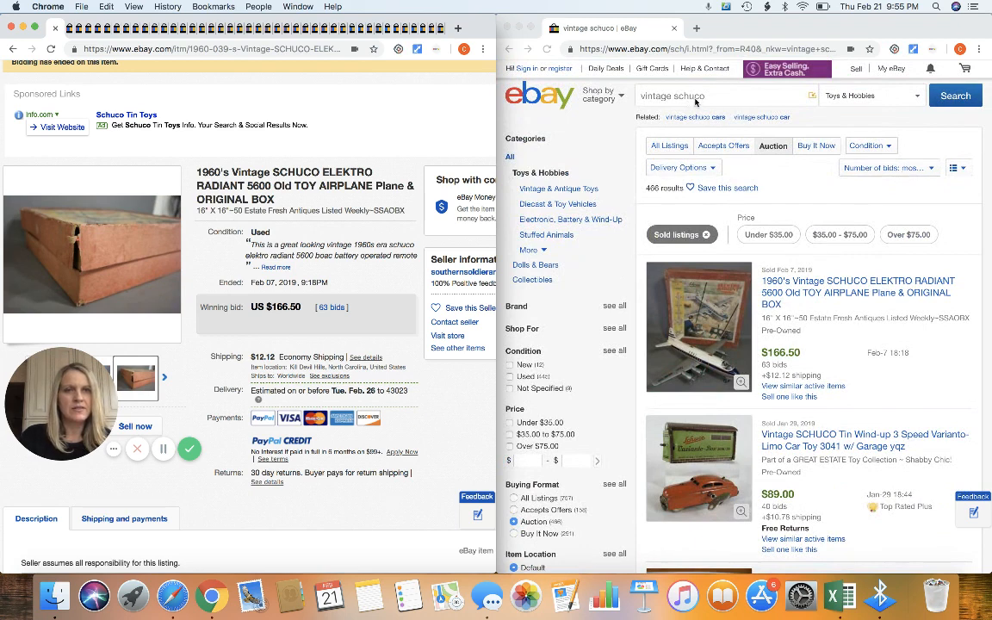
{"action": "scroll", "scroll_direction": "down", "scroll_amount": 3}
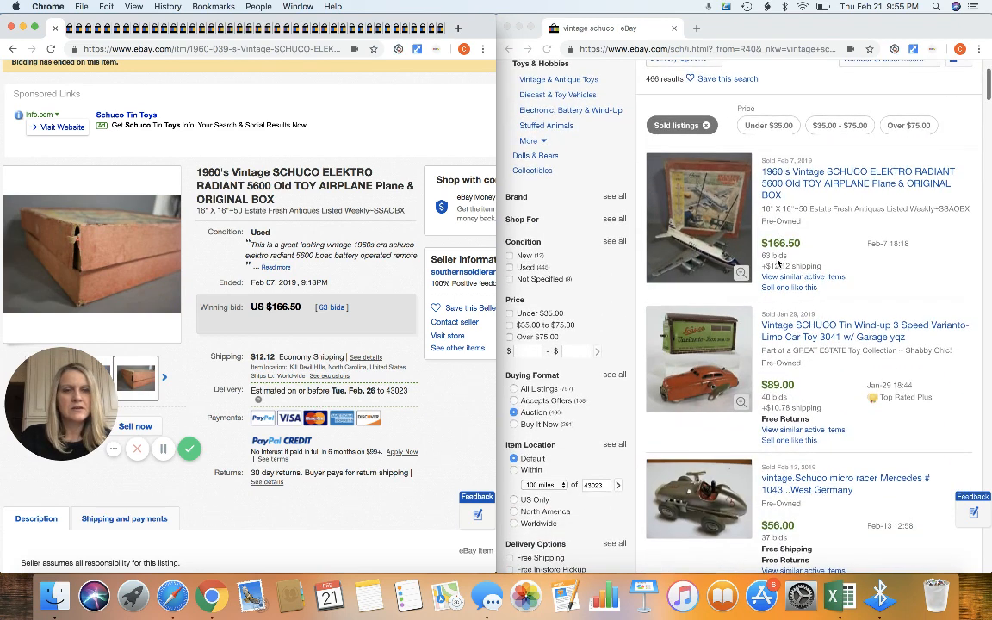
{"action": "scroll", "scroll_direction": "down", "scroll_amount": 3}
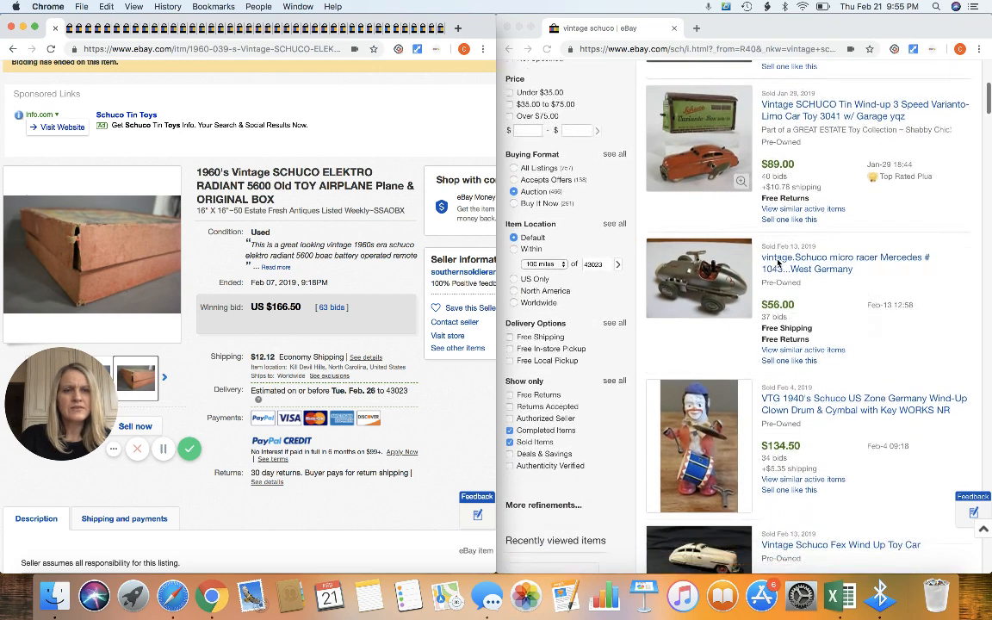
{"action": "scroll", "scroll_direction": "down", "scroll_amount": 3}
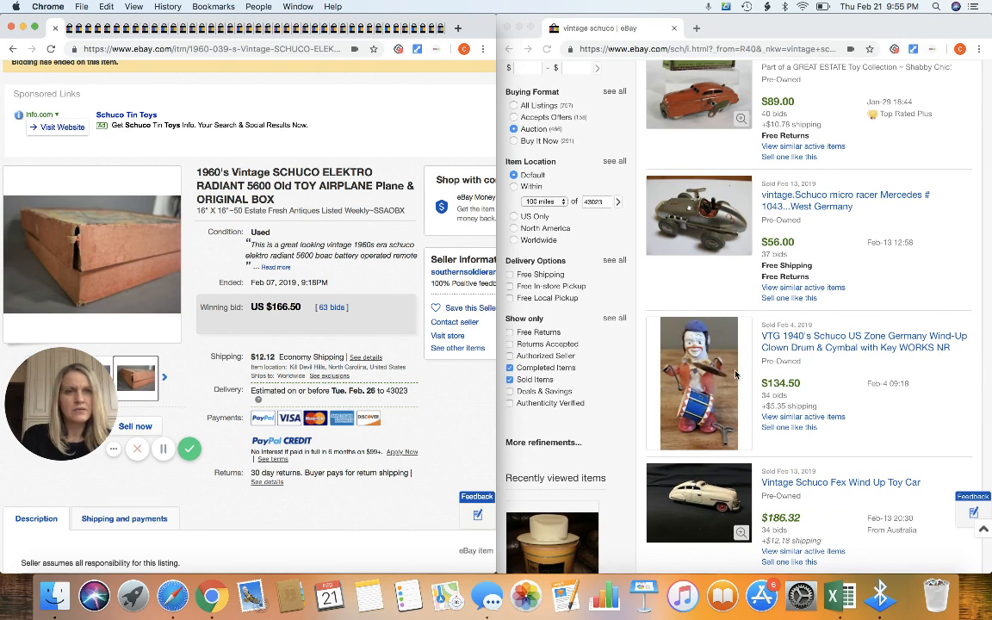
{"action": "scroll", "scroll_direction": "down", "scroll_amount": 3}
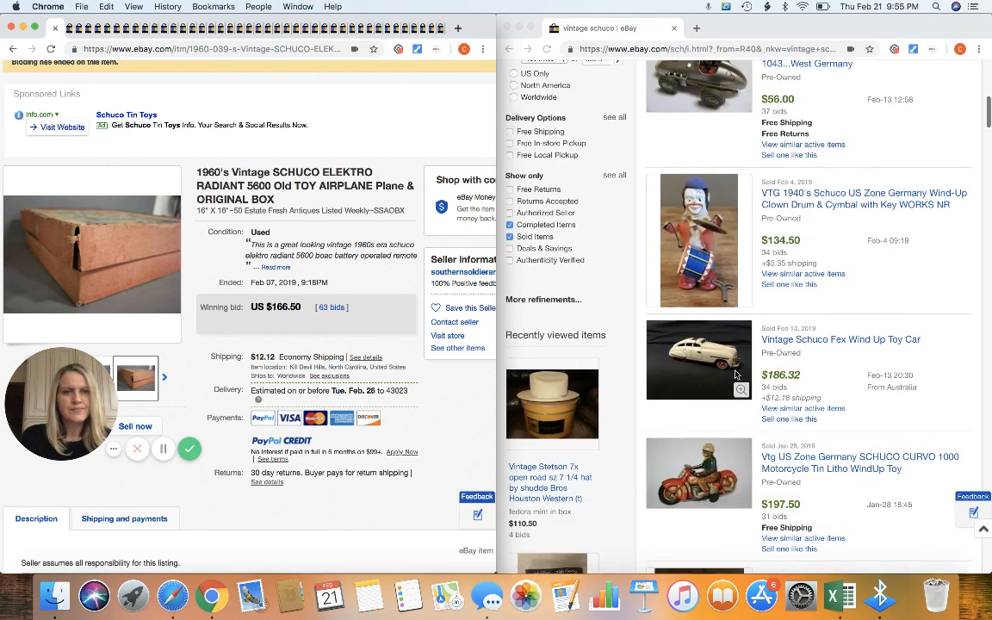
{"action": "scroll", "scroll_direction": "down", "scroll_amount": 3}
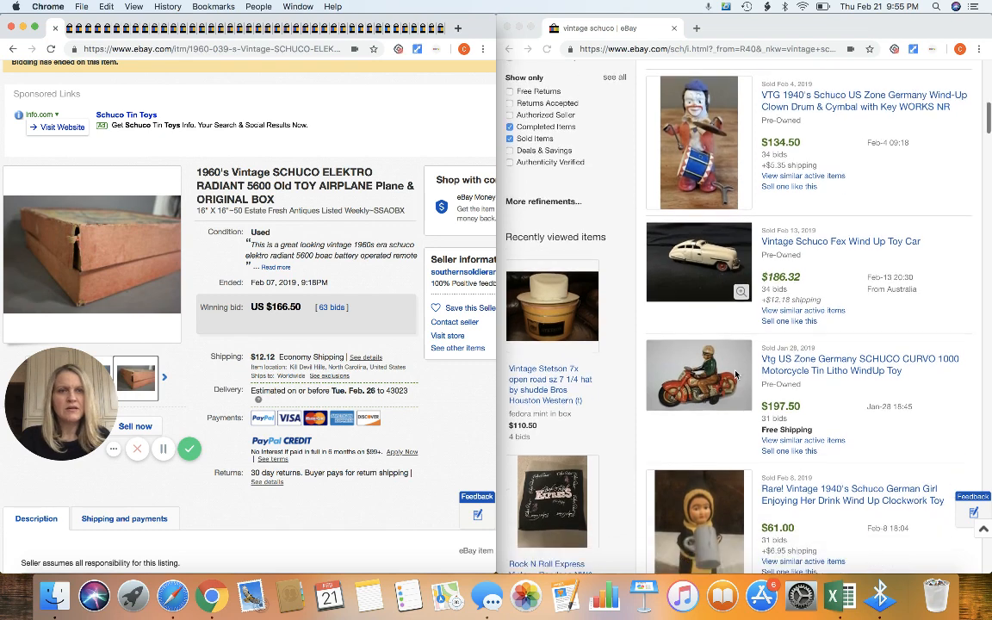
{"action": "scroll", "scroll_direction": "down", "scroll_amount": 3}
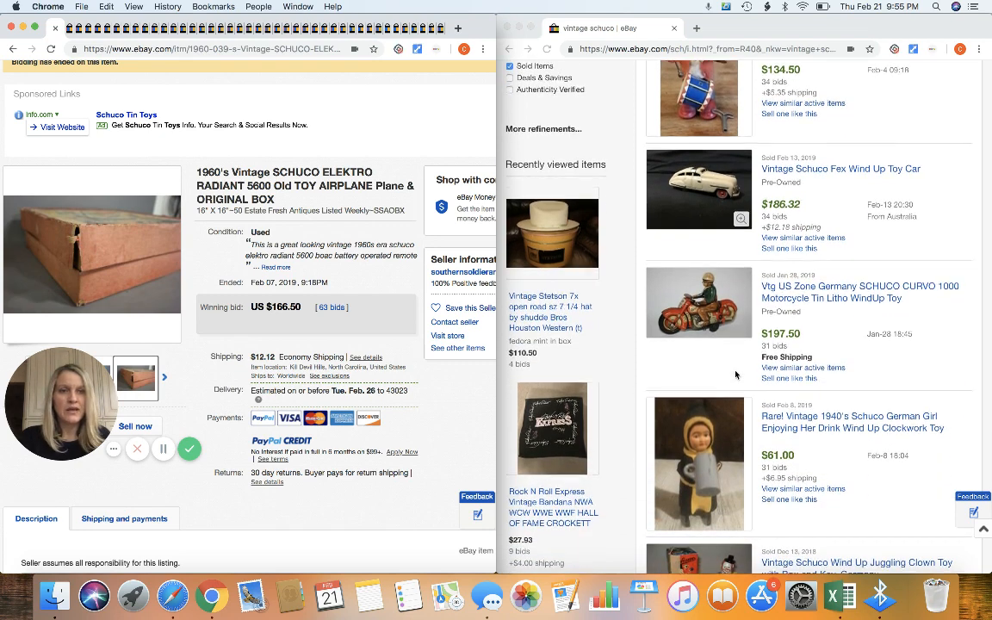
{"action": "scroll", "scroll_direction": "down", "scroll_amount": 3}
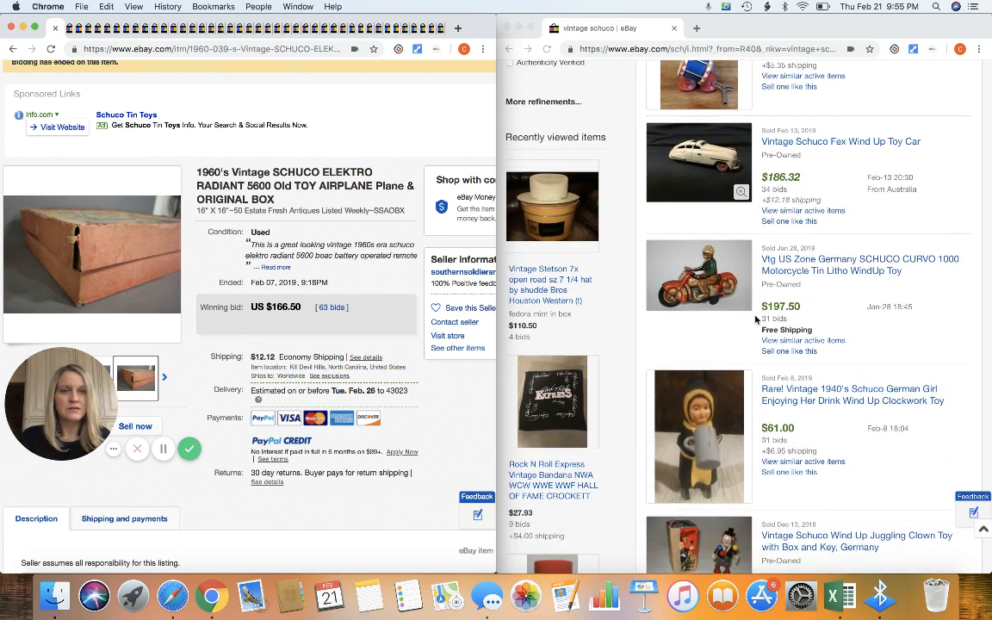
{"action": "scroll", "scroll_direction": "down", "scroll_amount": 3}
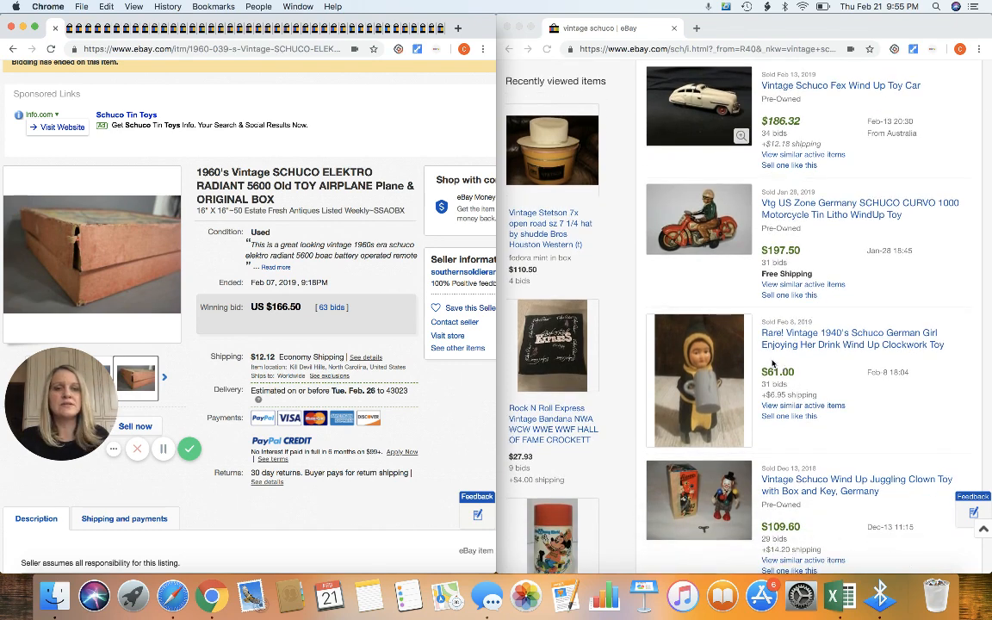
{"action": "scroll", "scroll_direction": "down", "scroll_amount": 3}
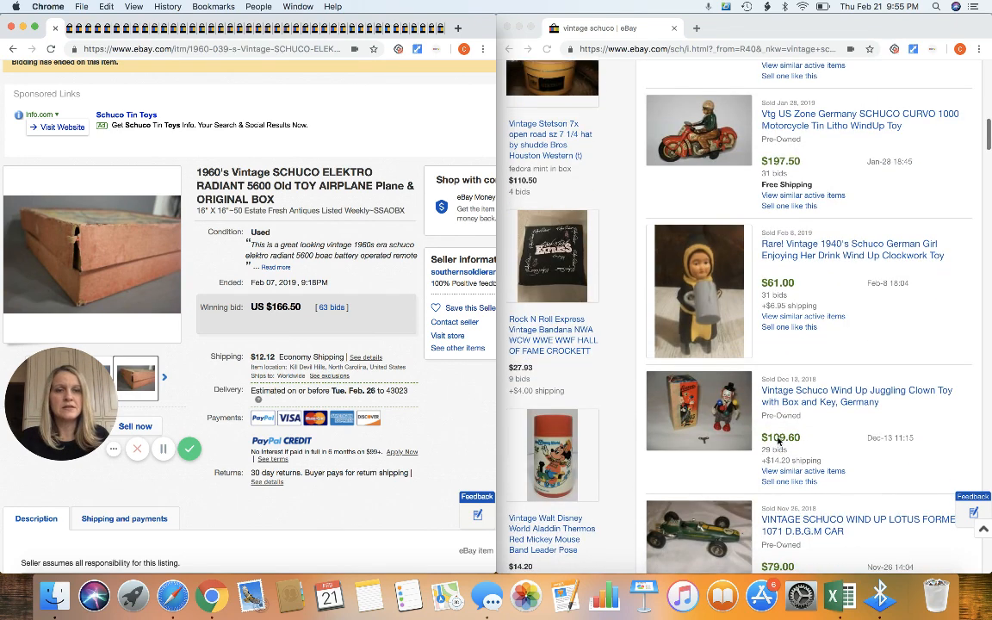
{"action": "scroll", "scroll_direction": "down", "scroll_amount": 3}
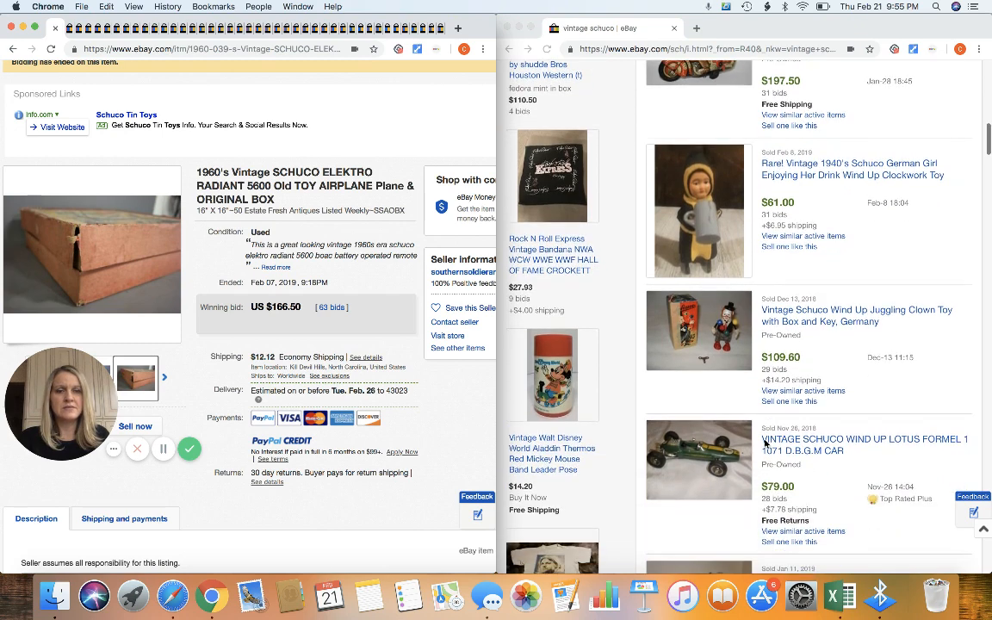
{"action": "scroll", "scroll_direction": "down", "scroll_amount": 3}
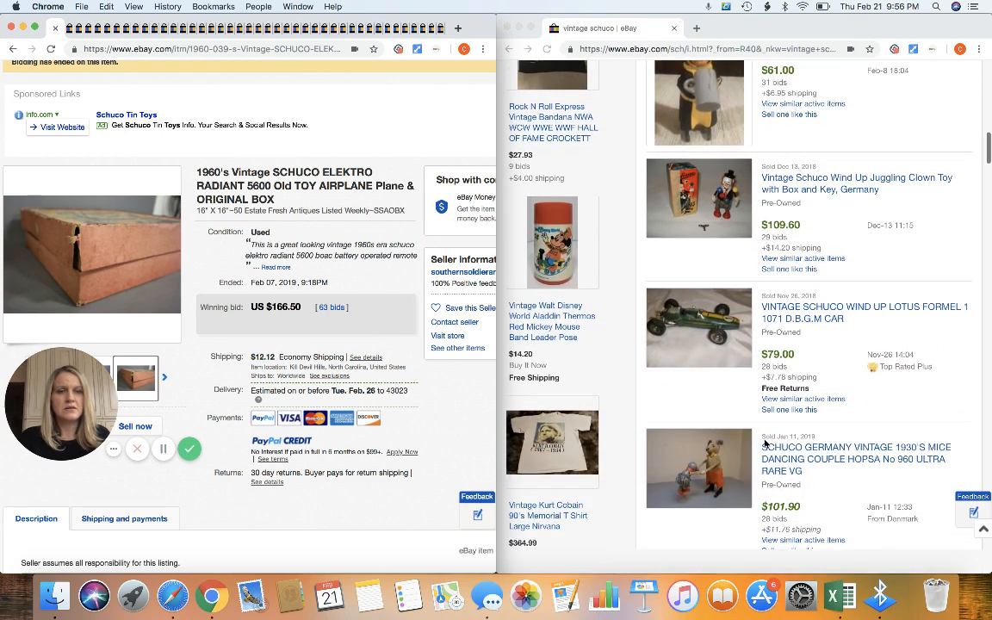
{"action": "scroll", "scroll_direction": "down", "scroll_amount": 3}
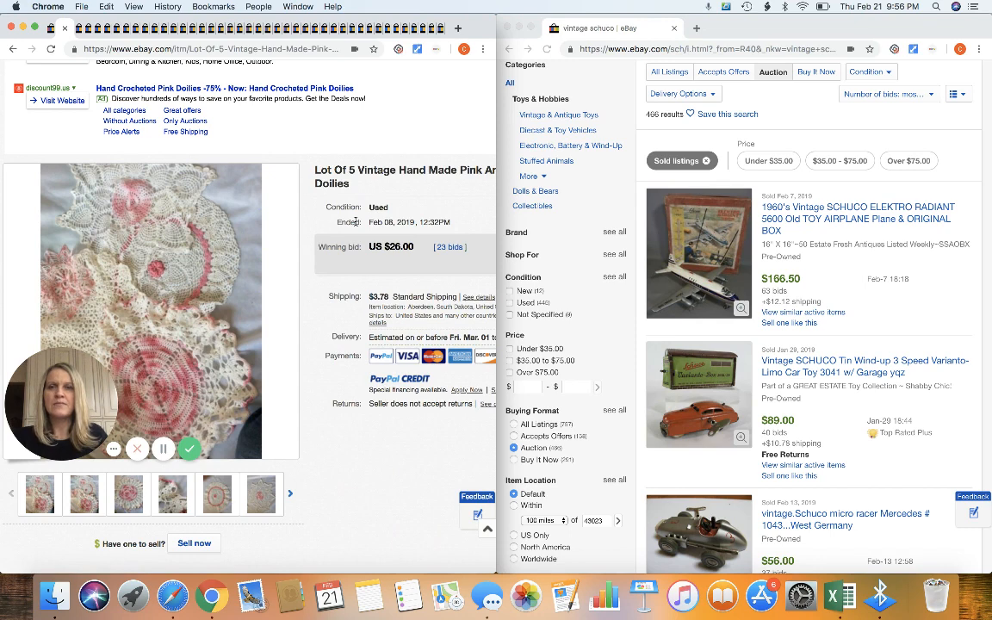
{"action": "mouse_move", "coordinate": [372, 231]}
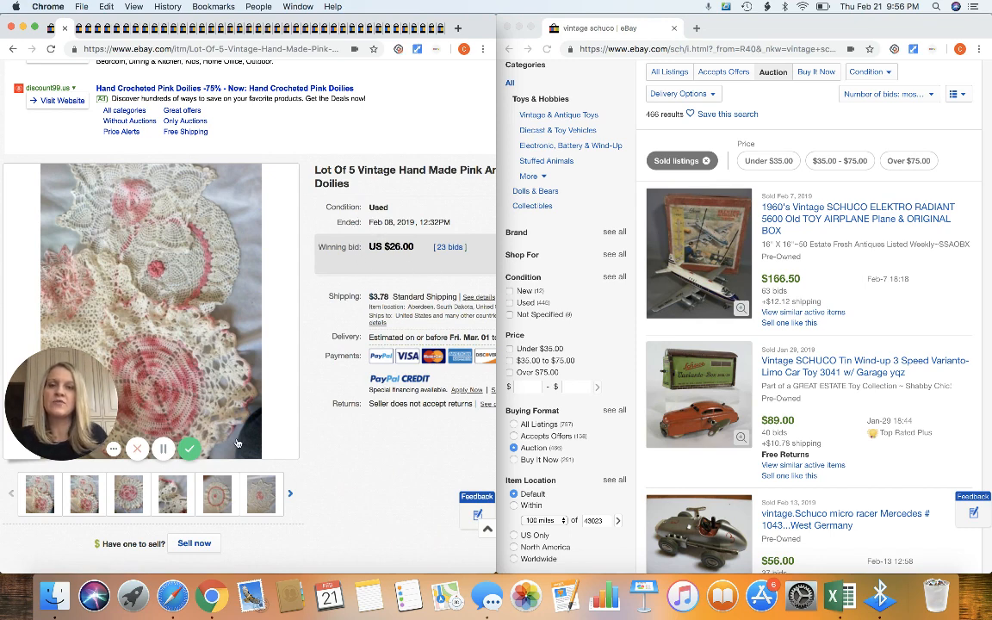
Step: Flip through the pink doily lot's gallery photos, including the round doily close-up
{"action": "left_click", "coordinate": [171, 493]}
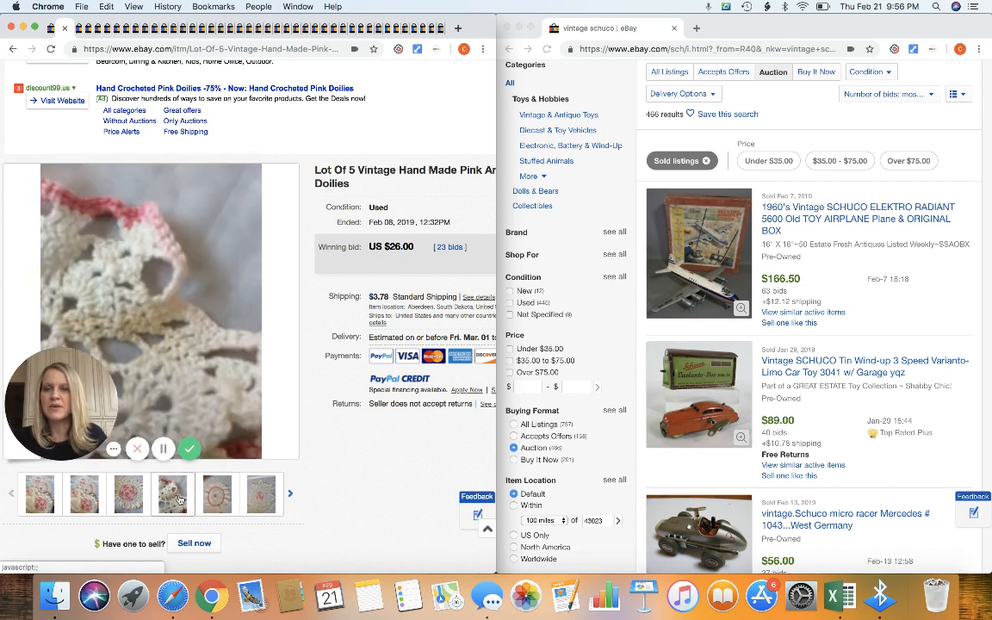
{"action": "left_click", "coordinate": [83, 494]}
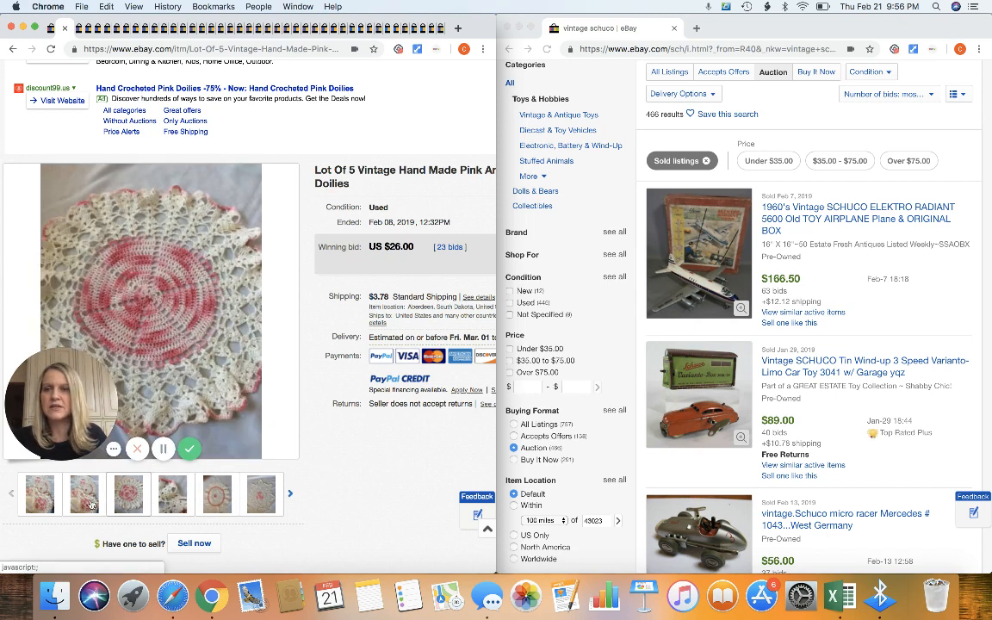
{"action": "left_click", "coordinate": [39, 493]}
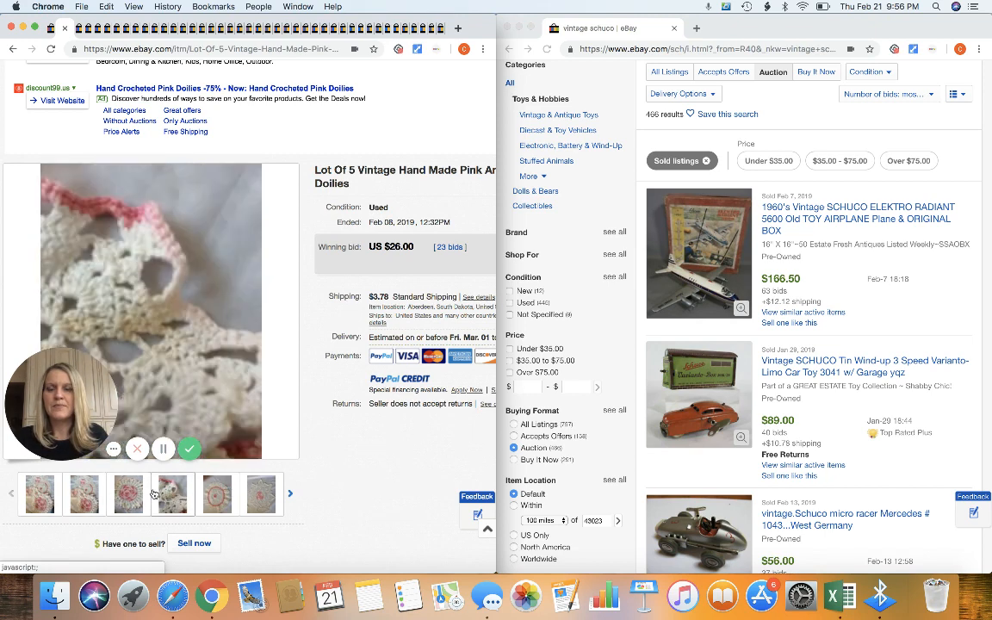
{"action": "left_click", "coordinate": [260, 494]}
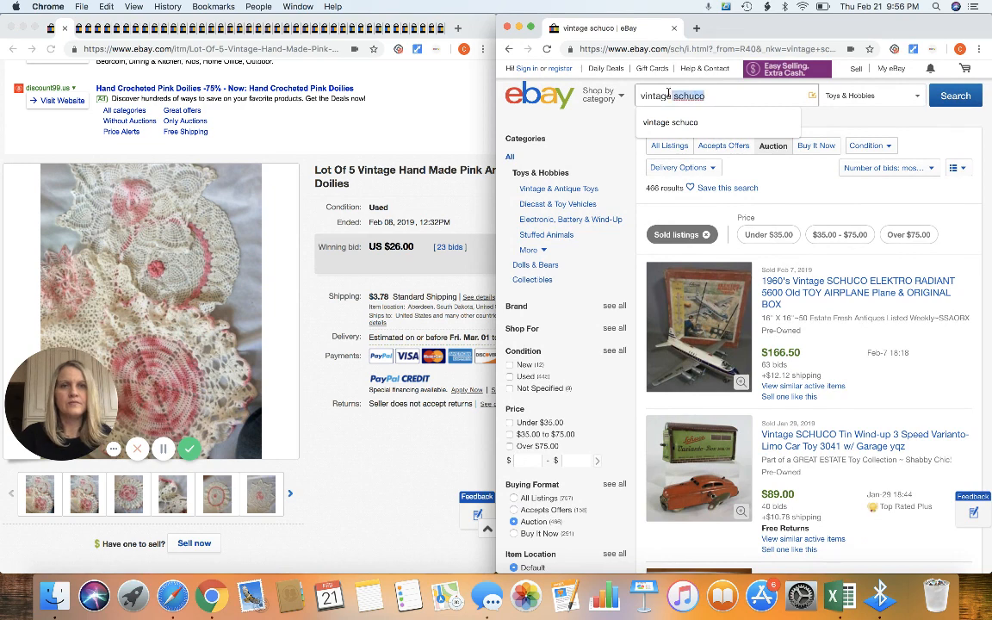
Step: Browse down through the sold vintage doilies results
{"action": "type", "text": "vim"}
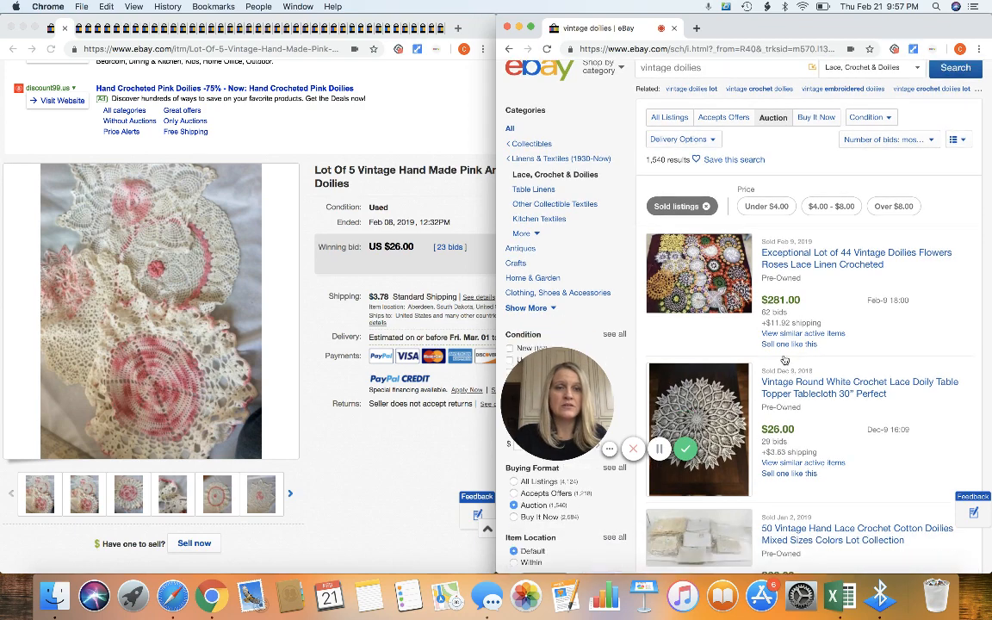
{"action": "scroll", "scroll_direction": "down", "scroll_amount": 3}
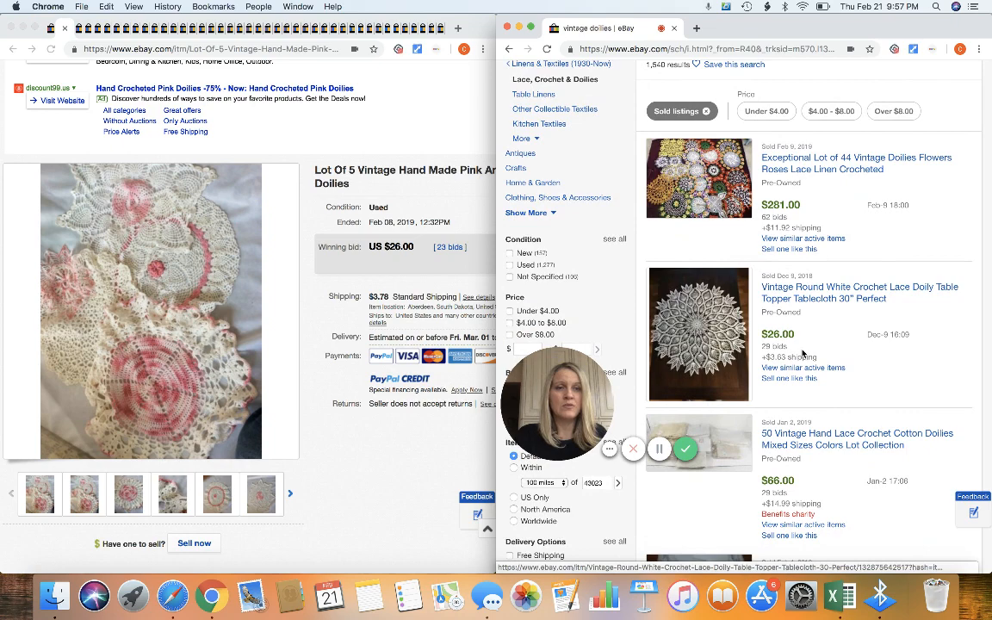
{"action": "scroll", "scroll_direction": "down", "scroll_amount": 3}
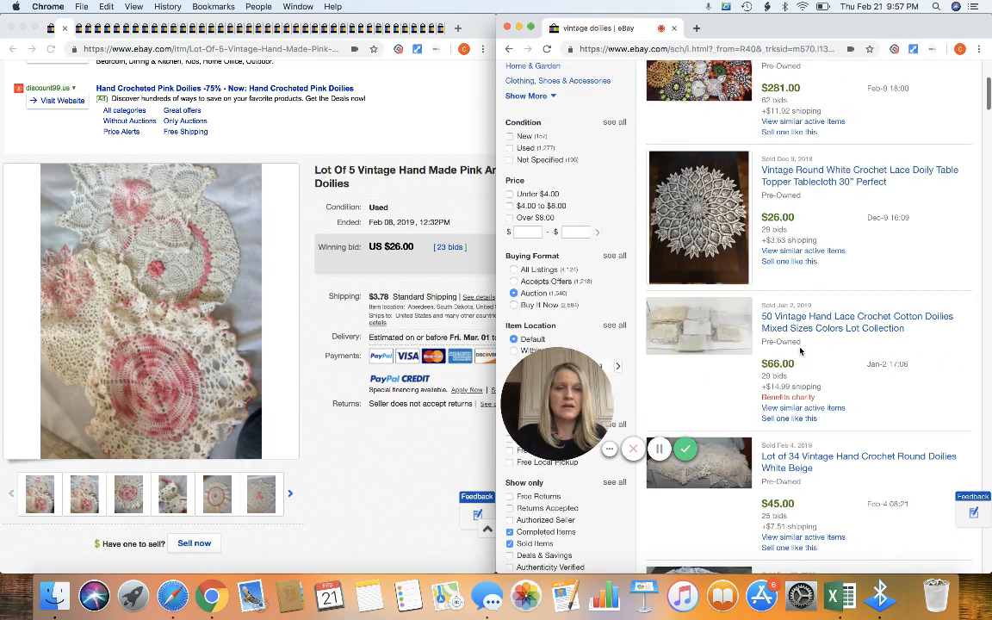
{"action": "scroll", "scroll_direction": "down", "scroll_amount": 3}
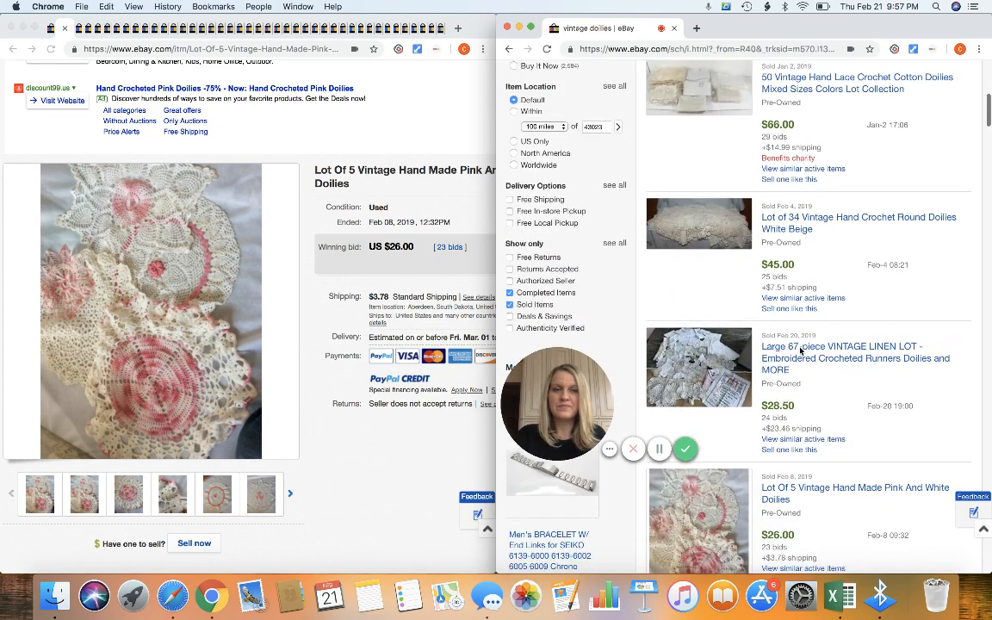
{"action": "scroll", "scroll_direction": "down", "scroll_amount": 3}
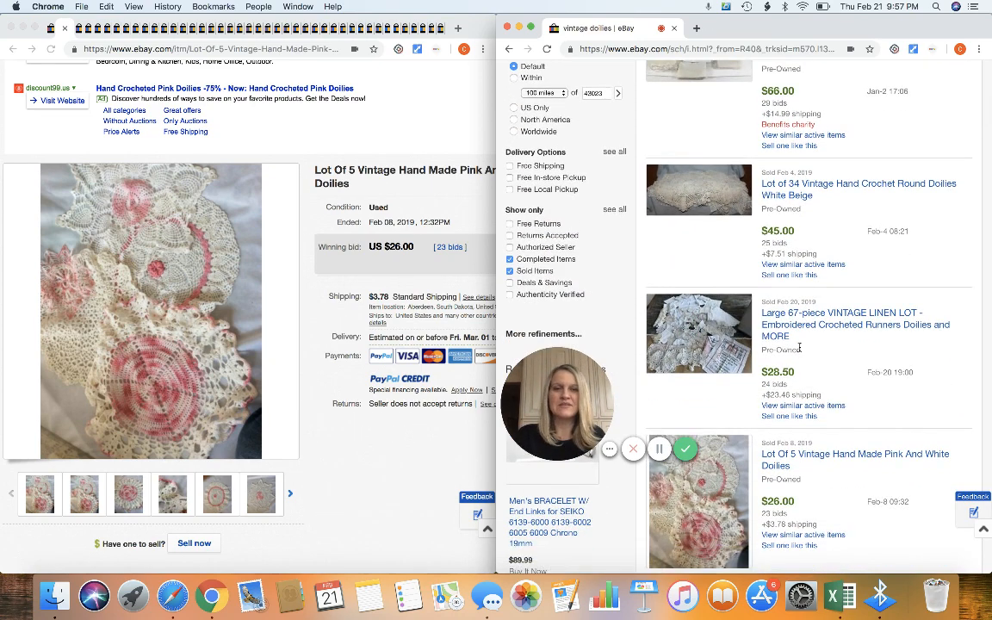
{"action": "scroll", "scroll_direction": "down", "scroll_amount": 3}
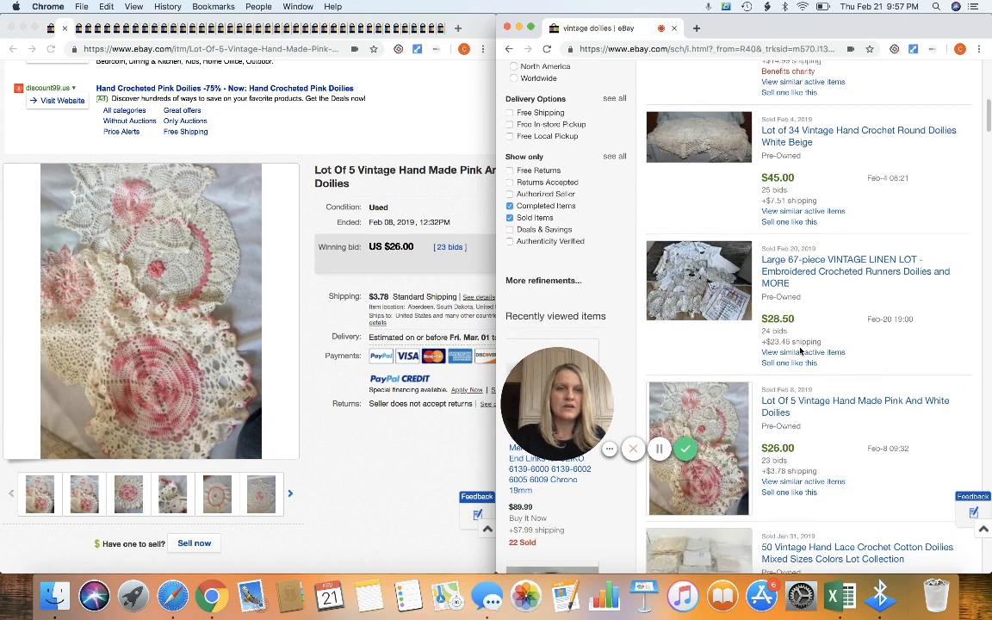
{"action": "scroll", "scroll_direction": "down", "scroll_amount": 3}
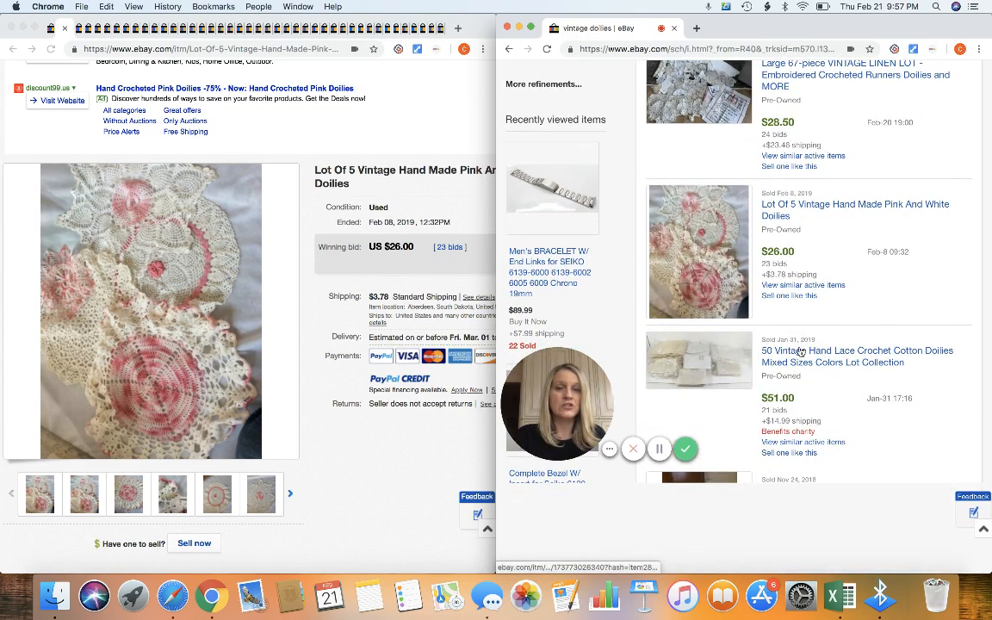
{"action": "scroll", "scroll_direction": "down", "scroll_amount": 3}
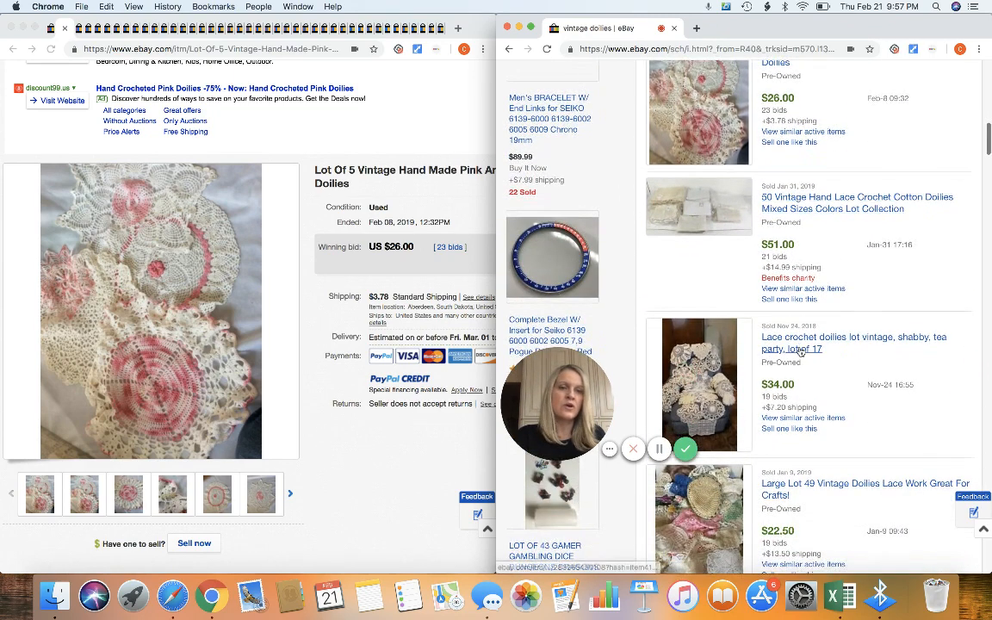
{"action": "scroll", "scroll_direction": "down", "scroll_amount": 3}
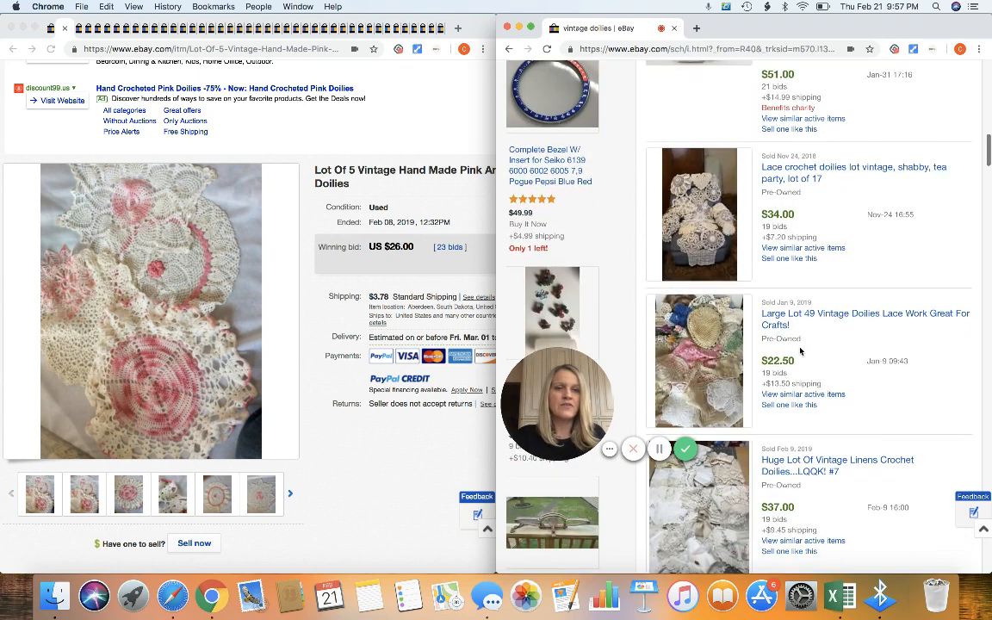
{"action": "mouse_move", "coordinate": [826, 194]}
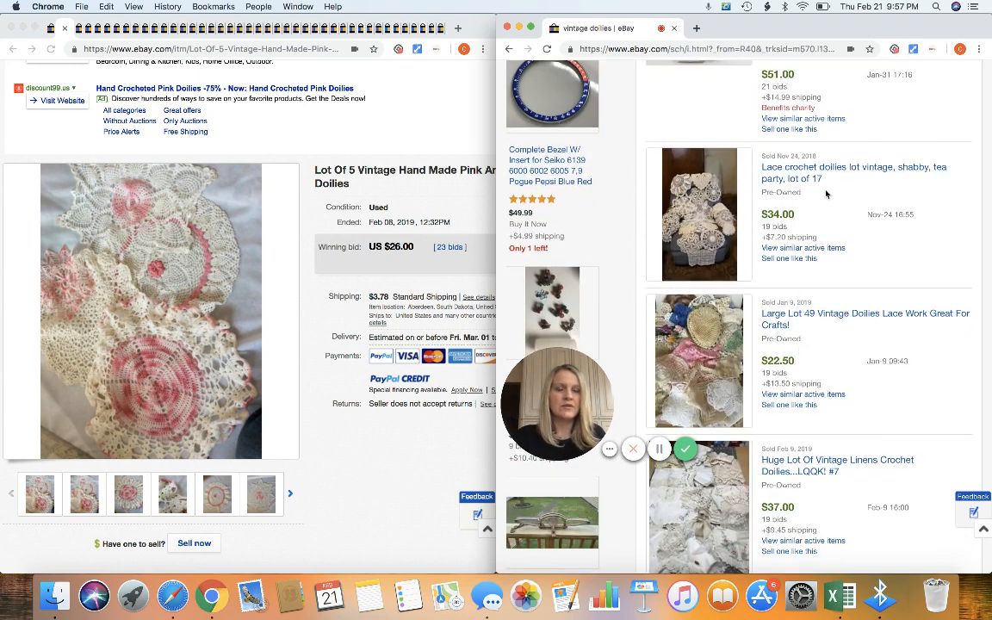
{"action": "scroll", "scroll_direction": "down", "scroll_amount": 3}
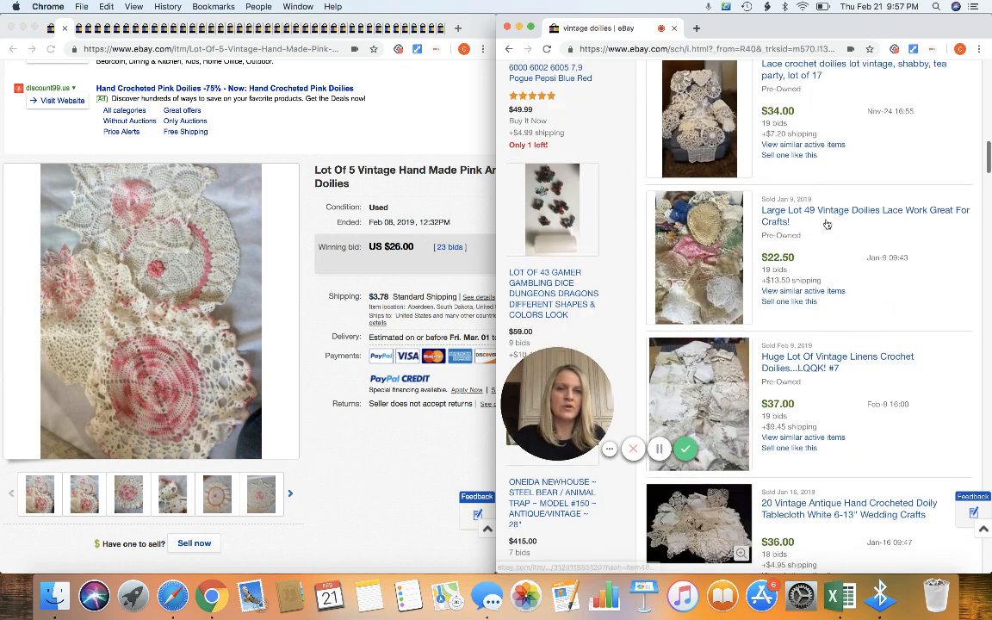
{"action": "scroll", "scroll_direction": "down", "scroll_amount": 3}
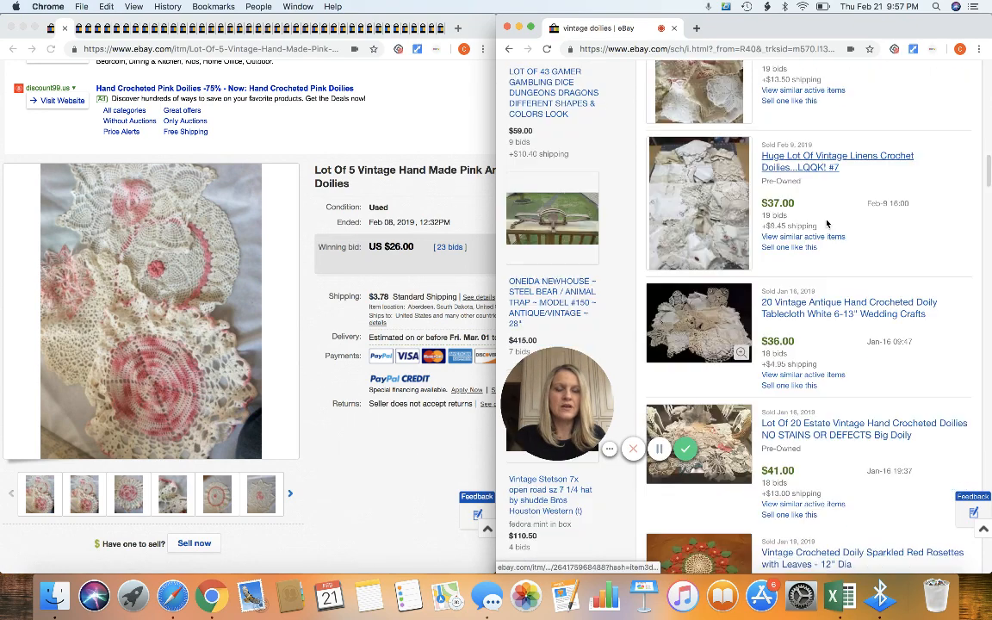
{"action": "scroll", "scroll_direction": "down", "scroll_amount": 3}
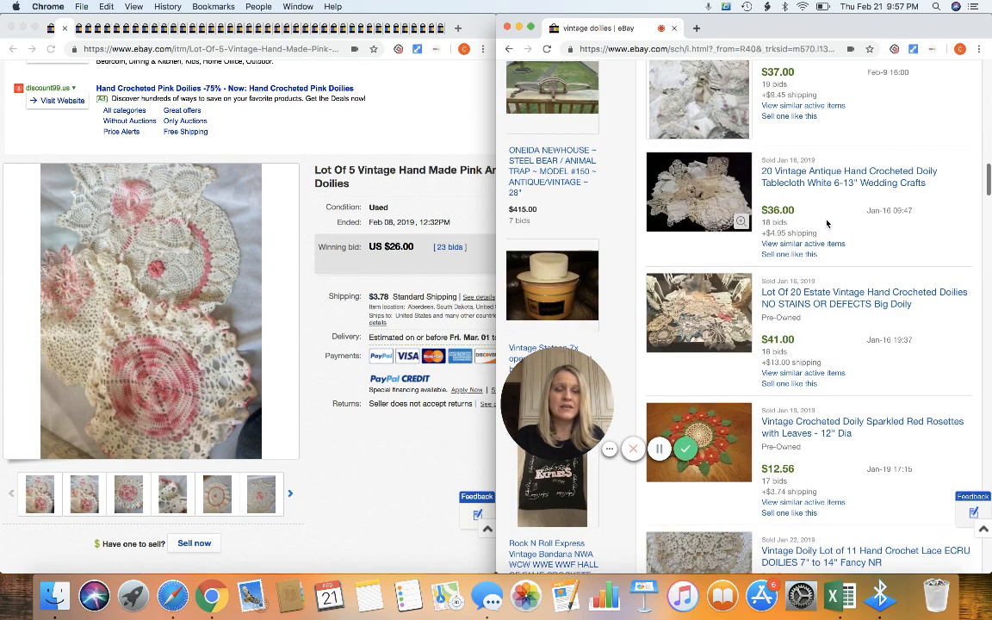
{"action": "scroll", "scroll_direction": "down", "scroll_amount": 3}
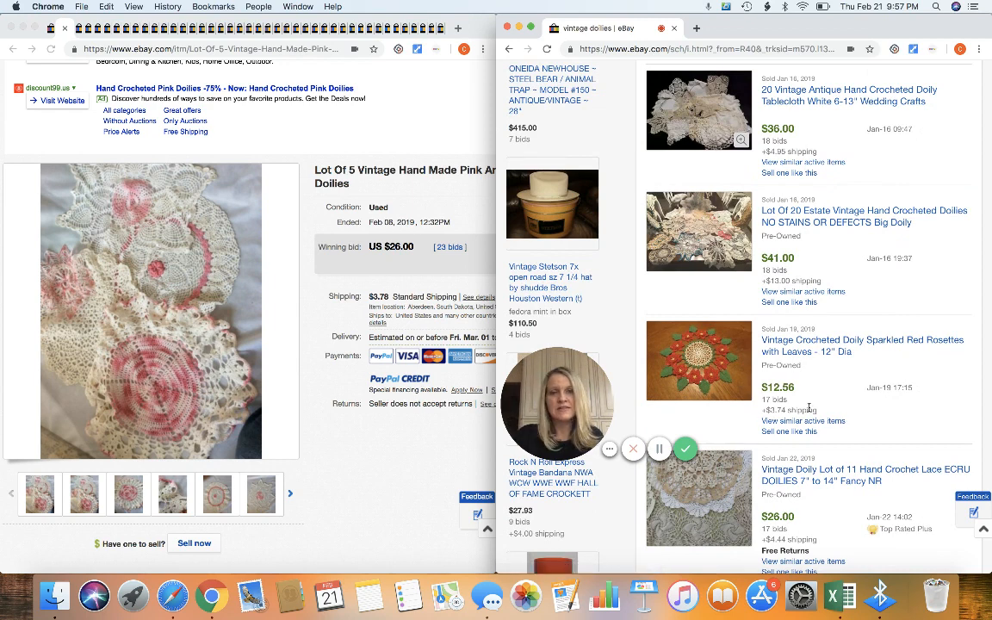
{"action": "scroll", "scroll_direction": "down", "scroll_amount": 3}
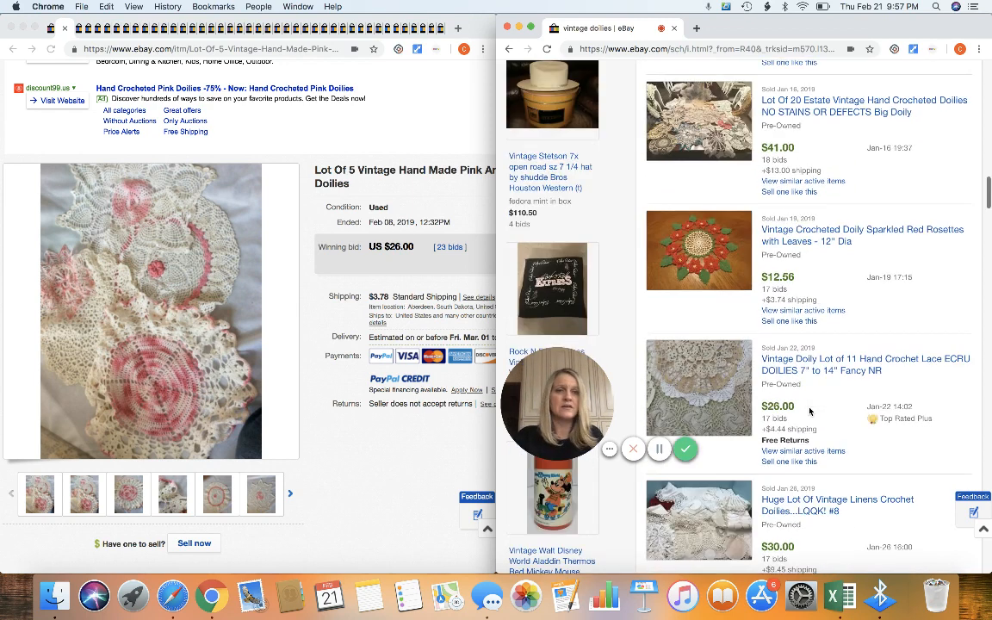
{"action": "scroll", "scroll_direction": "down", "scroll_amount": 3}
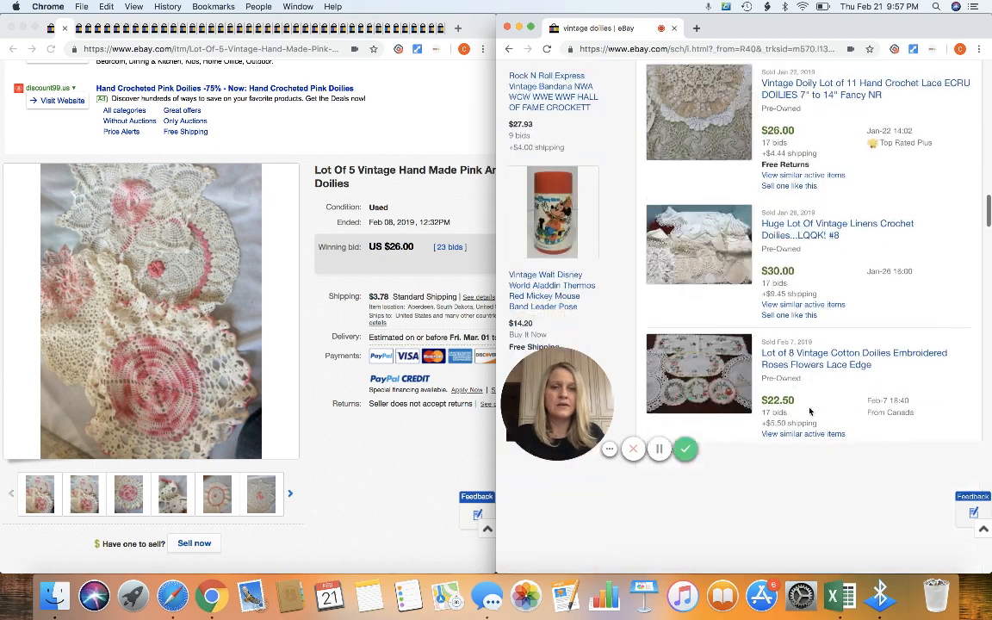
{"action": "scroll", "scroll_direction": "down", "scroll_amount": 3}
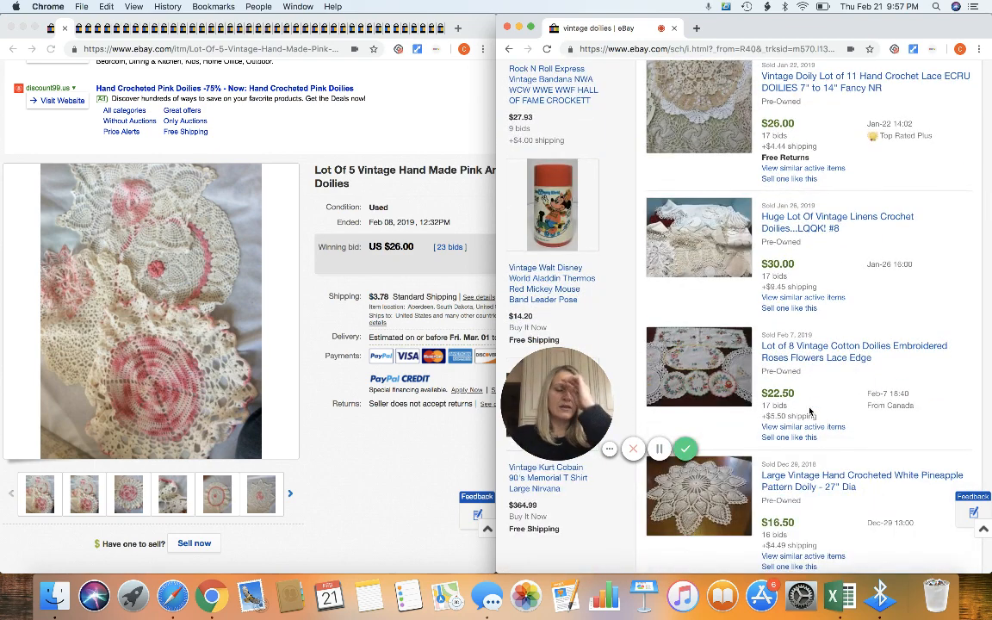
{"action": "scroll", "scroll_direction": "down", "scroll_amount": 3}
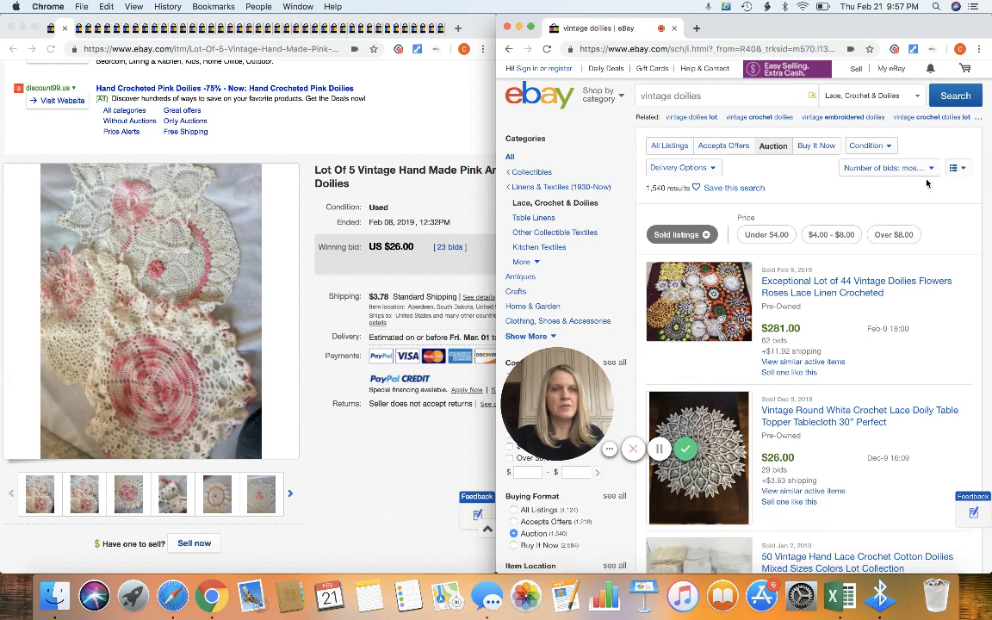
Step: Sort sold doilies by 'Price + Shipping: highest first', putting the $281.00 lot on top
{"action": "left_click", "coordinate": [887, 167]}
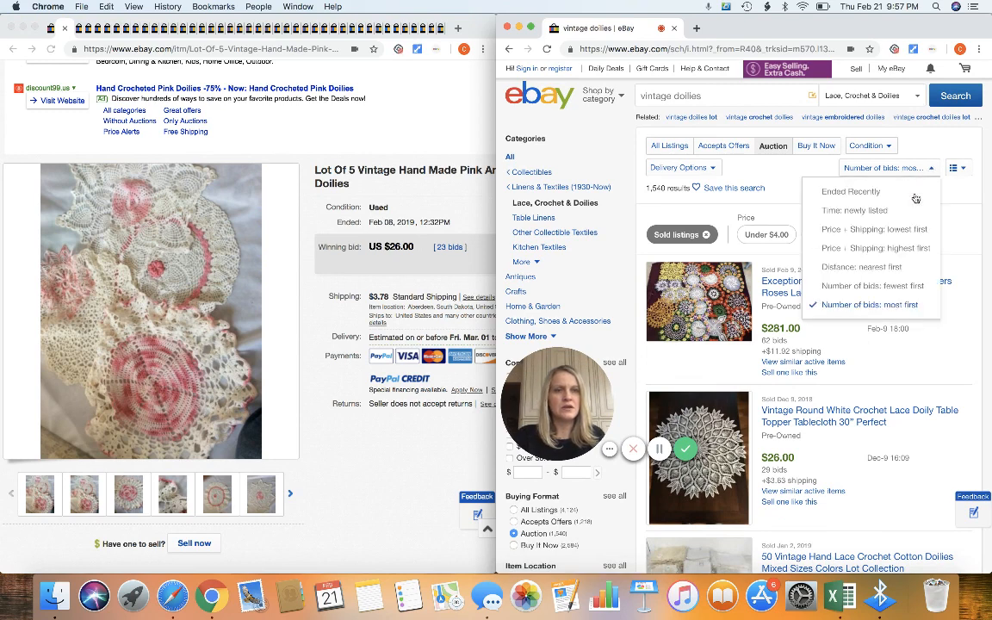
{"action": "left_click", "coordinate": [871, 248]}
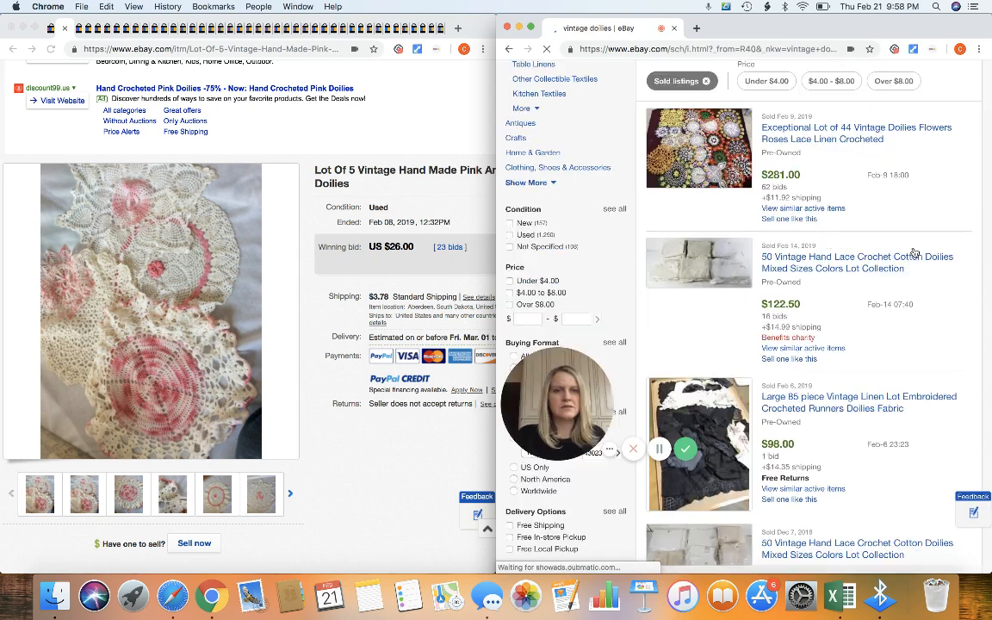
{"action": "scroll", "scroll_direction": "down", "scroll_amount": 3}
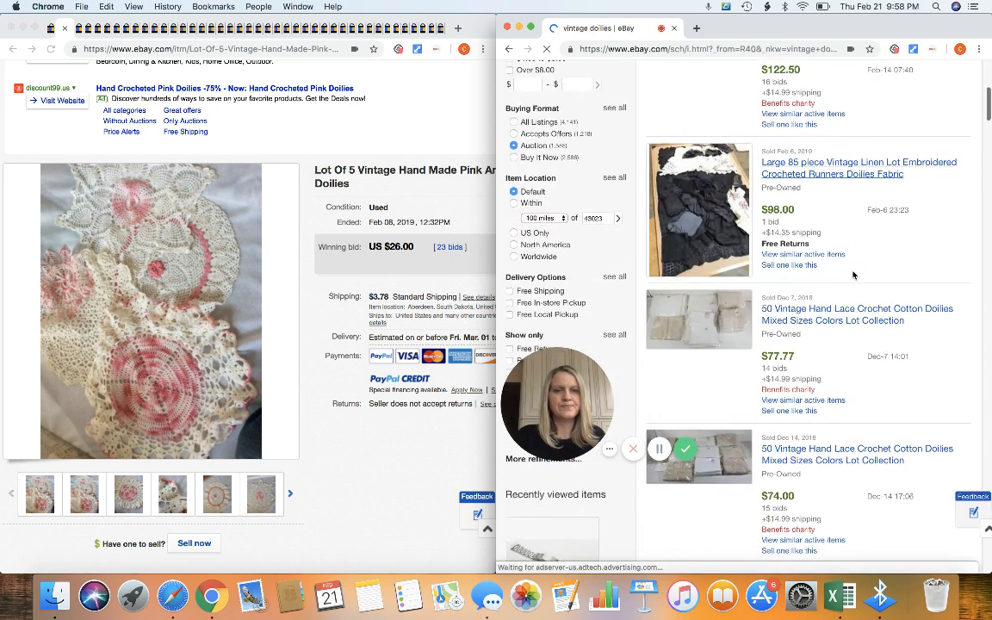
{"action": "scroll", "scroll_direction": "down", "scroll_amount": 3}
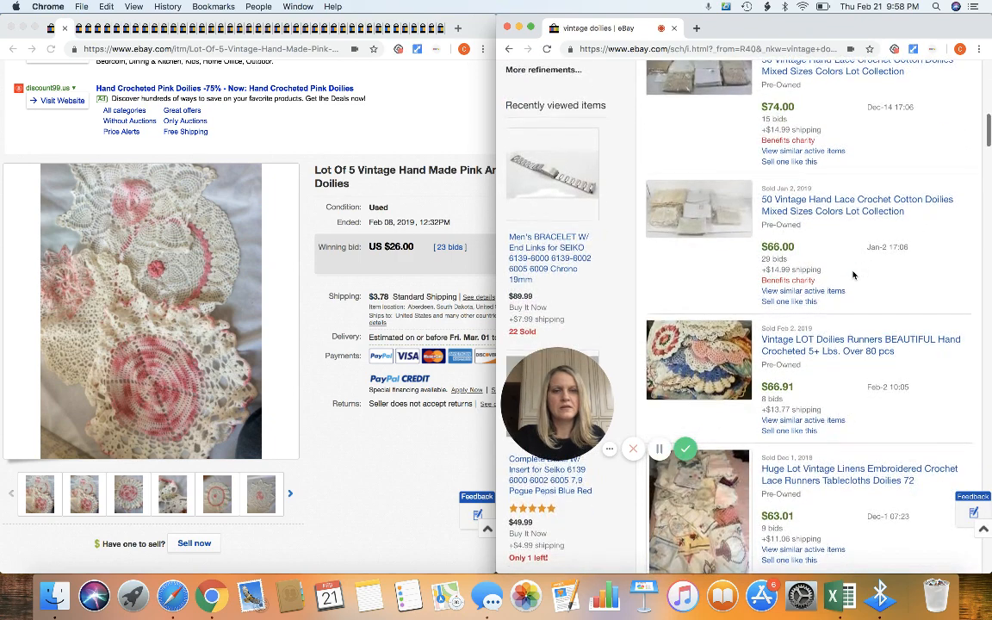
{"action": "scroll", "scroll_direction": "down", "scroll_amount": 3}
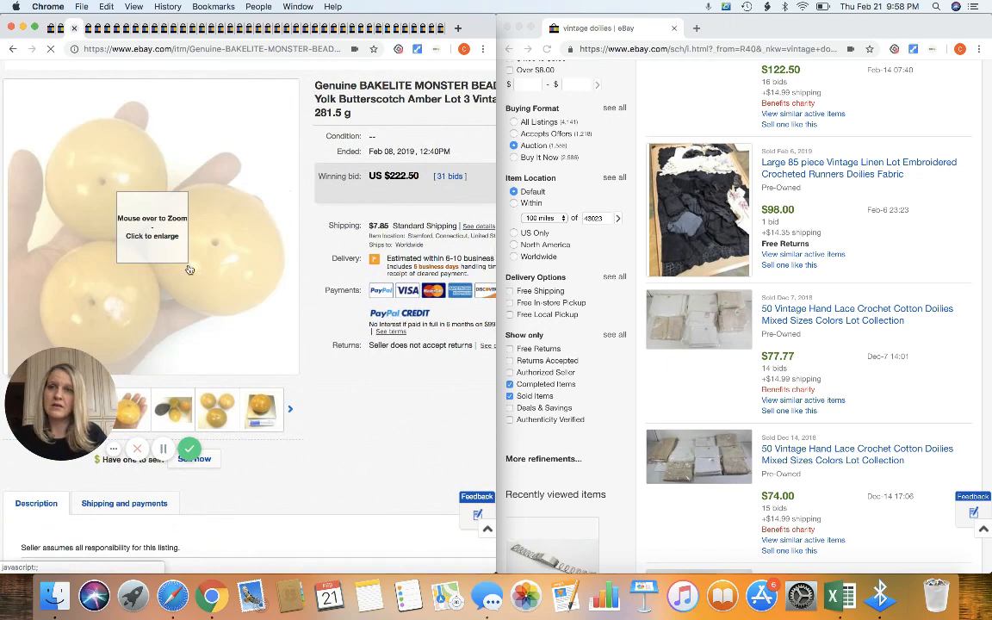
{"action": "mouse_move", "coordinate": [304, 313]}
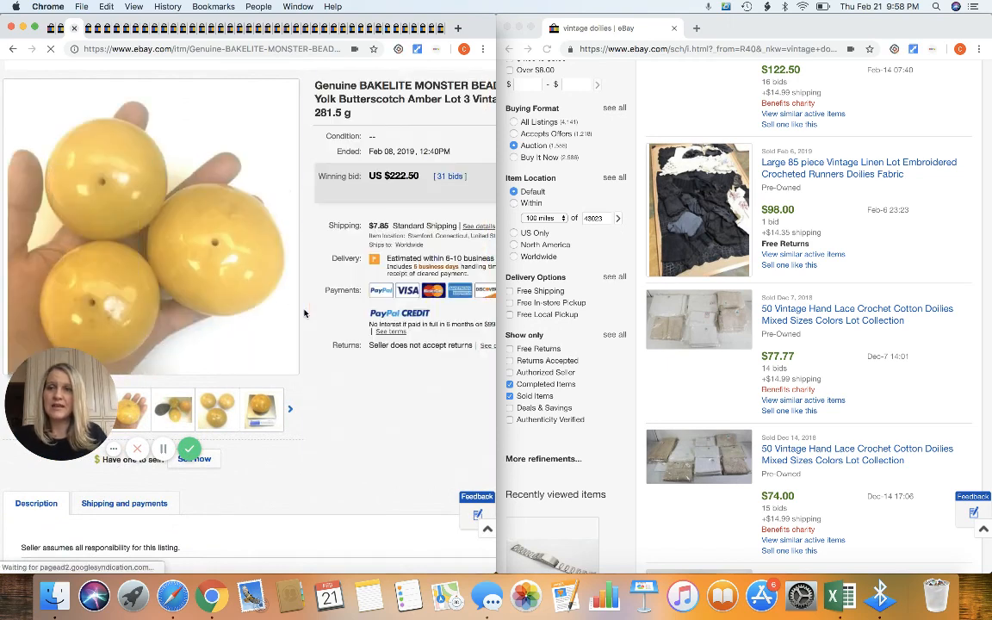
Step: Browse the Bakelite monster beads photos, including the avocado size comparison
{"action": "left_click", "coordinate": [172, 370]}
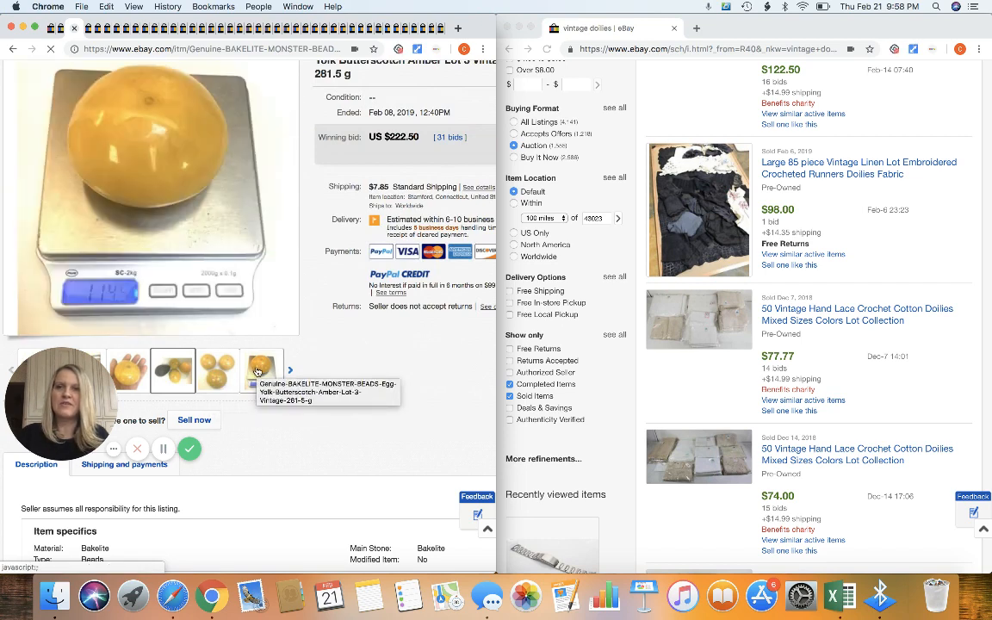
{"action": "left_click", "coordinate": [263, 371]}
{"action": "type", "text": "vintage Bakelite"}
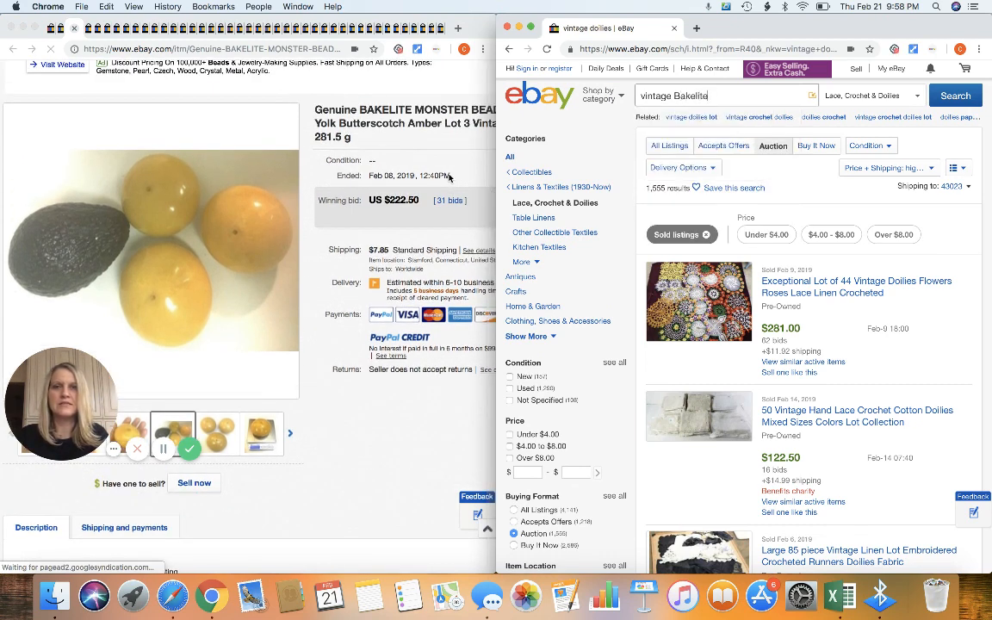
Step: Search sold listings for 'vintage Bakelite beads'
{"action": "type", "text": "moster beads"}
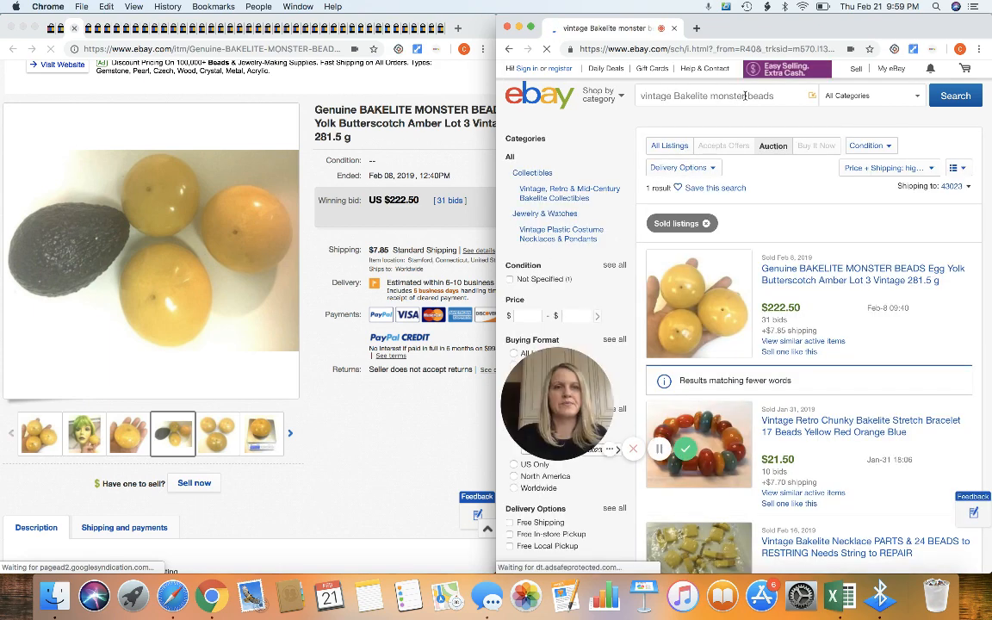
{"action": "type", "text": "vintage Bakelite beads"}
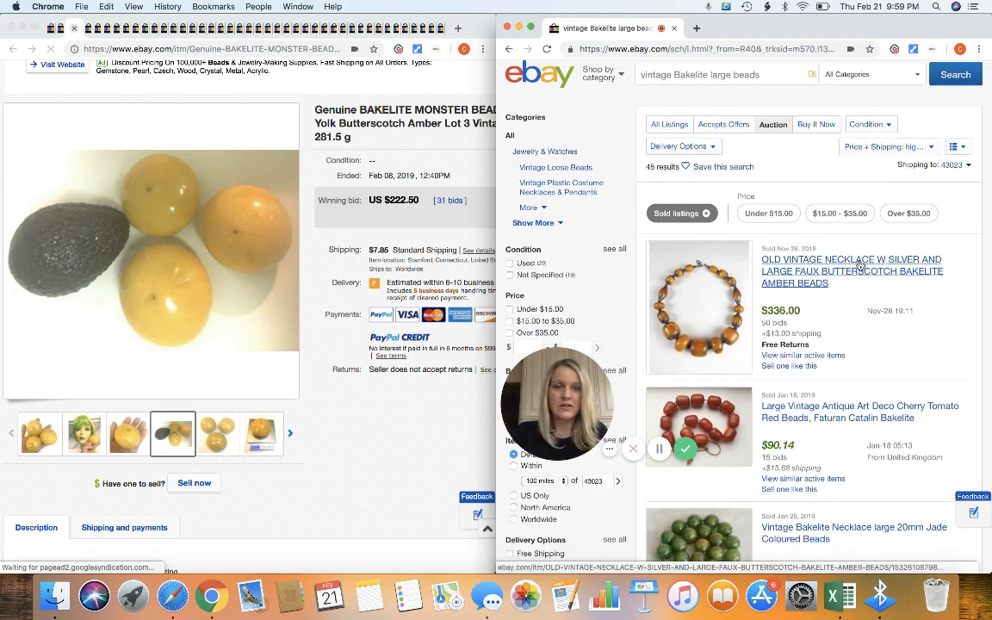
{"action": "scroll", "scroll_direction": "down", "scroll_amount": 3}
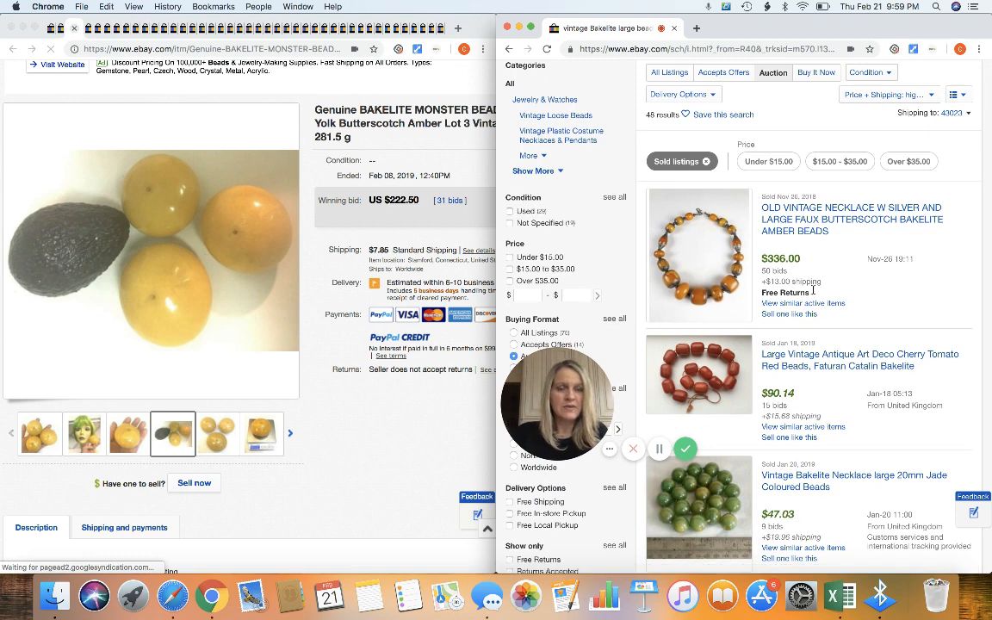
Step: Sort the sold Bakelite bead results by most bids and scroll through them
{"action": "left_click", "coordinate": [887, 94]}
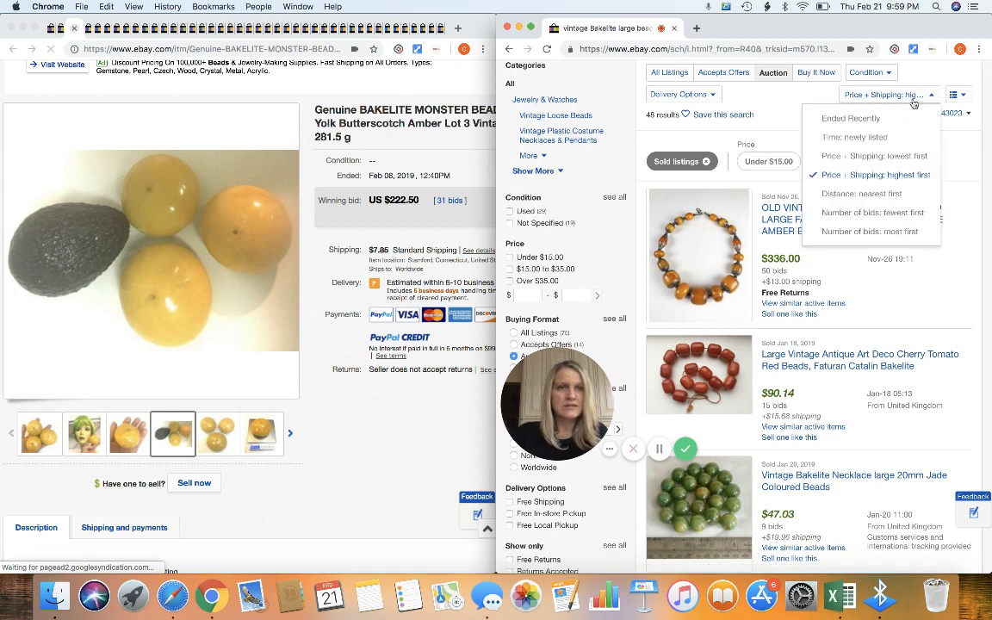
{"action": "mouse_move", "coordinate": [872, 232]}
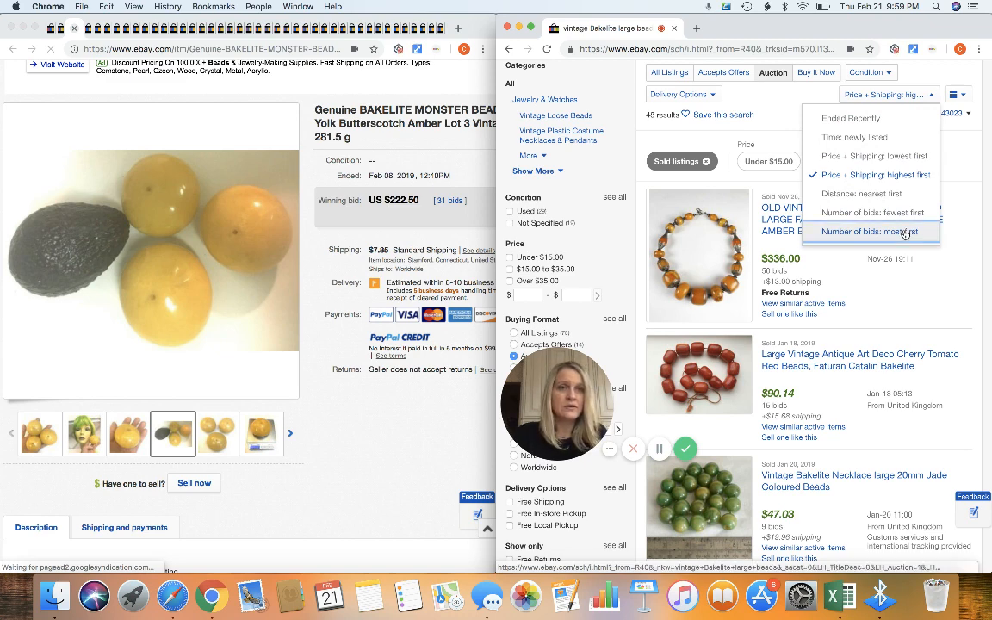
{"action": "left_click", "coordinate": [871, 230]}
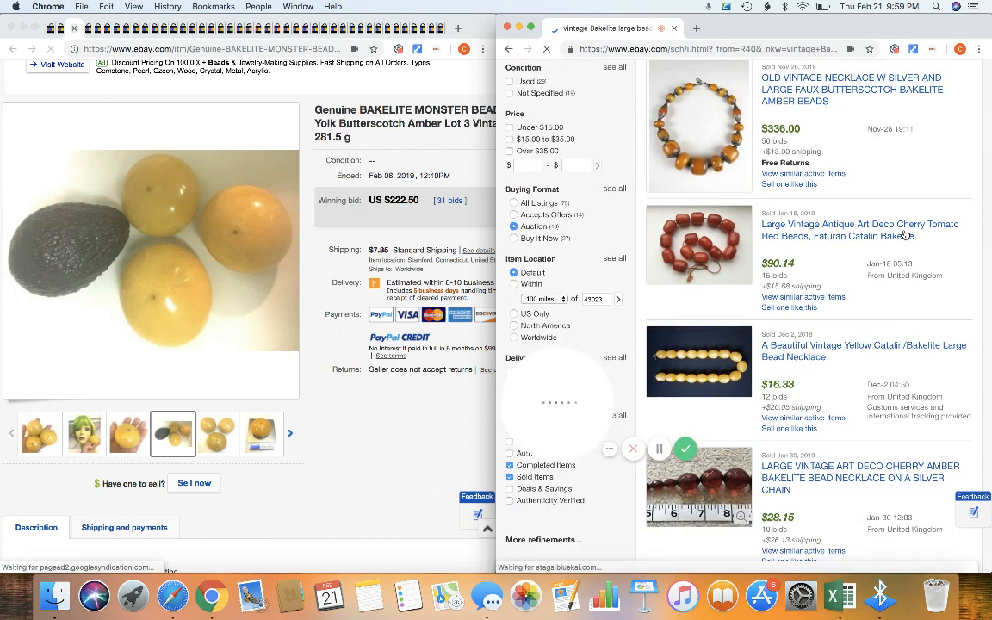
{"action": "scroll", "scroll_direction": "down", "scroll_amount": 3}
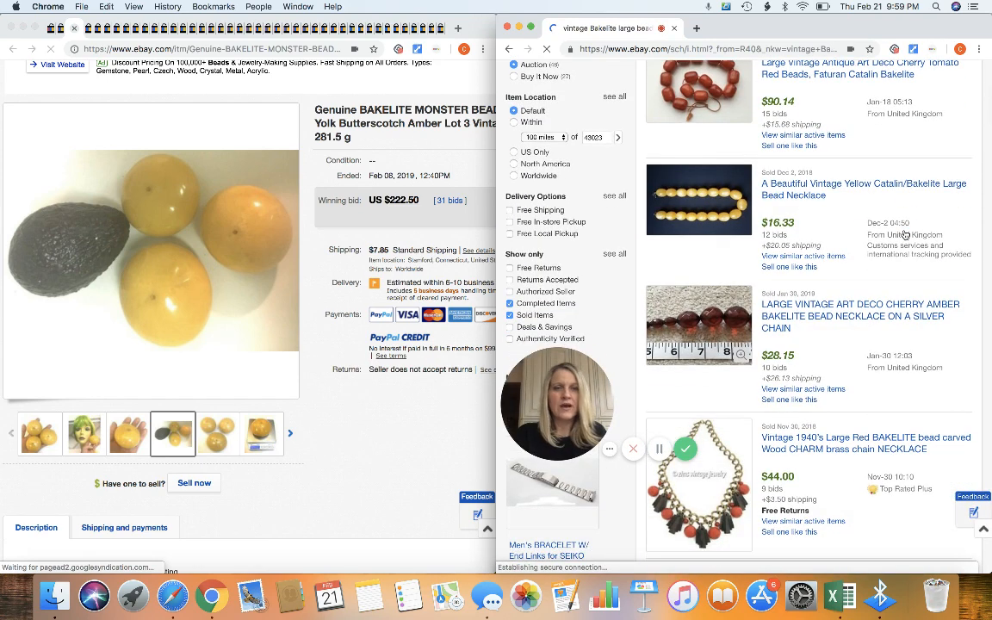
{"action": "scroll", "scroll_direction": "down", "scroll_amount": 3}
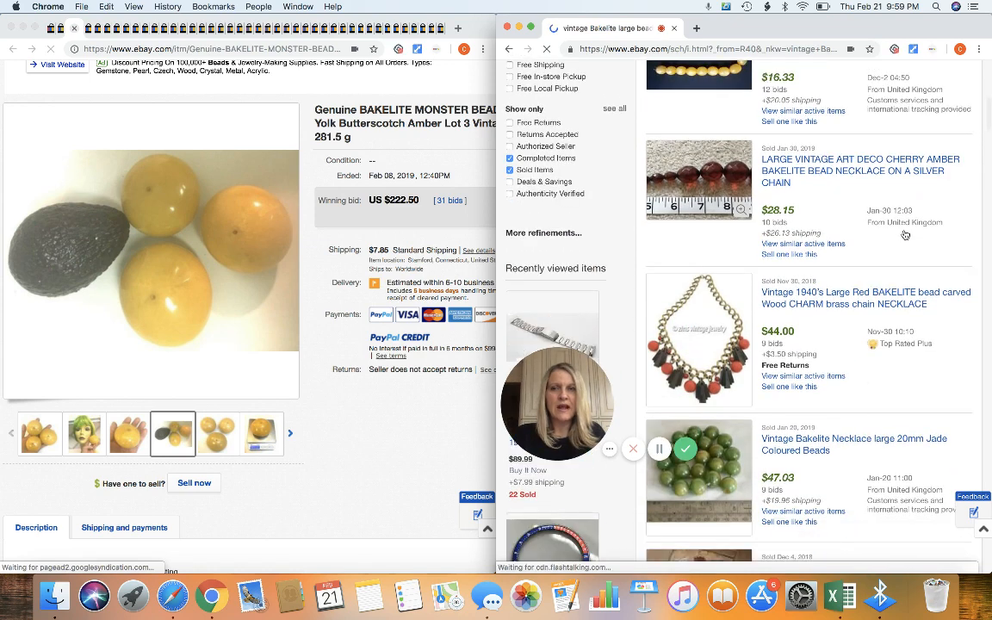
{"action": "scroll", "scroll_direction": "down", "scroll_amount": 3}
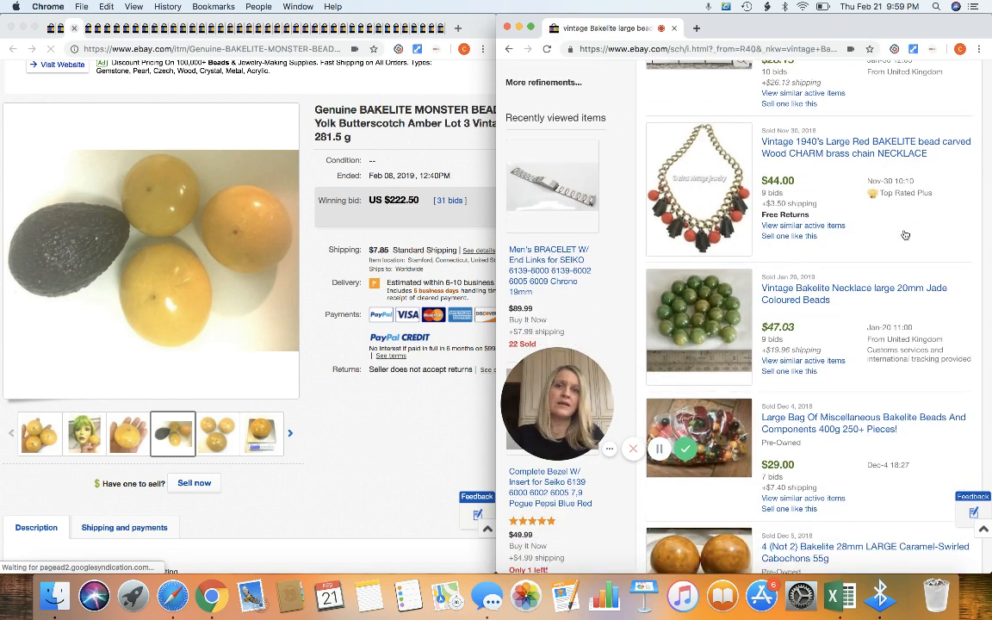
{"action": "scroll", "scroll_direction": "down", "scroll_amount": 3}
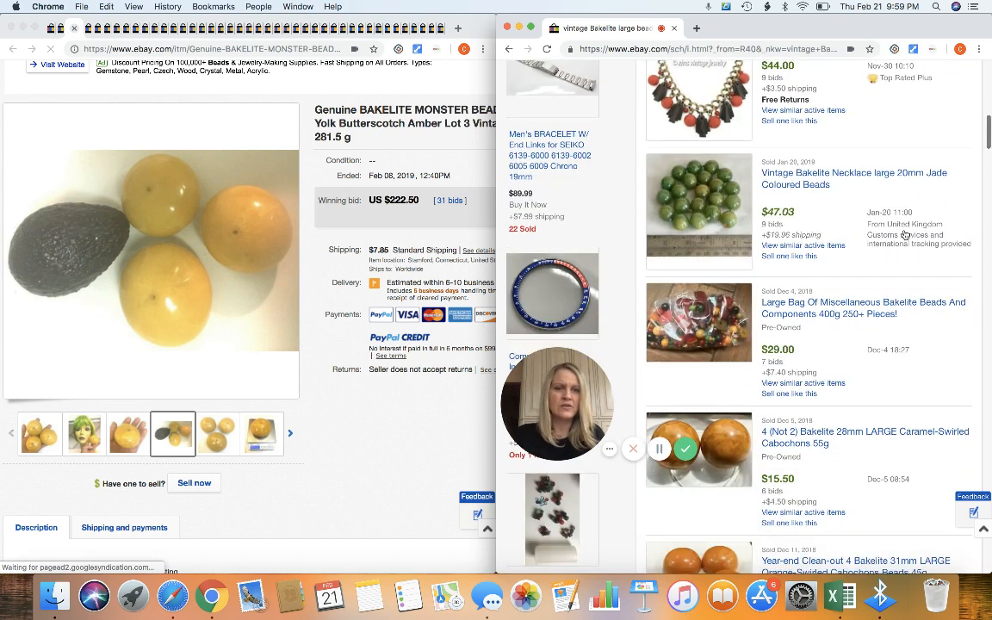
{"action": "scroll", "scroll_direction": "down", "scroll_amount": 3}
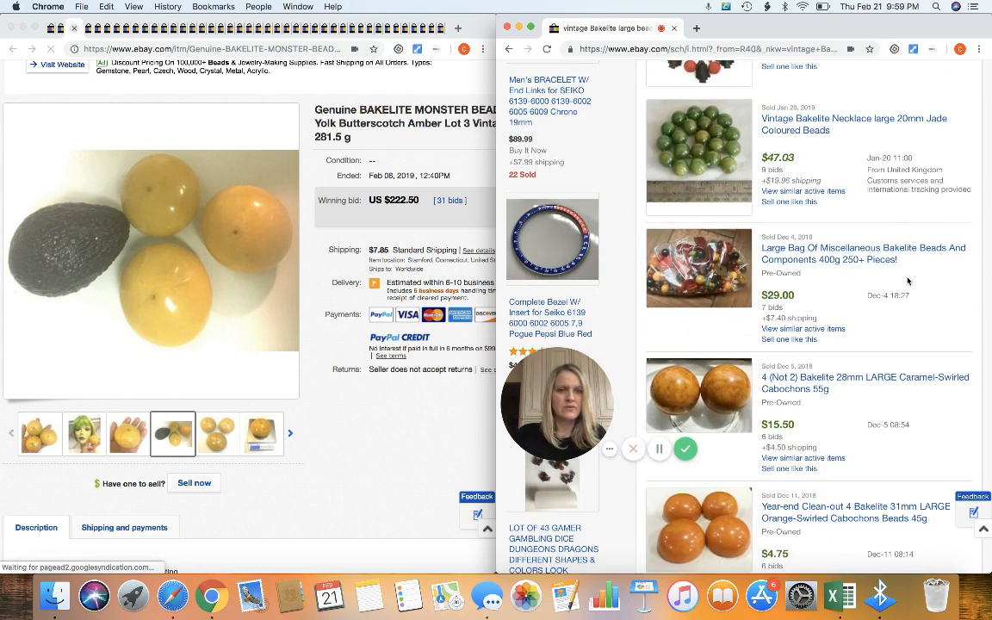
{"action": "scroll", "scroll_direction": "down", "scroll_amount": 3}
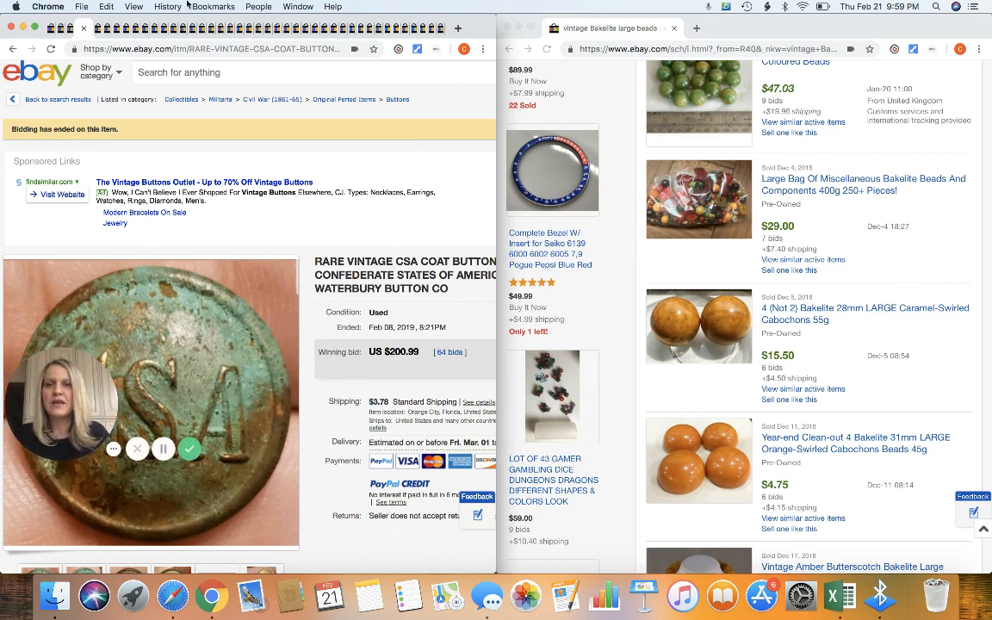
{"action": "scroll", "scroll_direction": "down", "scroll_amount": 3}
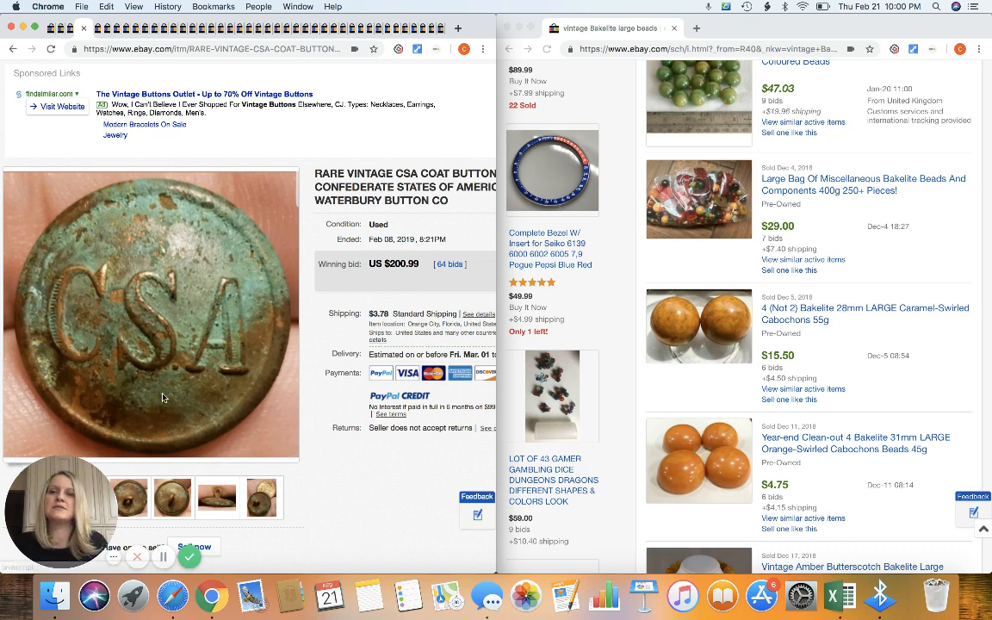
{"action": "mouse_move", "coordinate": [151, 396]}
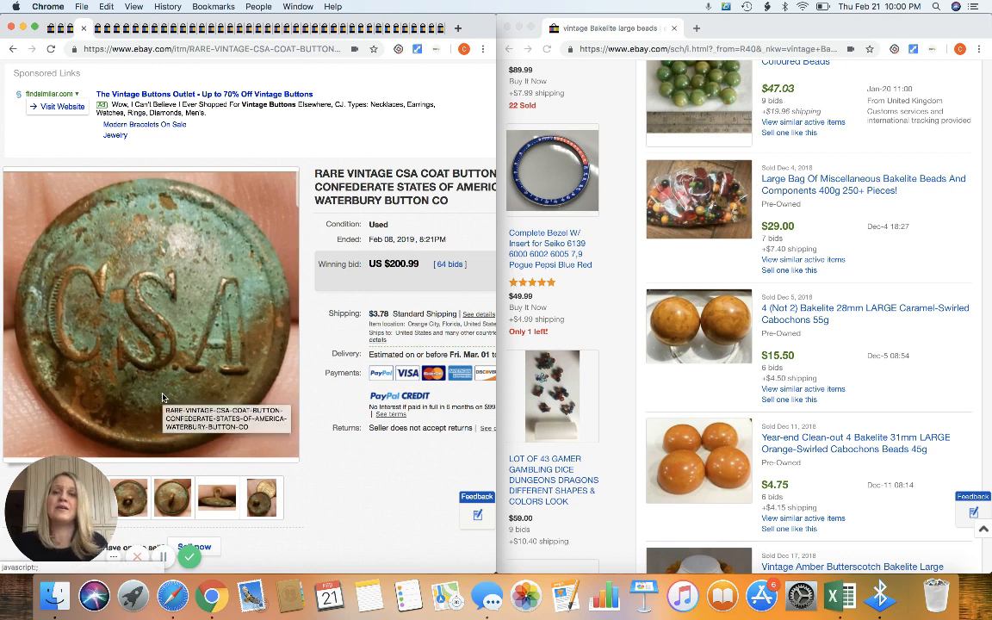
{"action": "mouse_move", "coordinate": [227, 325]}
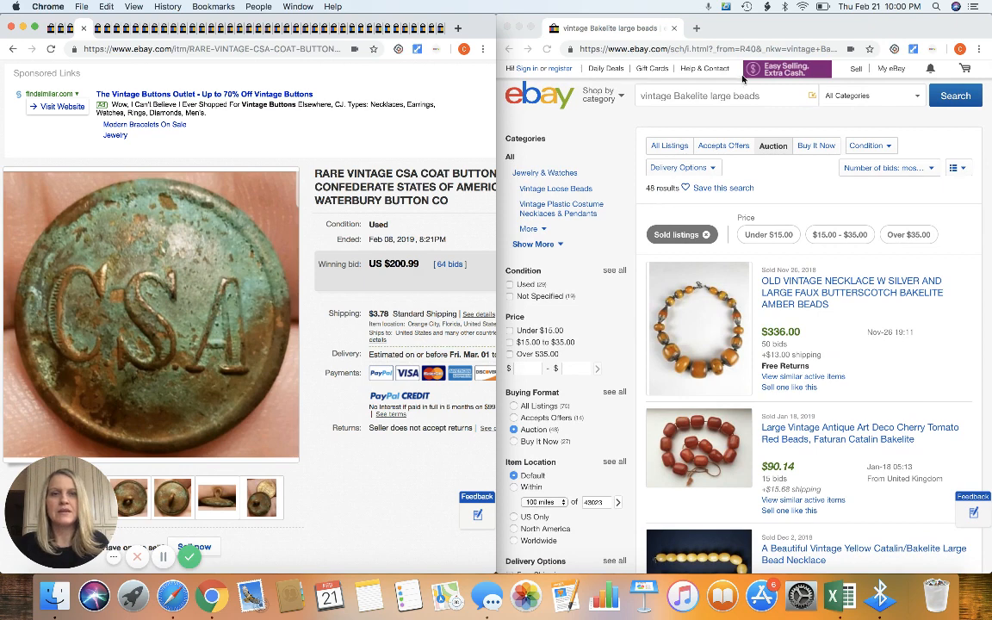
Step: Search sold auctions for 'CSA button' and scroll through the 66 results
{"action": "left_click", "coordinate": [724, 96]}
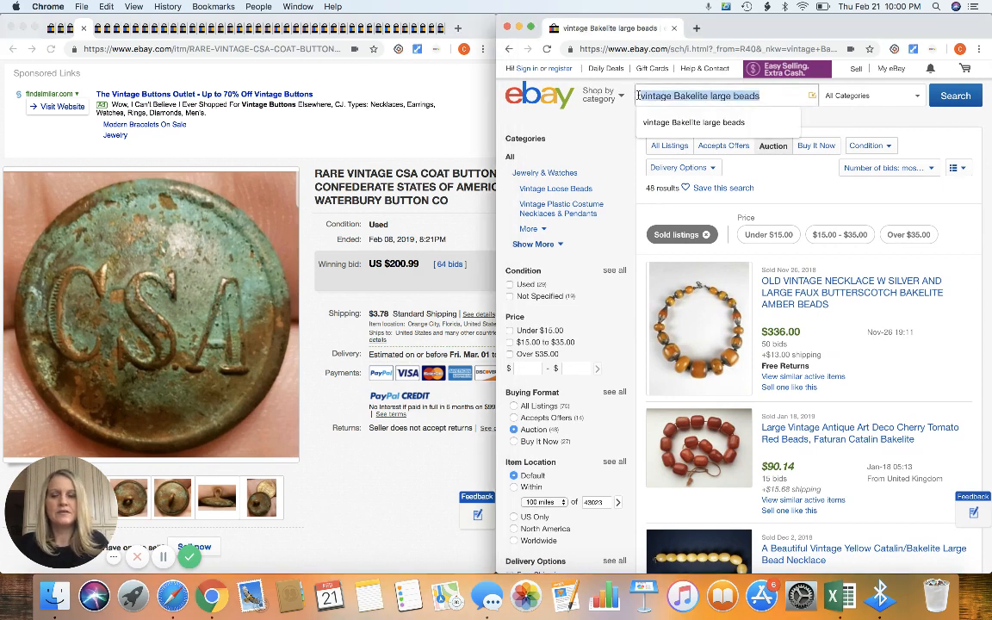
{"action": "type", "text": "CSA button"}
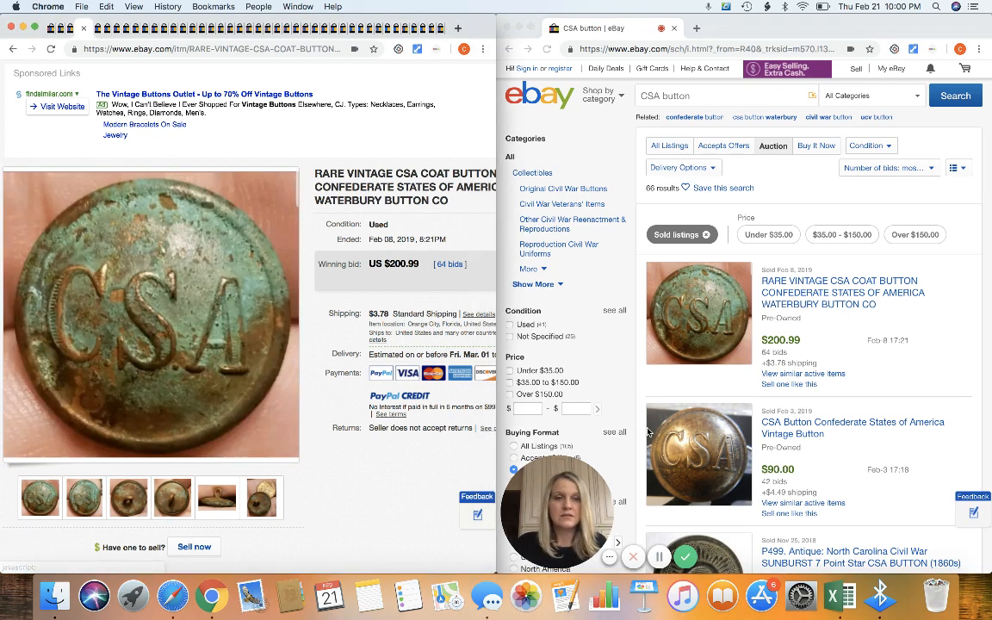
{"action": "scroll", "scroll_direction": "down", "scroll_amount": 3}
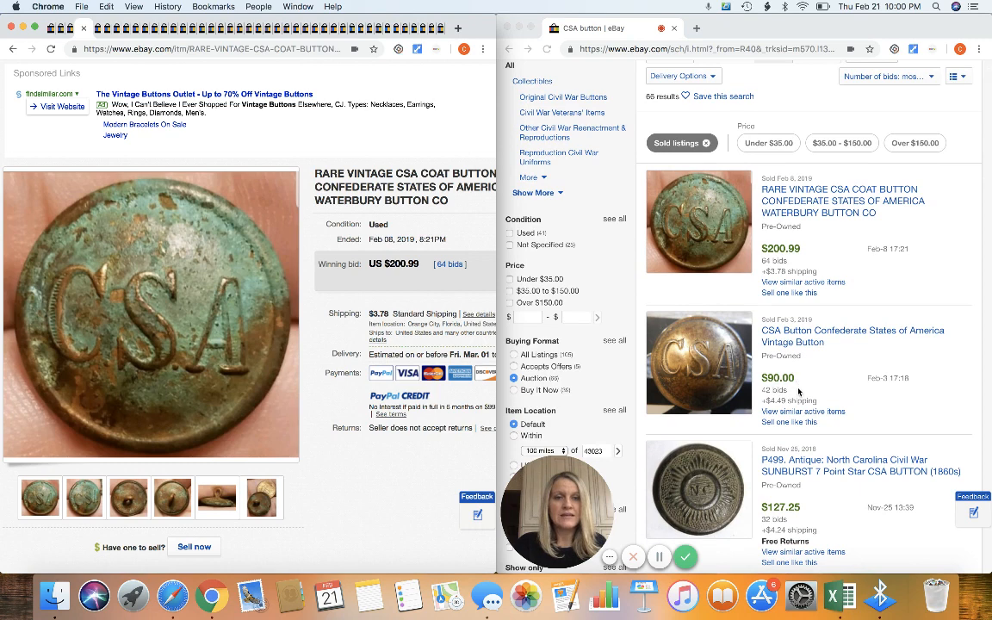
{"action": "mouse_move", "coordinate": [784, 351]}
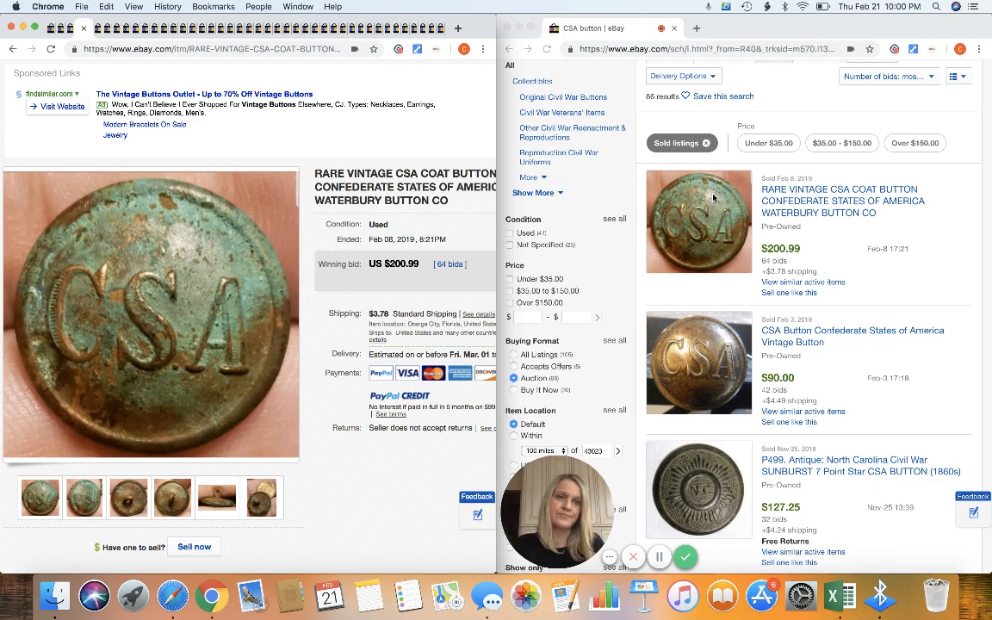
{"action": "scroll", "scroll_direction": "down", "scroll_amount": 3}
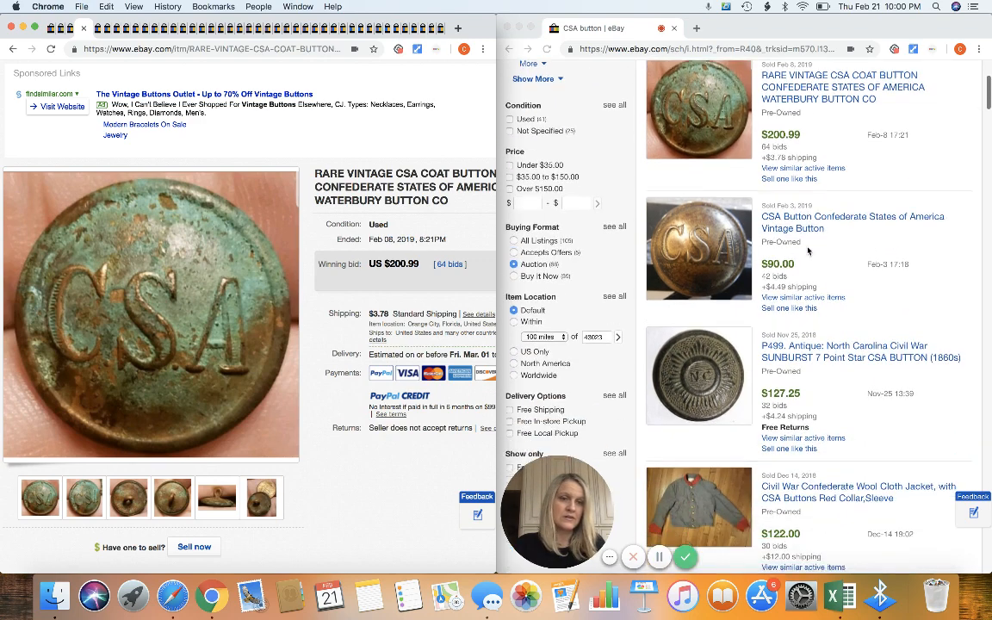
{"action": "scroll", "scroll_direction": "down", "scroll_amount": 3}
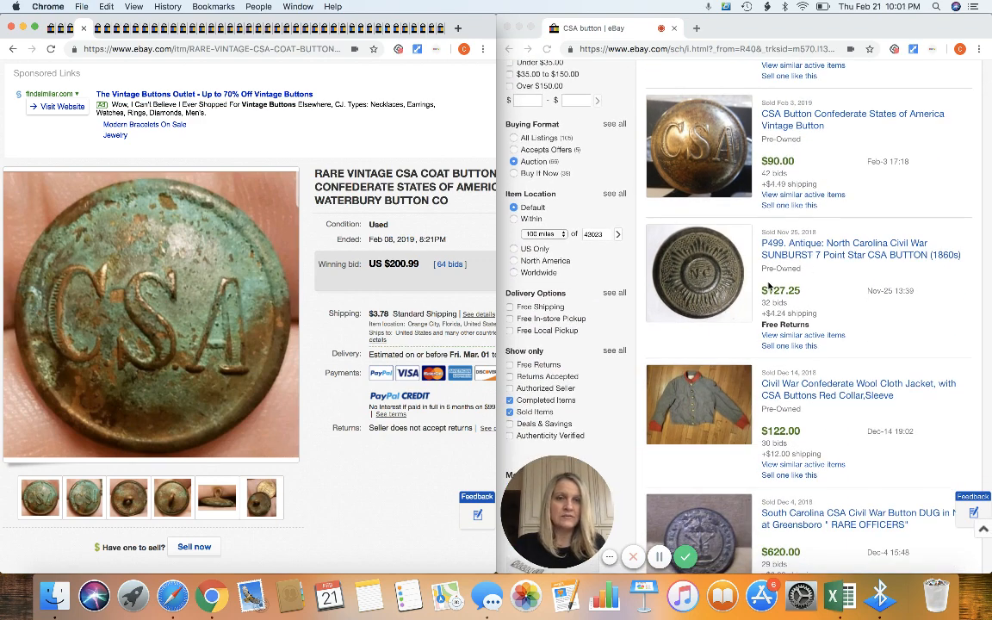
{"action": "scroll", "scroll_direction": "down", "scroll_amount": 3}
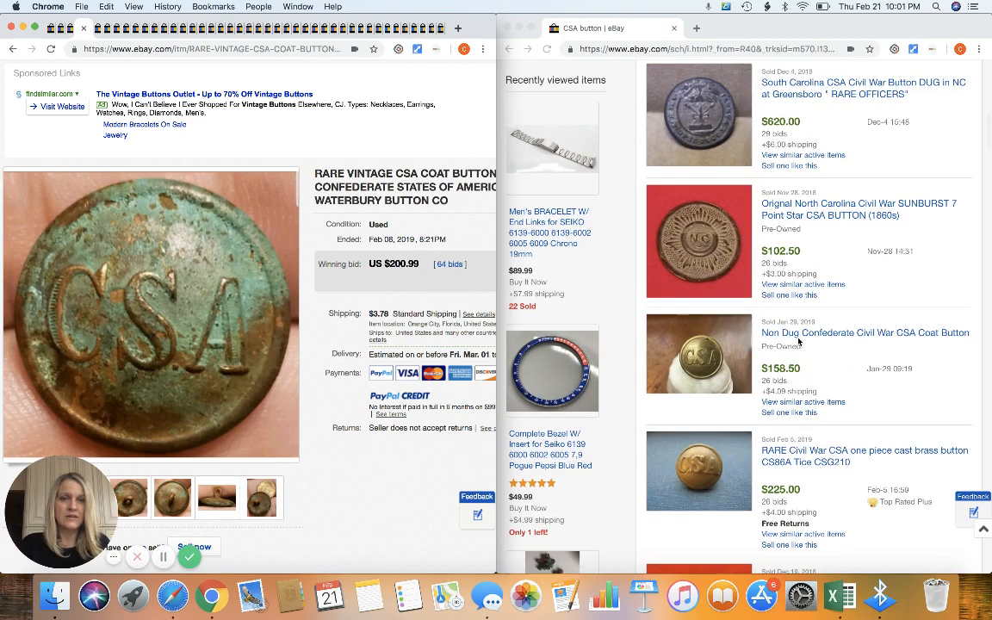
{"action": "scroll", "scroll_direction": "down", "scroll_amount": 3}
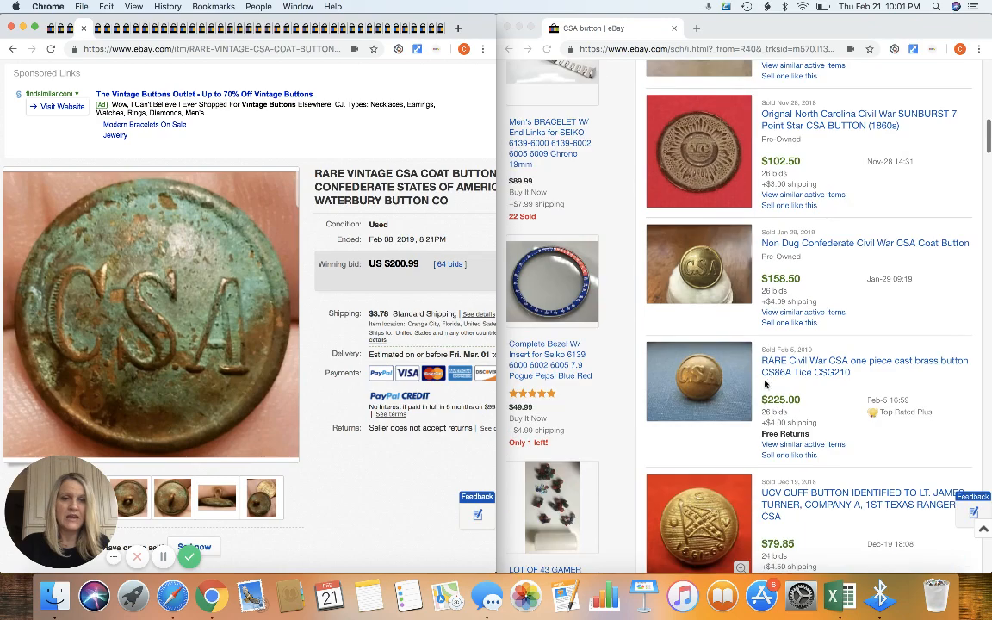
{"action": "scroll", "scroll_direction": "down", "scroll_amount": 3}
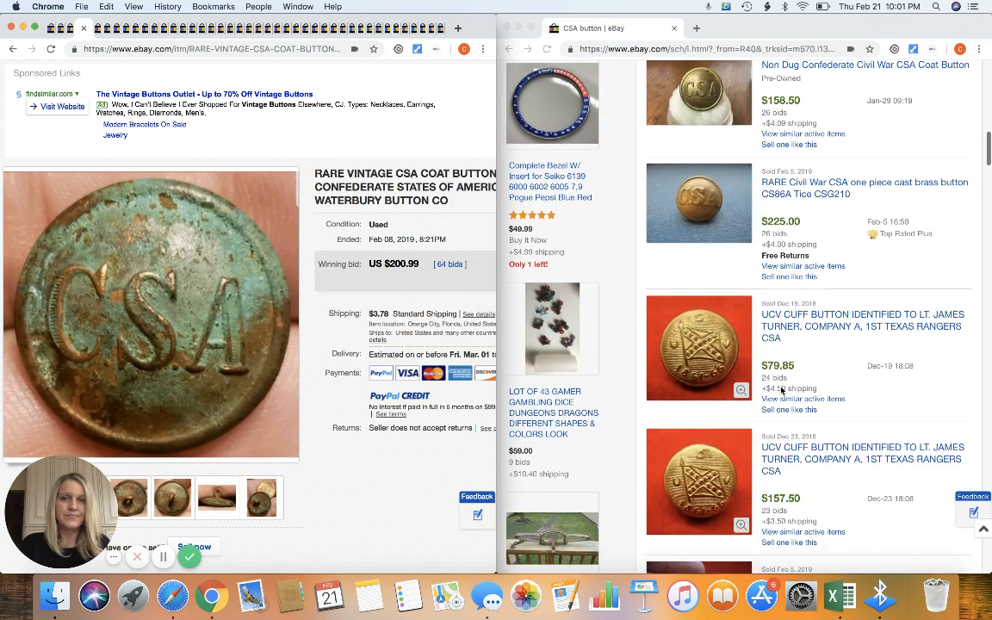
{"action": "scroll", "scroll_direction": "down", "scroll_amount": 3}
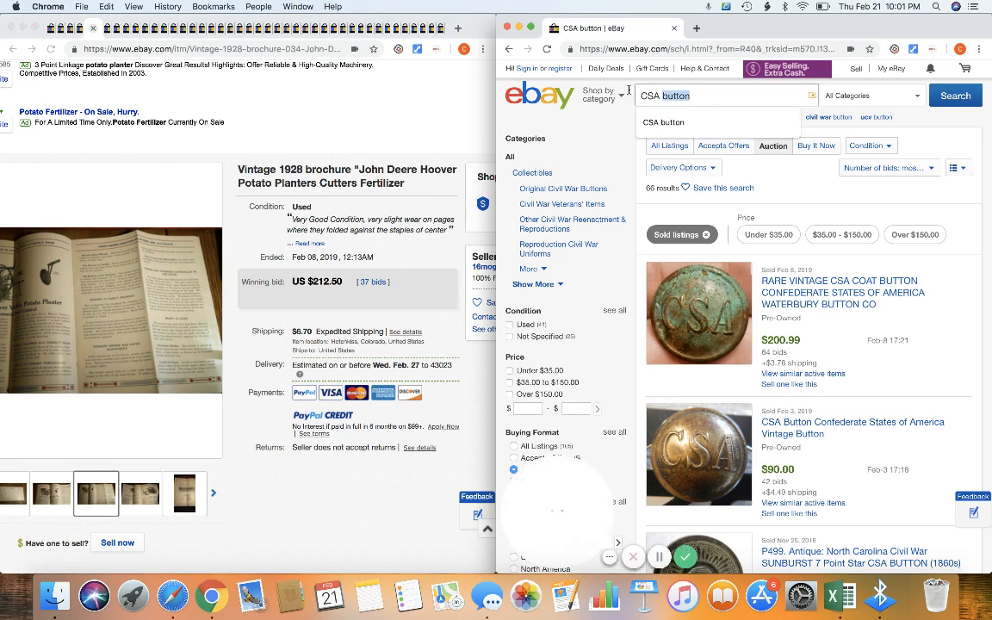
Step: Search 'john deere brochure' and scroll through the 691 sold results
{"action": "type", "text": "john deere brochure"}
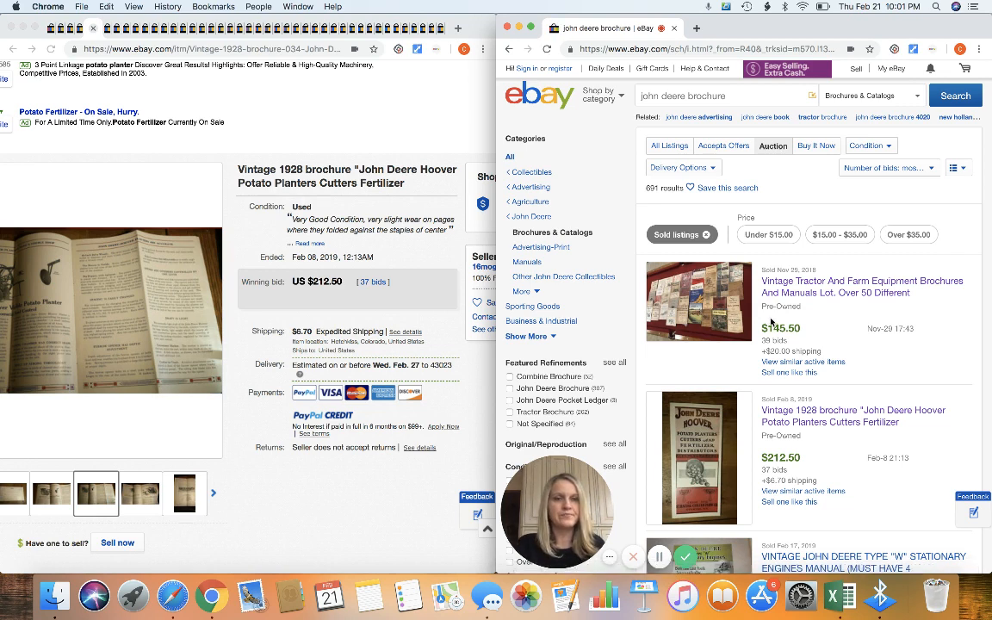
{"action": "scroll", "scroll_direction": "down", "scroll_amount": 3}
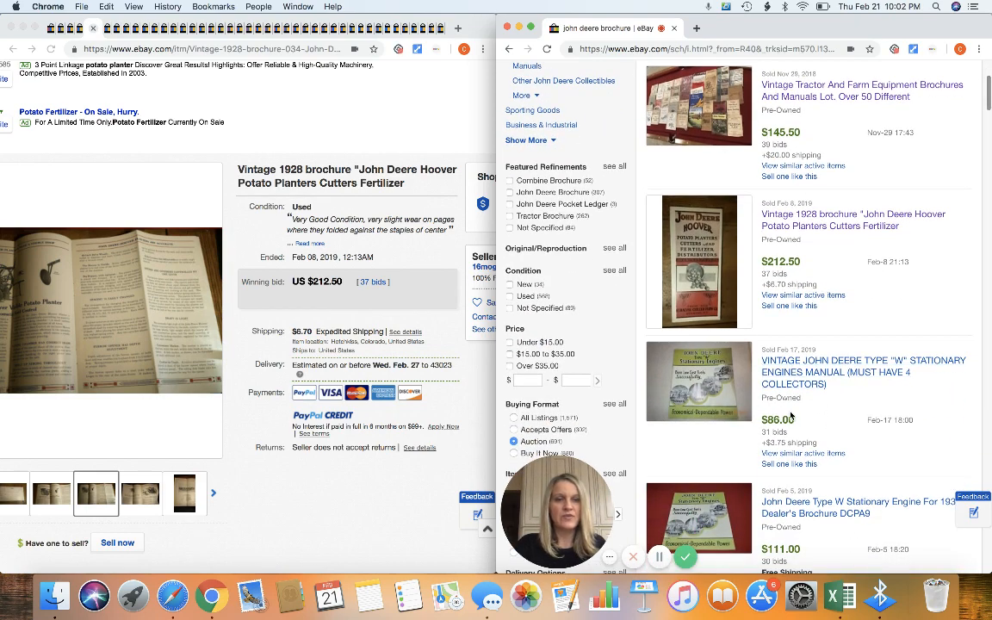
{"action": "scroll", "scroll_direction": "down", "scroll_amount": 3}
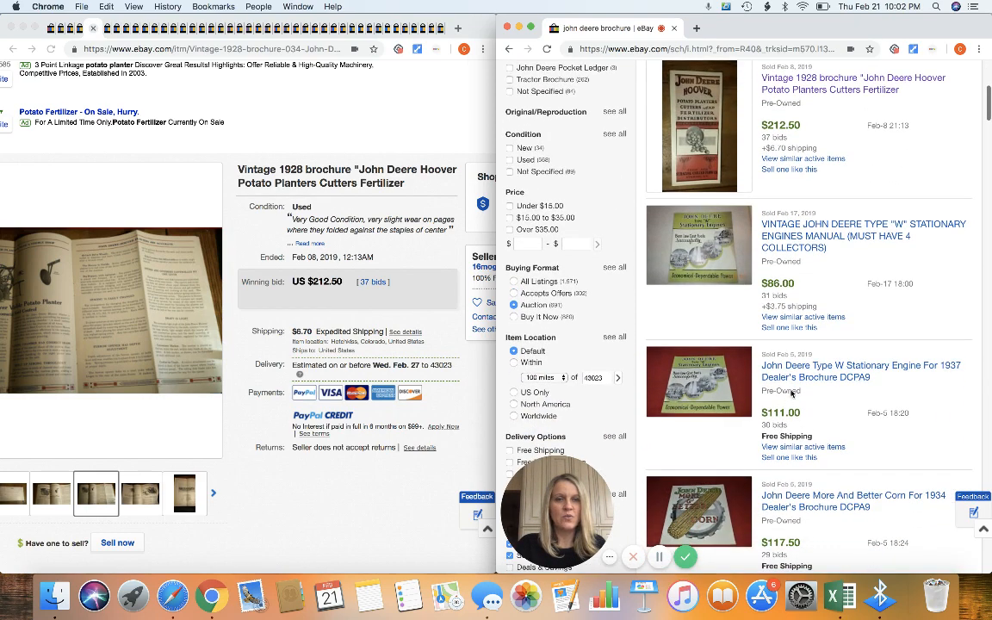
{"action": "scroll", "scroll_direction": "down", "scroll_amount": 3}
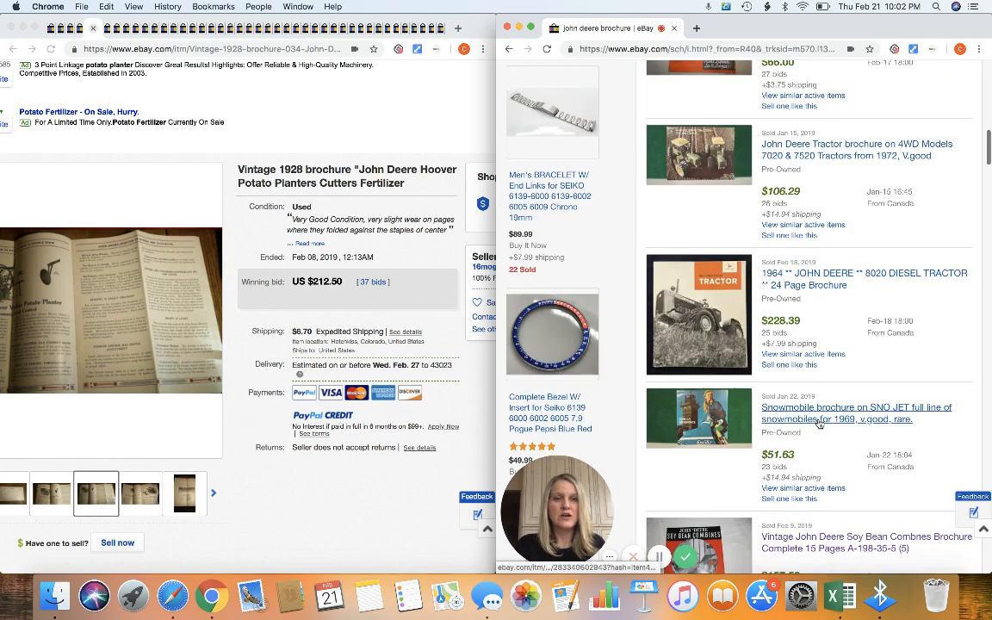
{"action": "scroll", "scroll_direction": "down", "scroll_amount": 3}
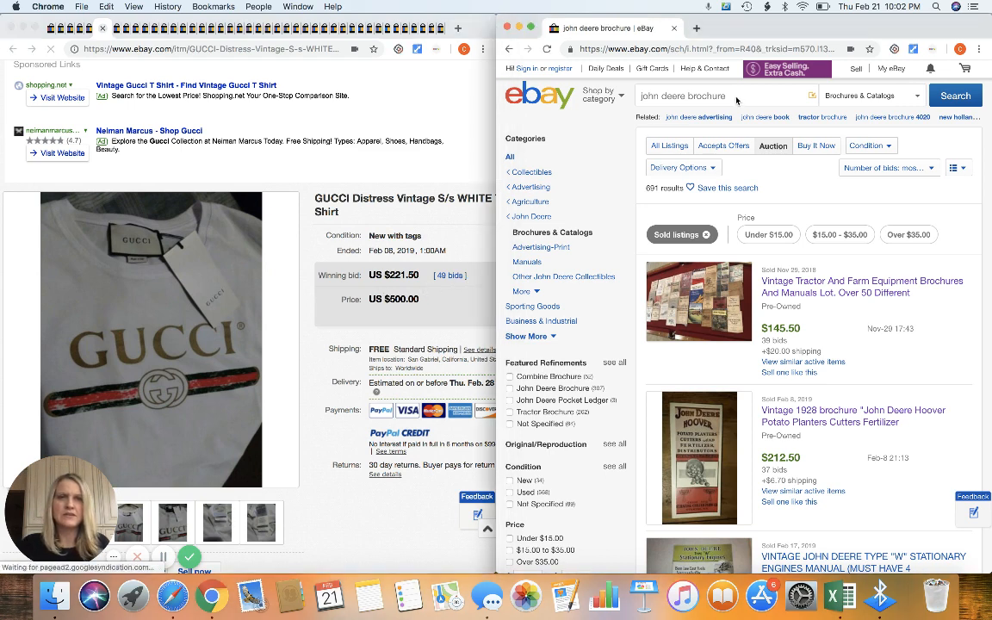
Step: Search 'gucci vintage t-shirt' and show the sold results in list layout
{"action": "left_click", "coordinate": [682, 96]}
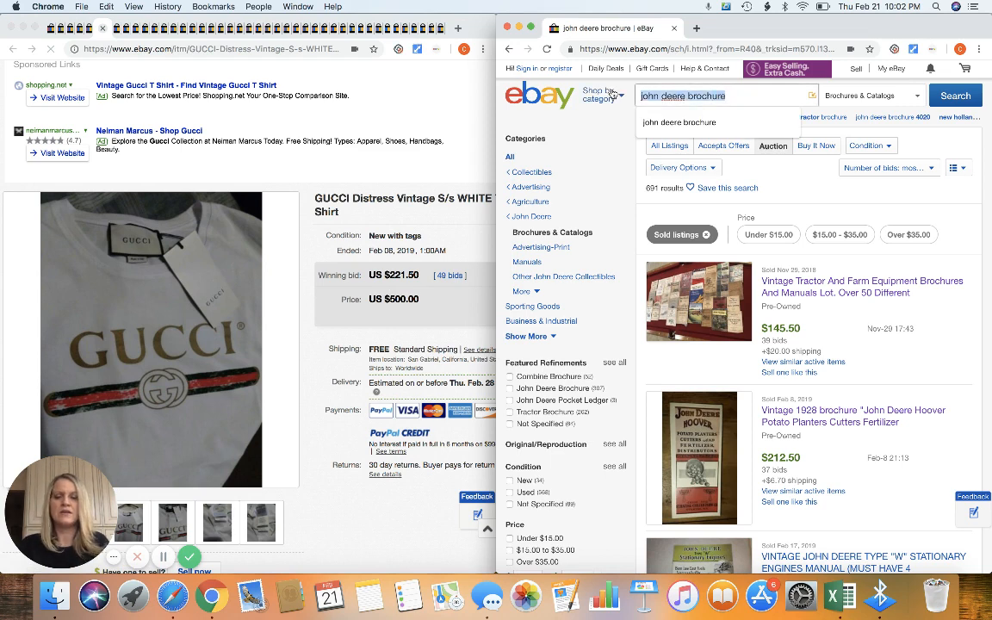
{"action": "type", "text": "gucci"}
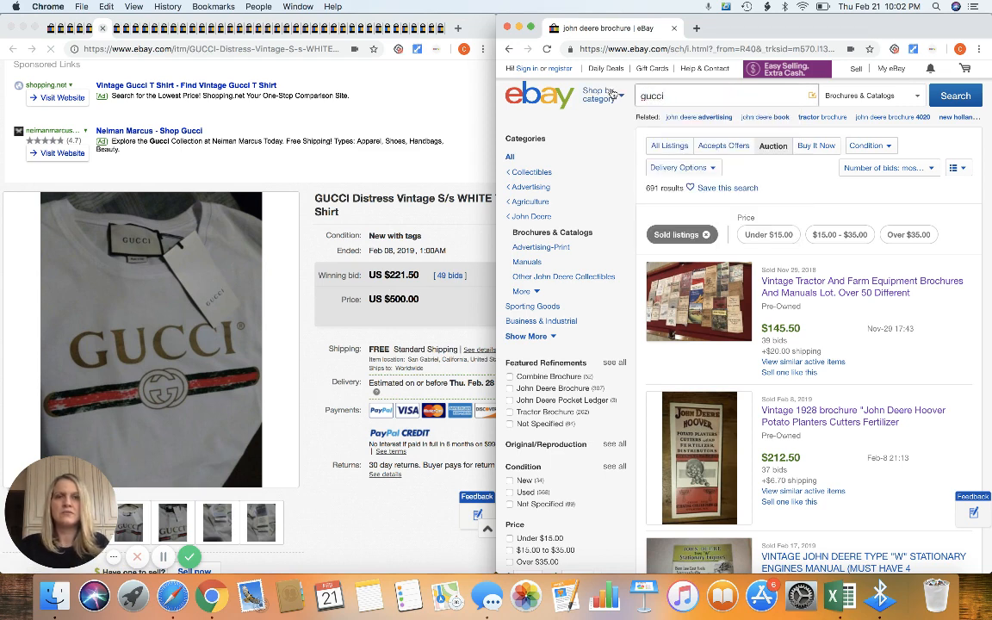
{"action": "type", "text": "bin"}
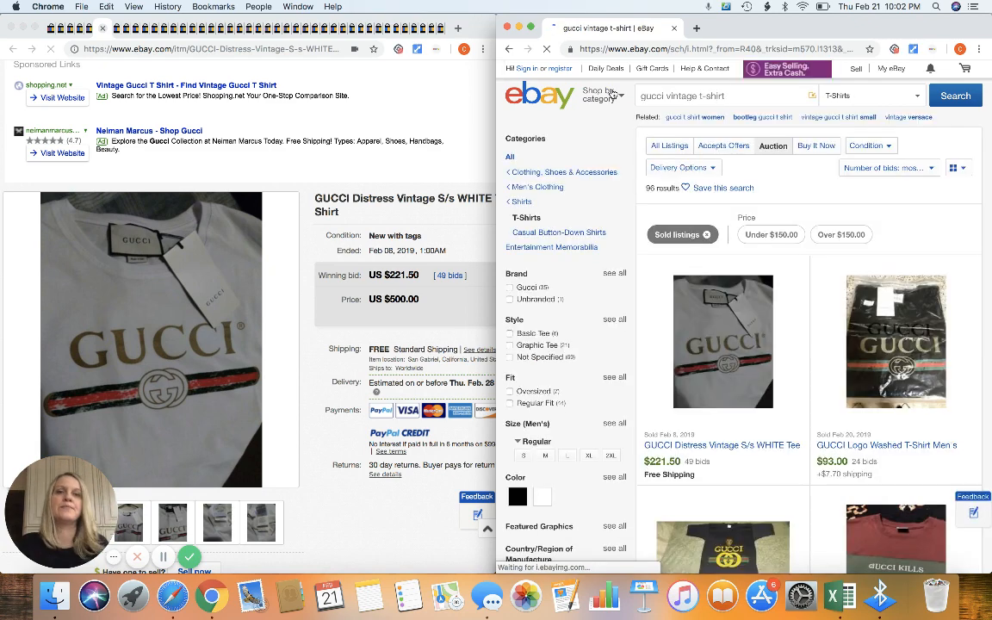
{"action": "left_click", "coordinate": [953, 167]}
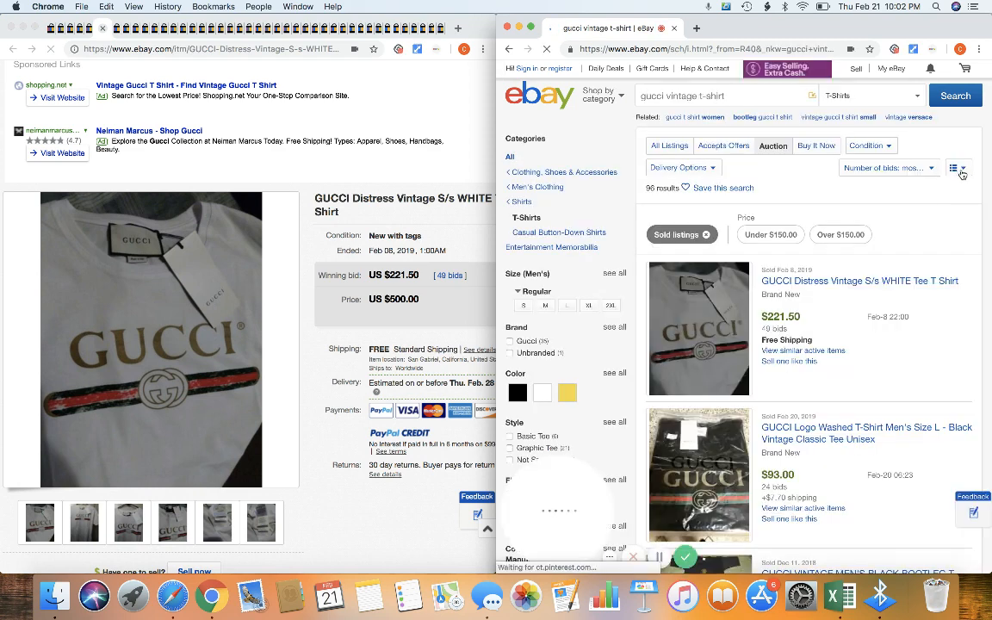
{"action": "left_click", "coordinate": [959, 167]}
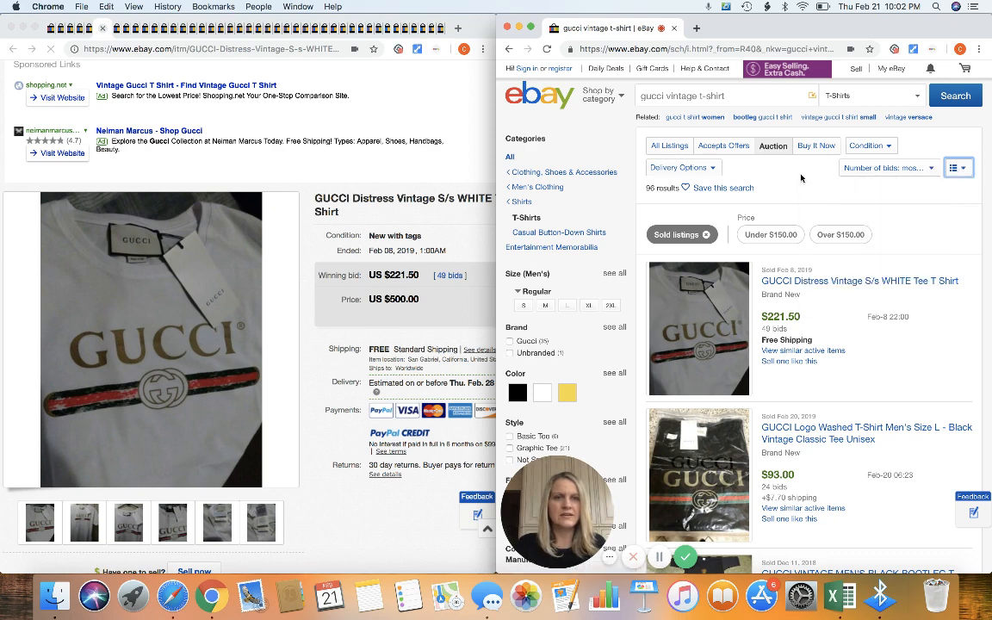
{"action": "scroll", "scroll_direction": "down", "scroll_amount": 3}
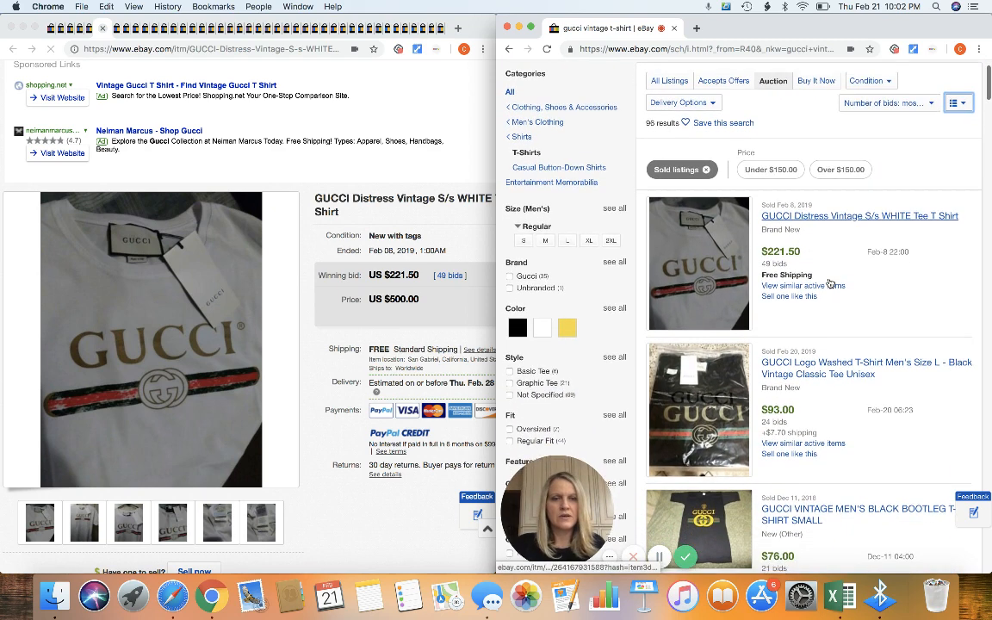
{"action": "scroll", "scroll_direction": "down", "scroll_amount": 3}
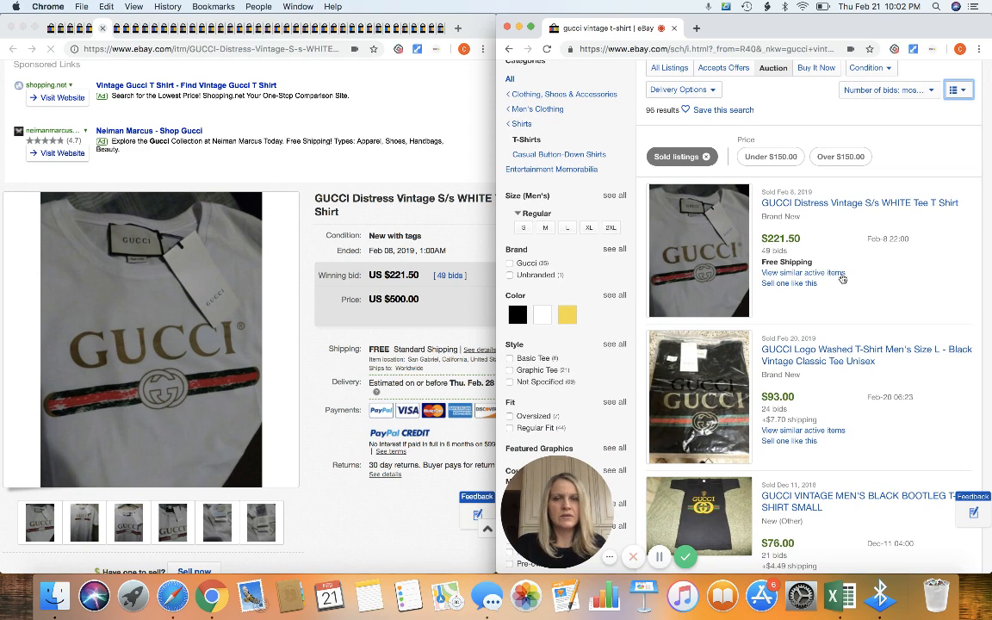
{"action": "scroll", "scroll_direction": "down", "scroll_amount": 3}
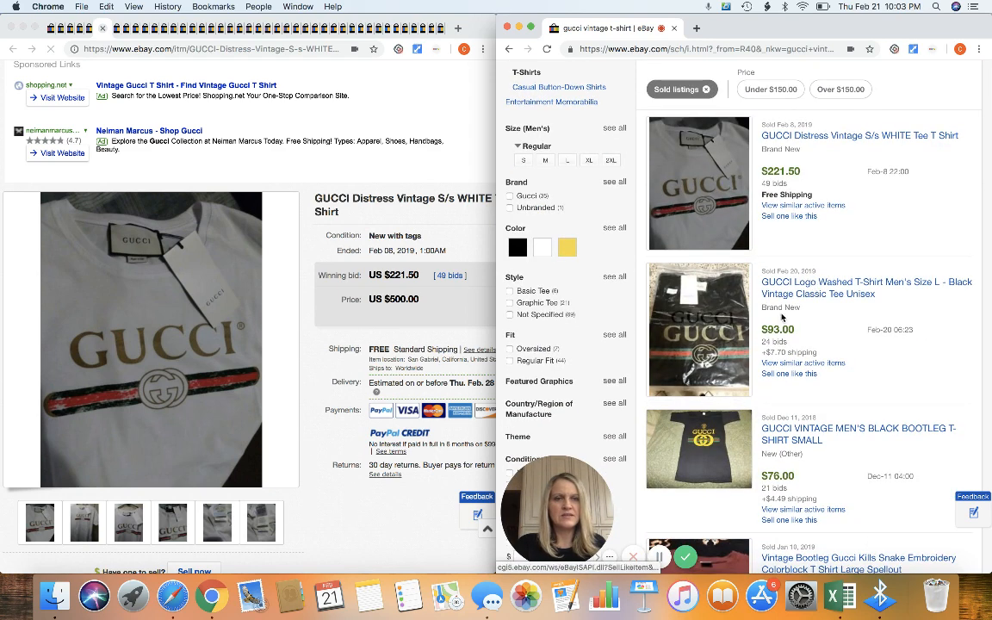
{"action": "scroll", "scroll_direction": "down", "scroll_amount": 3}
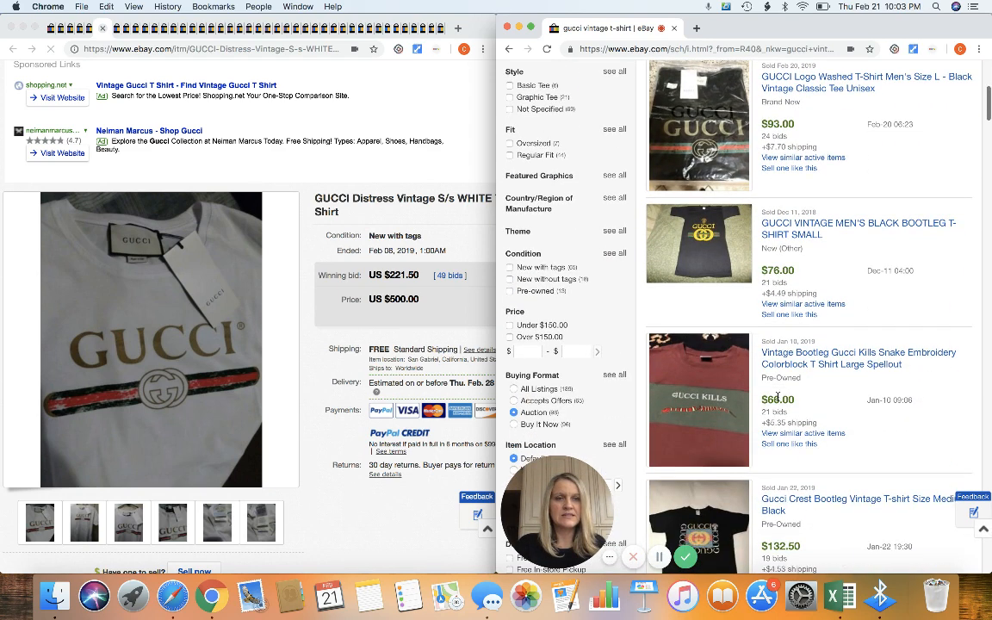
{"action": "scroll", "scroll_direction": "down", "scroll_amount": 3}
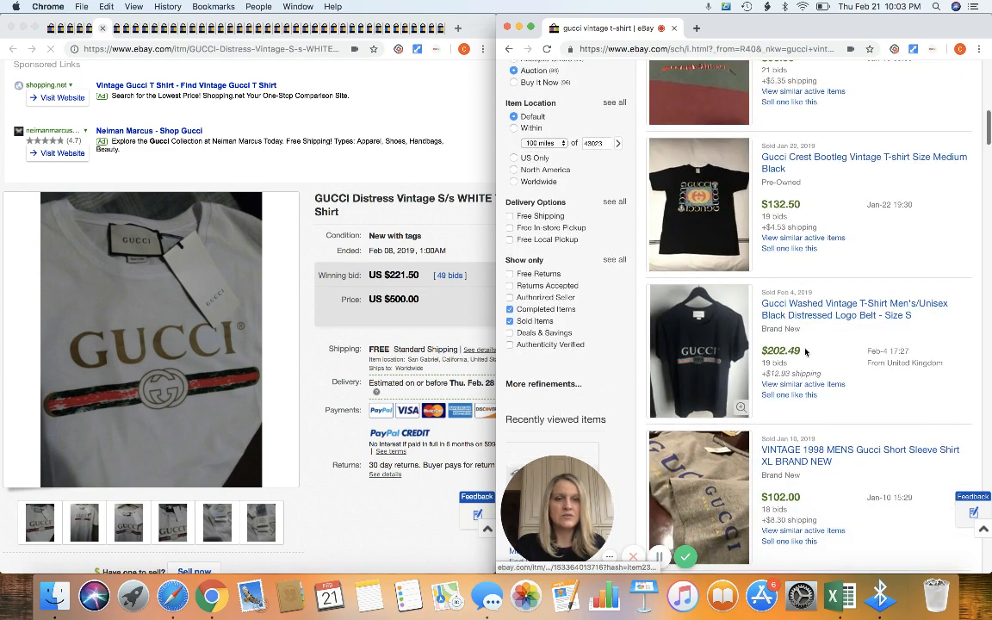
{"action": "scroll", "scroll_direction": "down", "scroll_amount": 3}
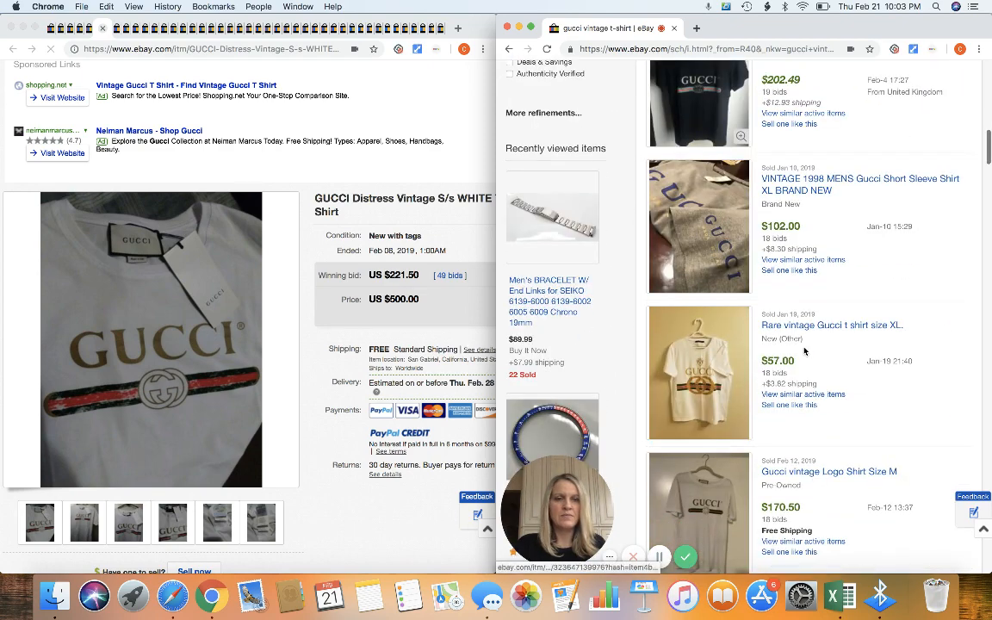
{"action": "scroll", "scroll_direction": "down", "scroll_amount": 3}
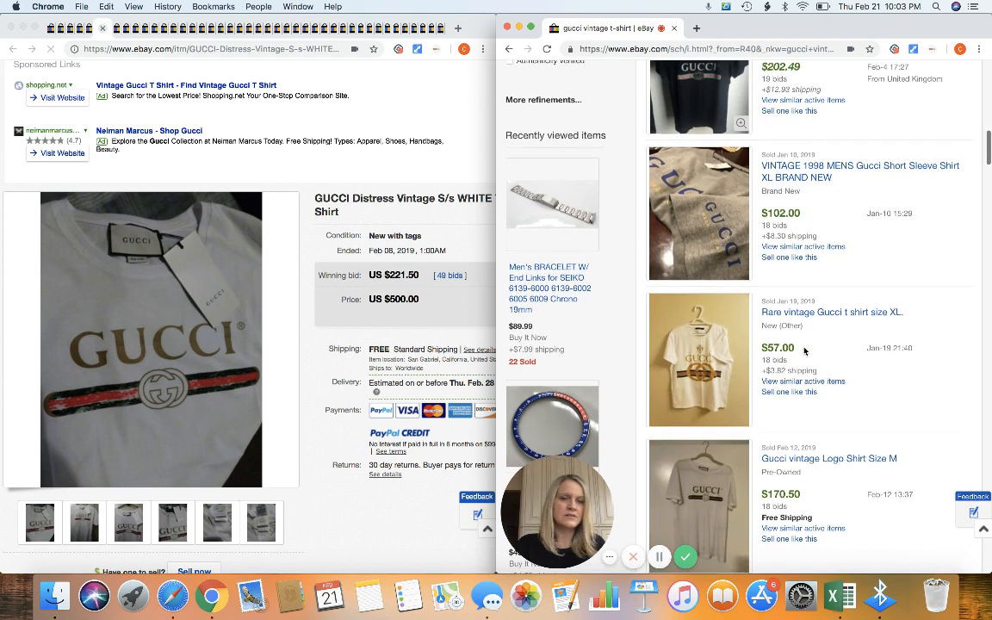
{"action": "scroll", "scroll_direction": "down", "scroll_amount": 3}
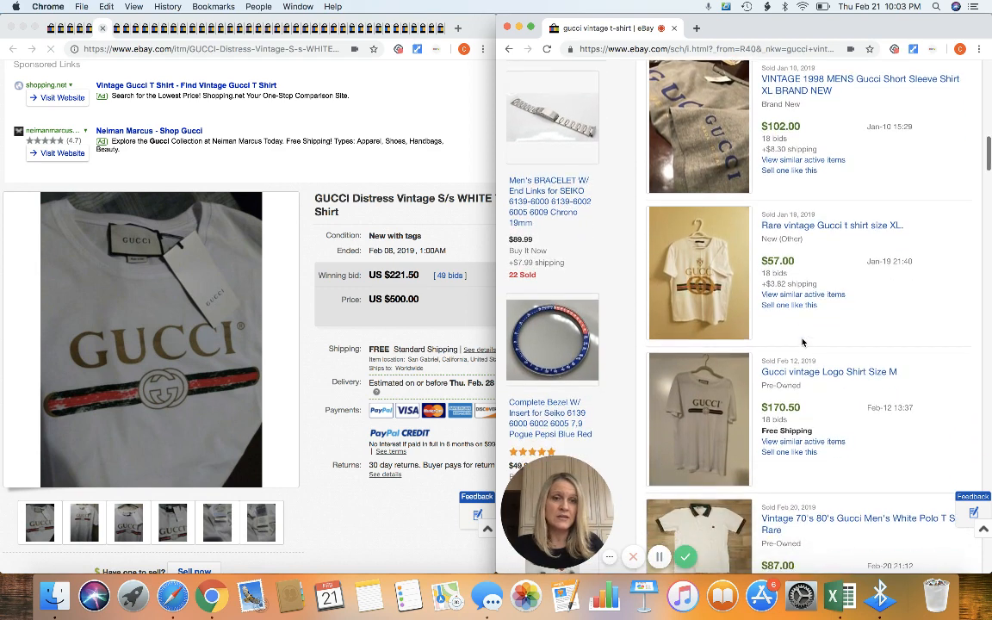
{"action": "mouse_move", "coordinate": [807, 403]}
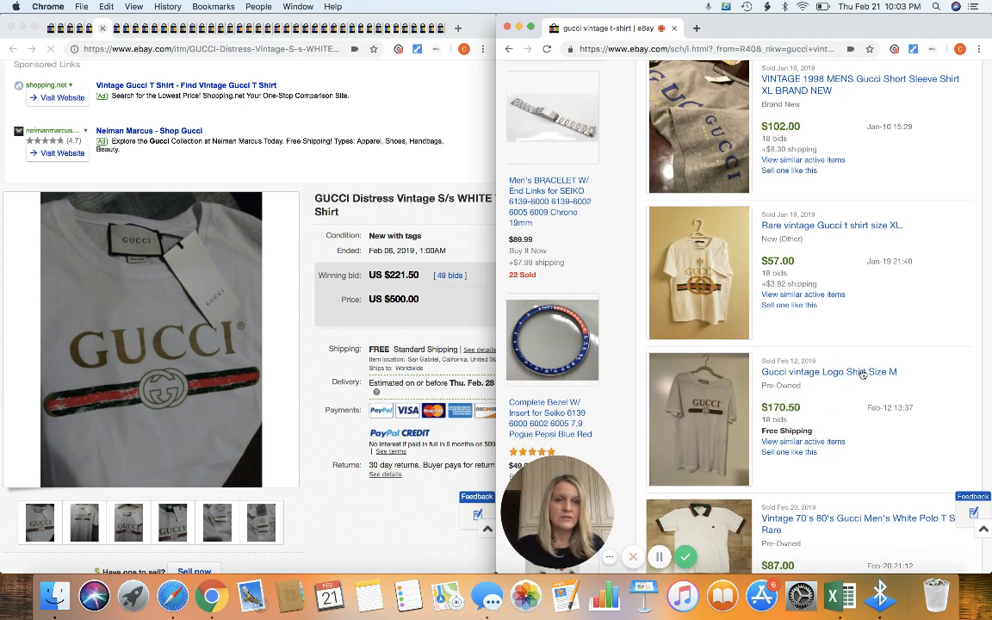
{"action": "mouse_move", "coordinate": [797, 400]}
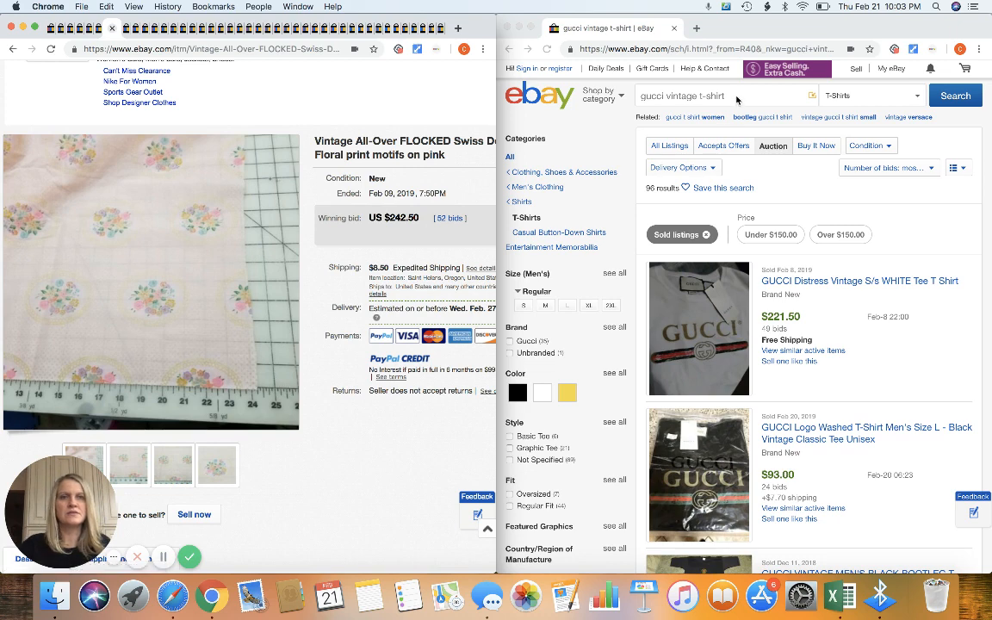
Step: Replace the search query with 'vintage flocked'
{"action": "left_click", "coordinate": [723, 96]}
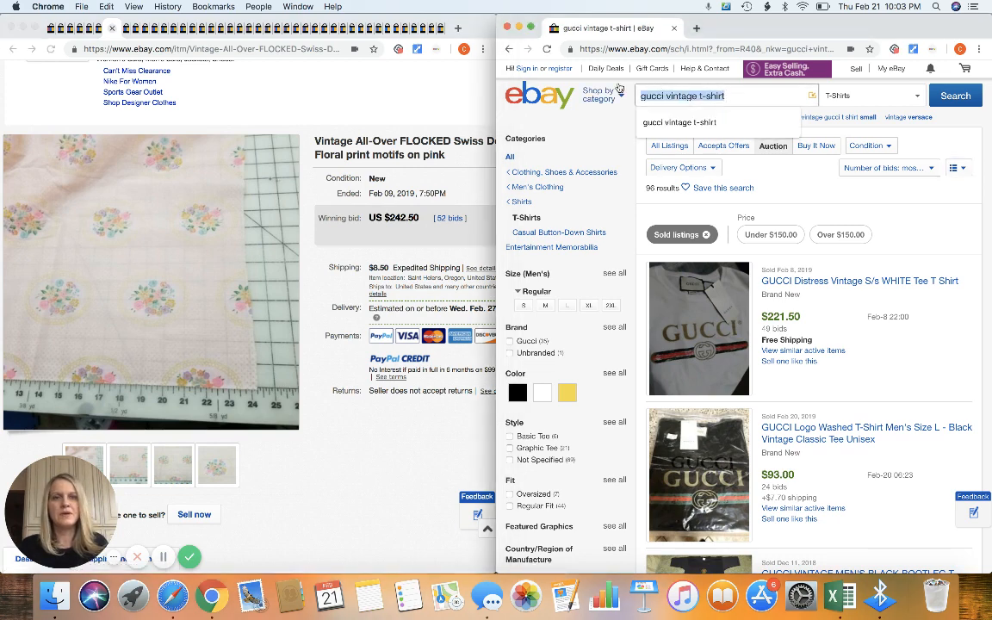
{"action": "type", "text": "vintage flo"}
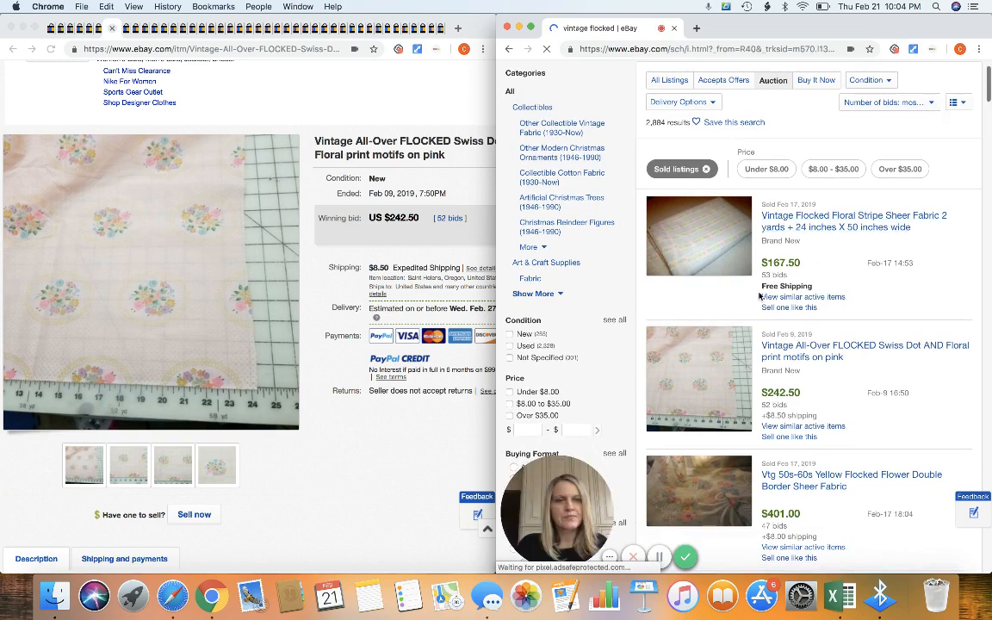
{"action": "scroll", "scroll_direction": "down", "scroll_amount": 3}
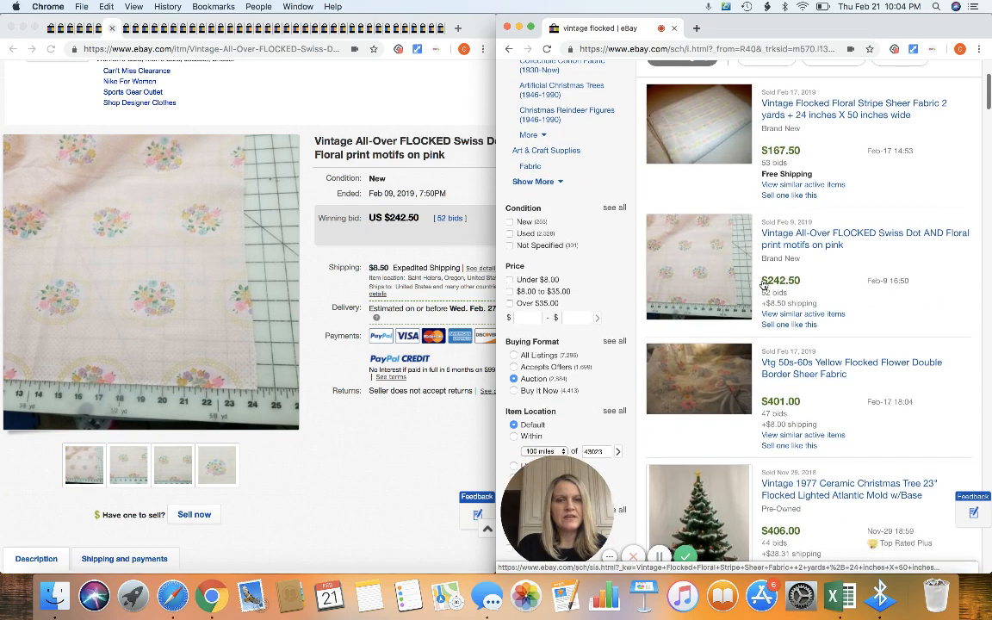
{"action": "scroll", "scroll_direction": "down", "scroll_amount": 3}
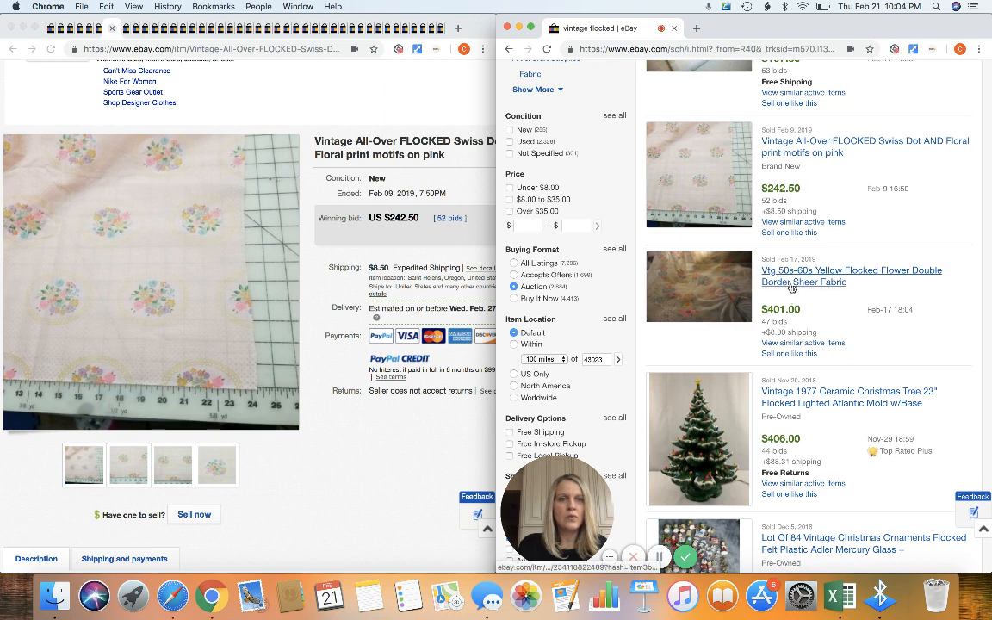
{"action": "left_click", "coordinate": [852, 276]}
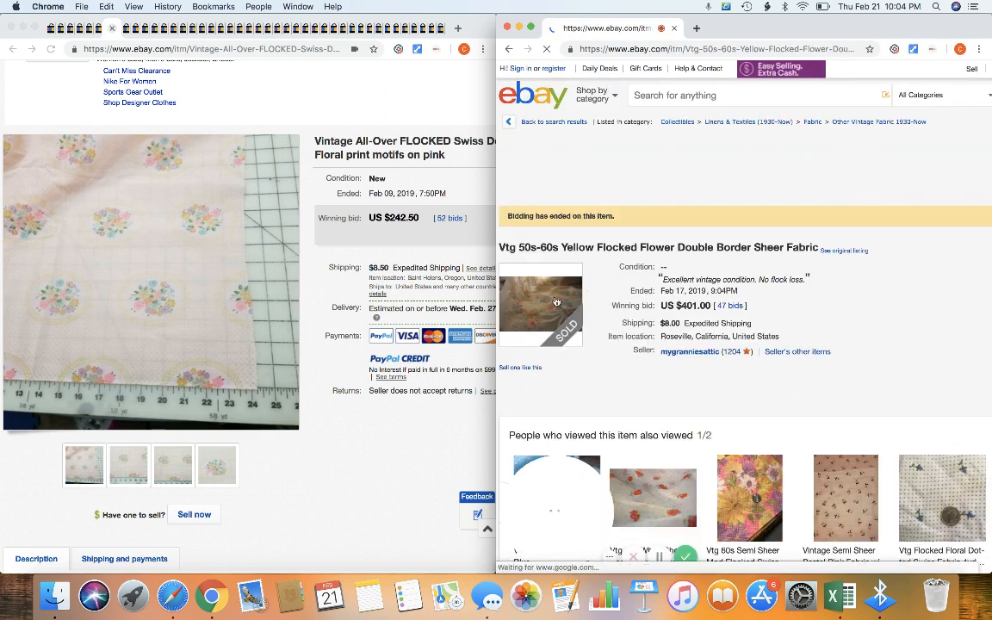
{"action": "scroll", "scroll_direction": "down", "scroll_amount": 3}
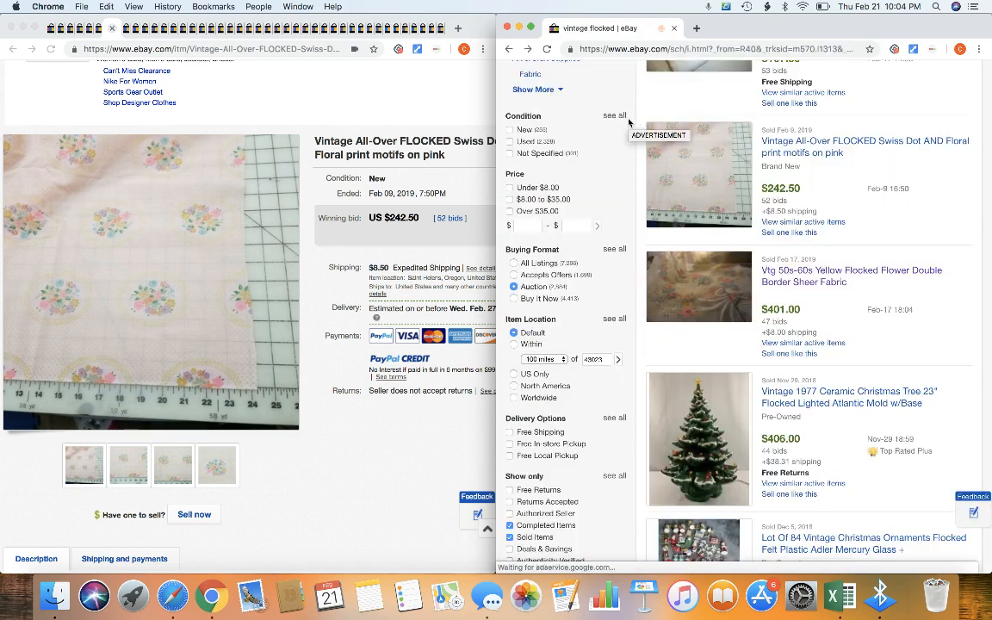
{"action": "scroll", "scroll_direction": "down", "scroll_amount": 3}
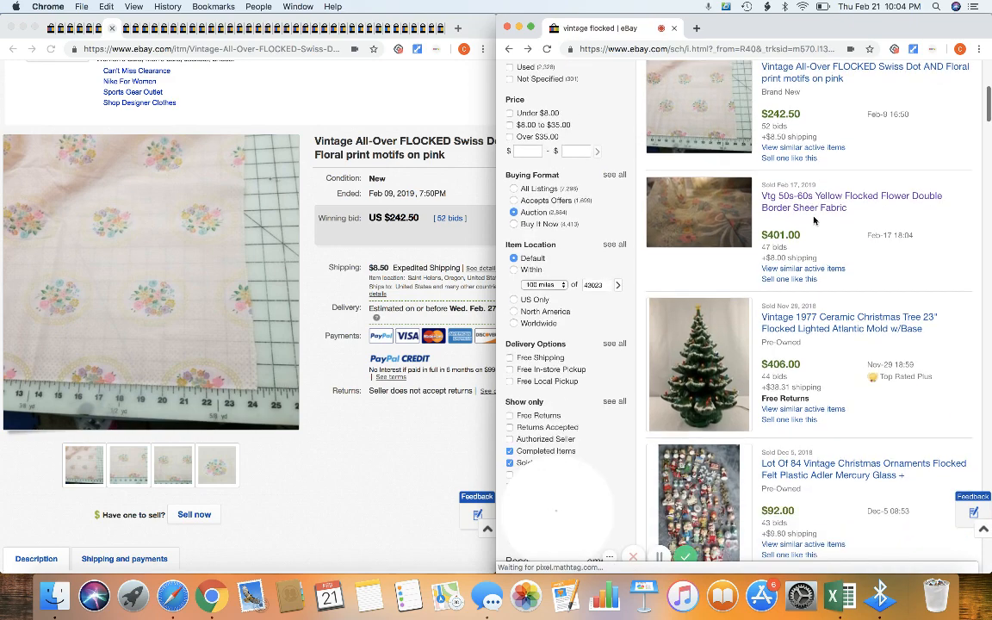
{"action": "scroll", "scroll_direction": "down", "scroll_amount": 3}
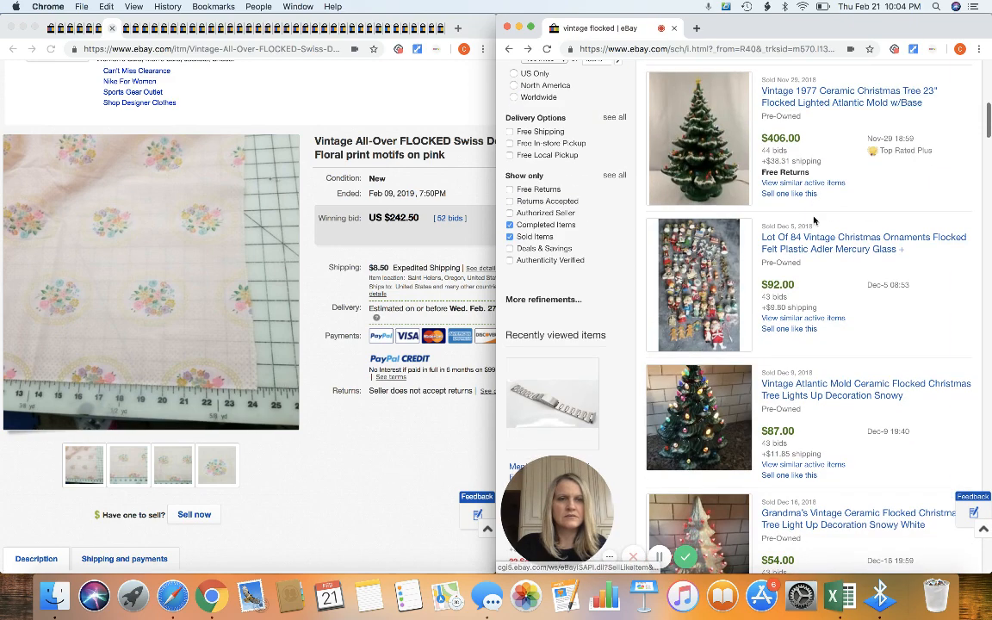
{"action": "scroll", "scroll_direction": "down", "scroll_amount": 3}
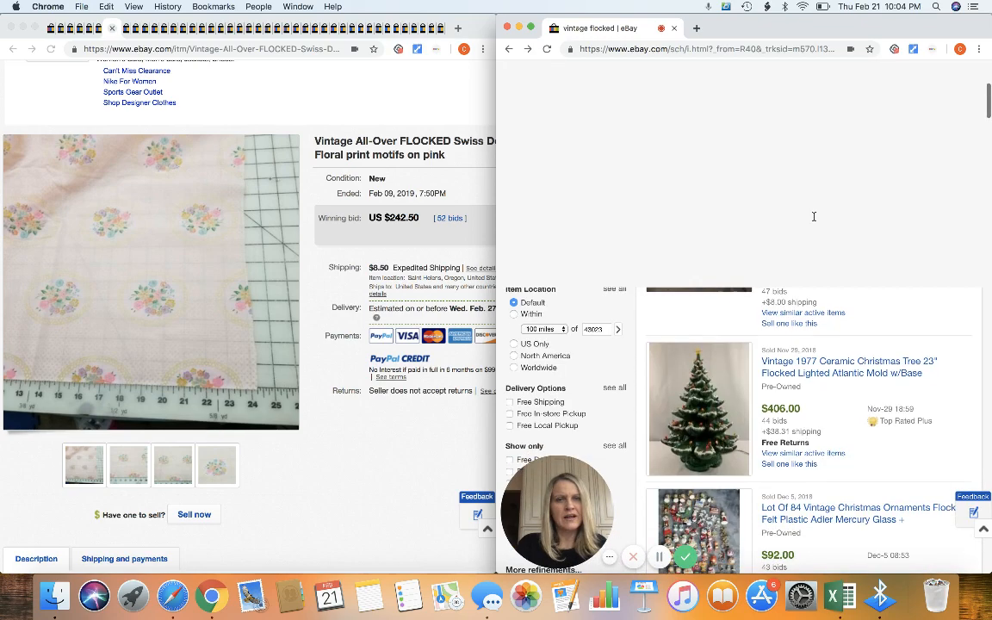
{"action": "scroll", "scroll_direction": "down", "scroll_amount": 3}
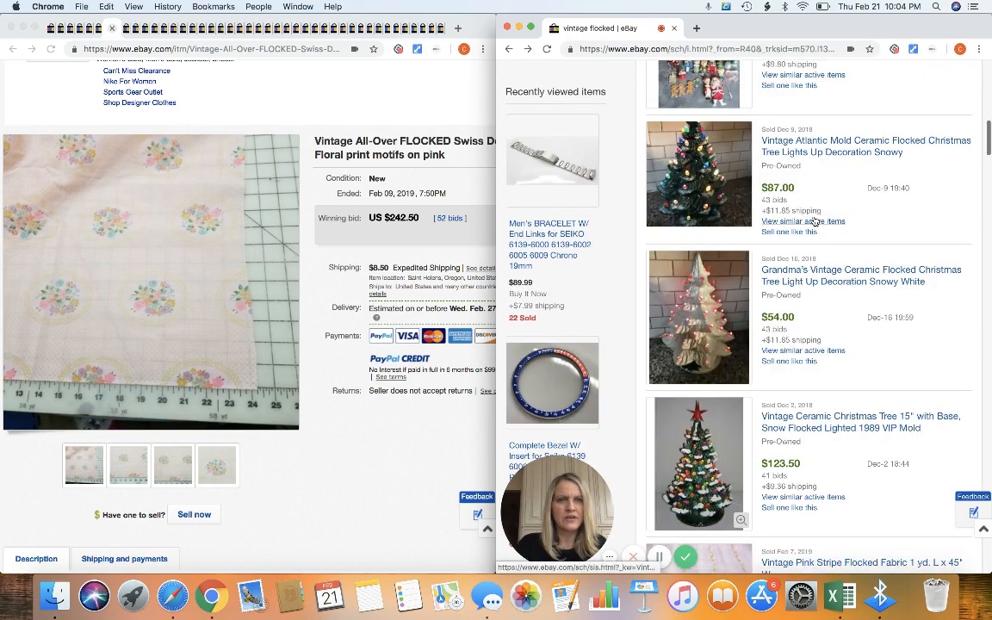
{"action": "scroll", "scroll_direction": "down", "scroll_amount": 3}
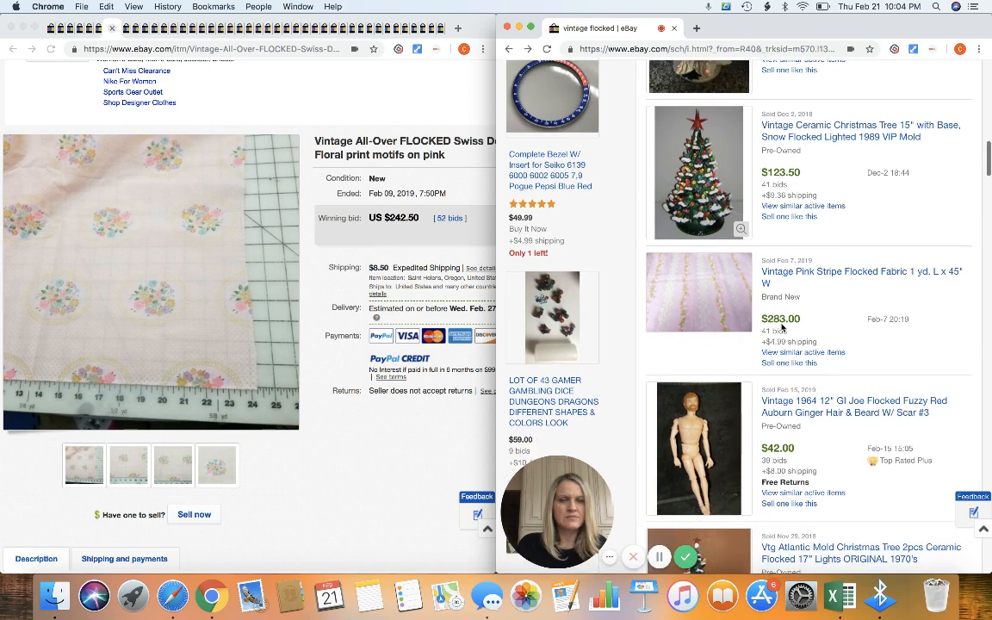
{"action": "scroll", "scroll_direction": "down", "scroll_amount": 3}
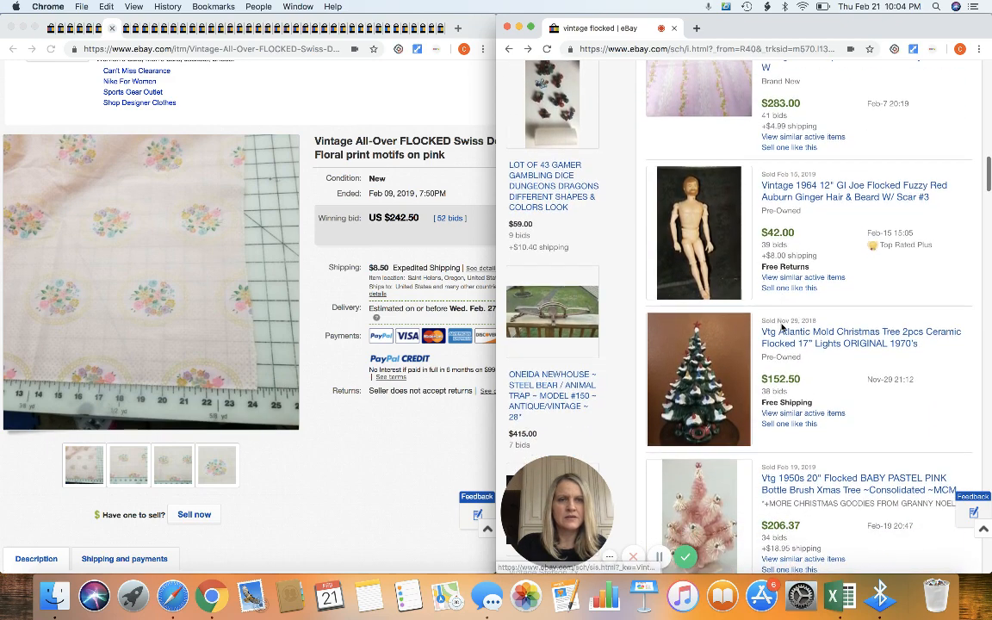
{"action": "scroll", "scroll_direction": "down", "scroll_amount": 3}
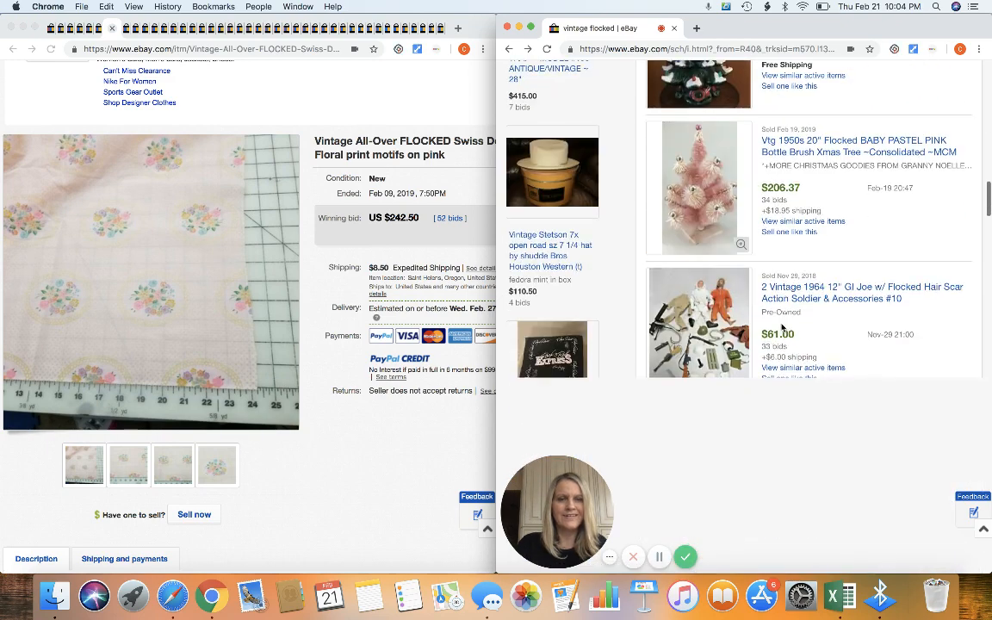
{"action": "scroll", "scroll_direction": "down", "scroll_amount": 3}
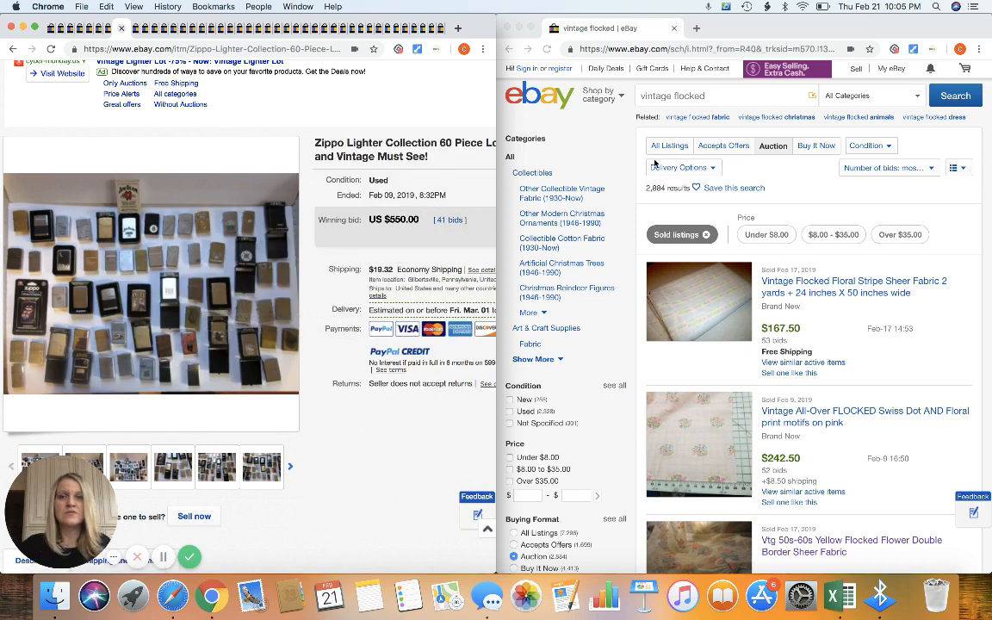
Step: Delete 'flocked' from the 'vintage flocked' search query
{"action": "left_click", "coordinate": [724, 95]}
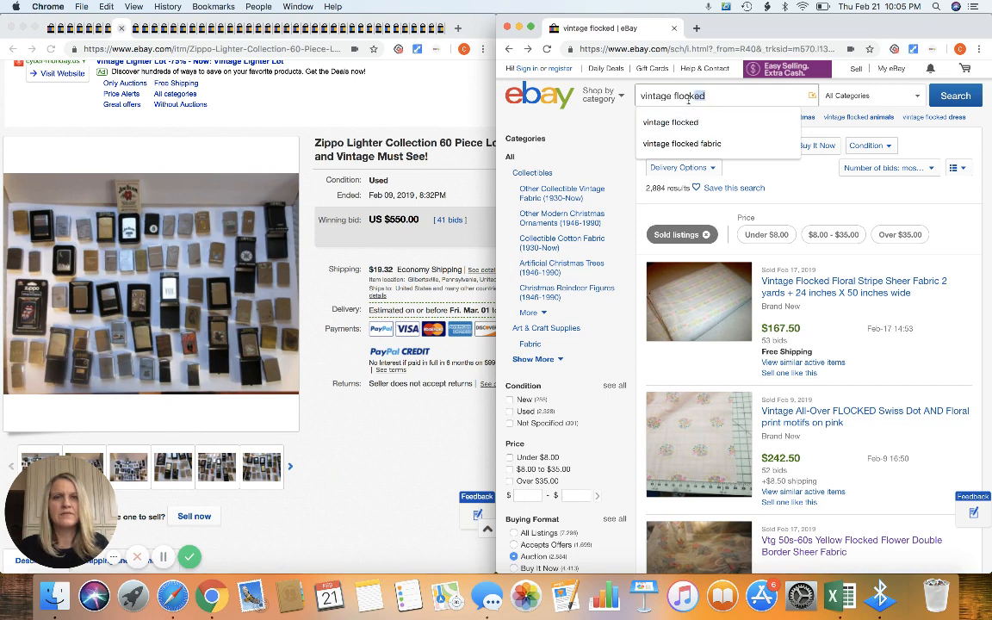
{"action": "key", "text": "Backspace"}
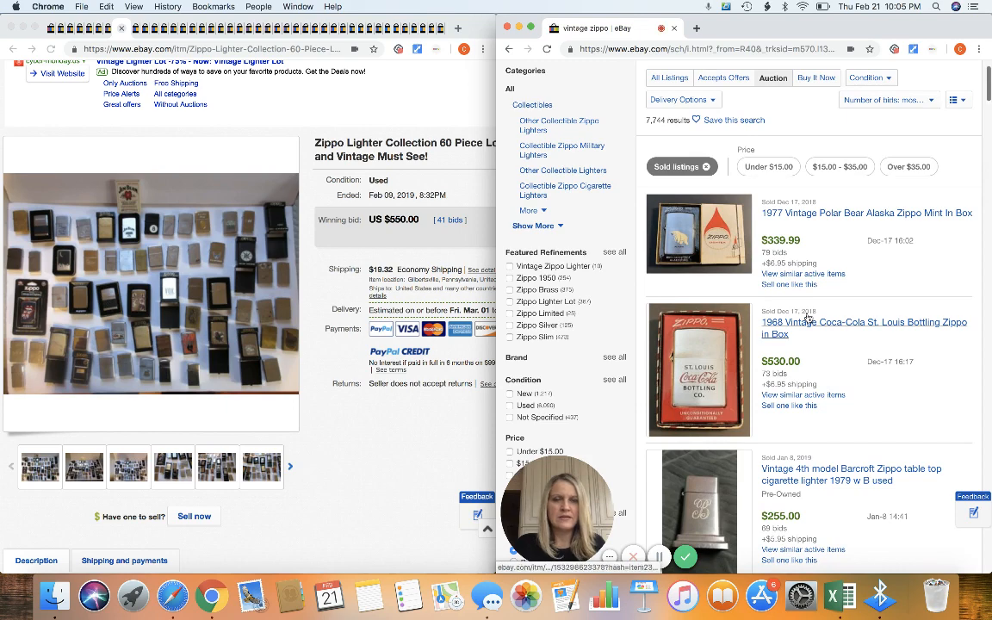
Step: Browse the sold vintage Zippo results, then close the Zippo lighter collection listing
{"action": "scroll", "scroll_direction": "down", "scroll_amount": 3}
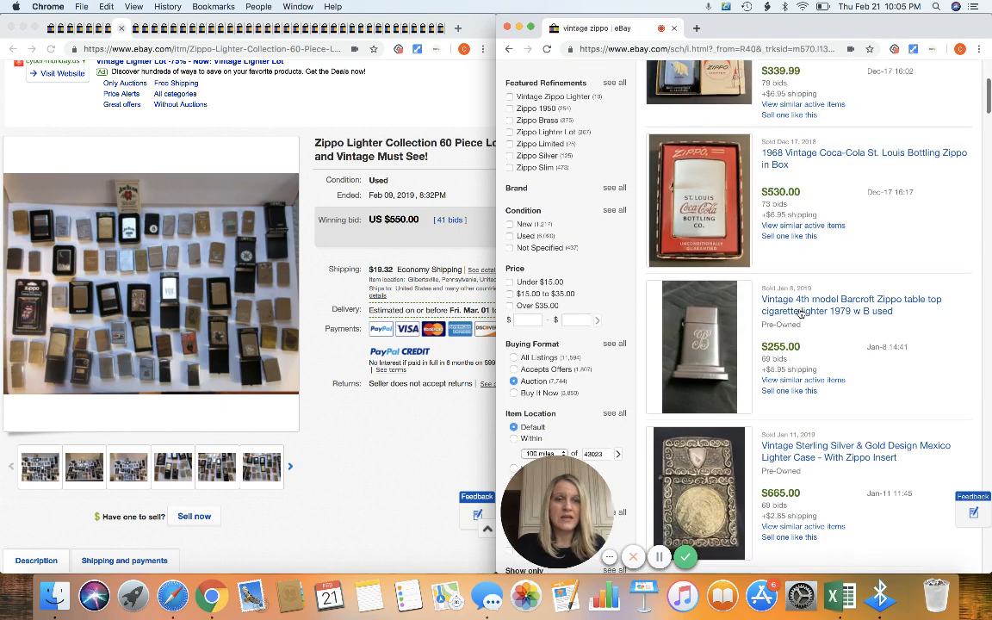
{"action": "scroll", "scroll_direction": "down", "scroll_amount": 3}
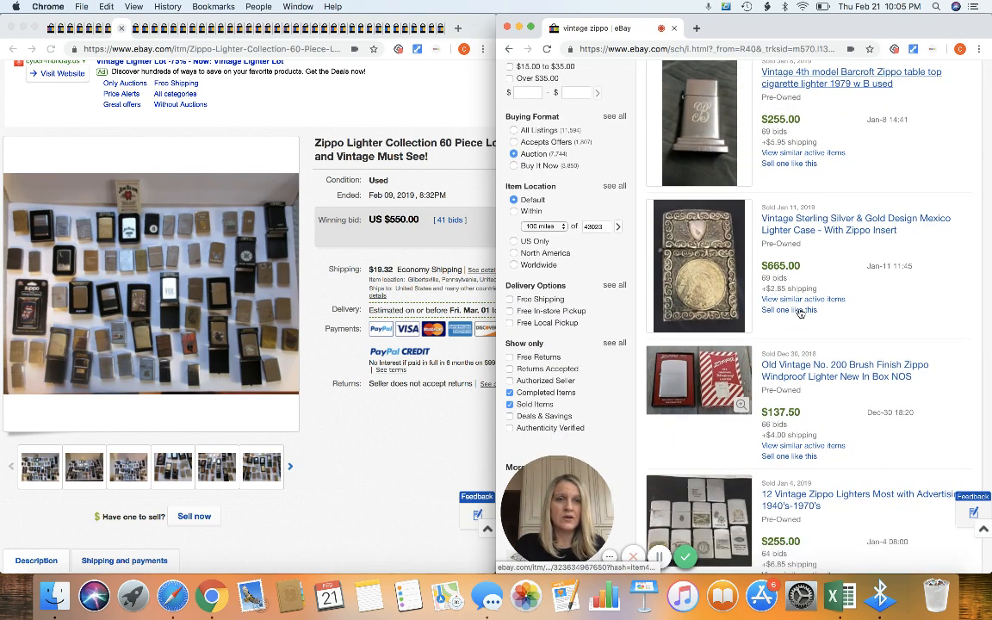
{"action": "scroll", "scroll_direction": "down", "scroll_amount": 3}
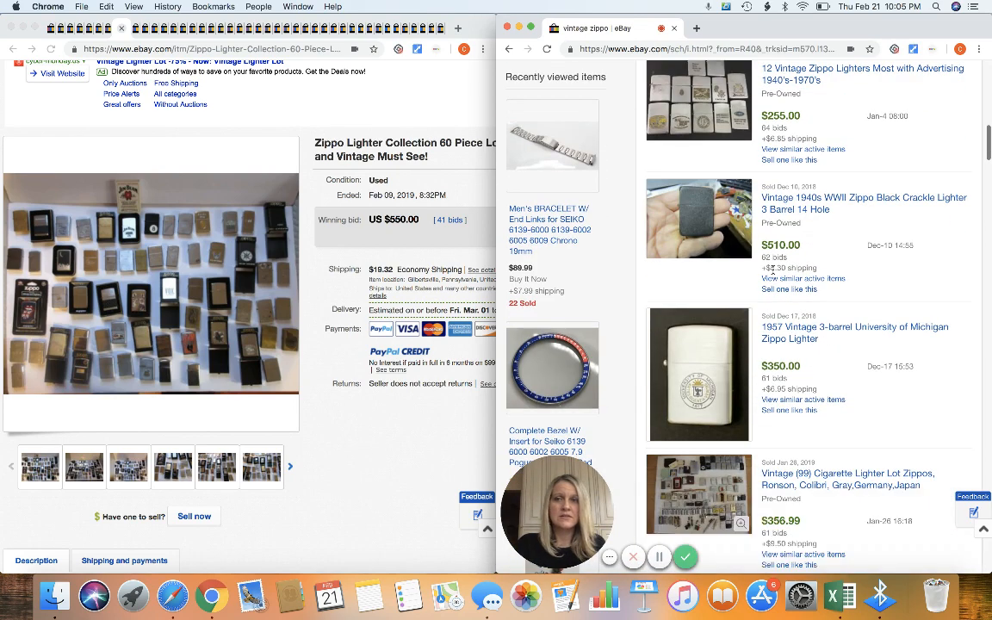
{"action": "scroll", "scroll_direction": "down", "scroll_amount": 3}
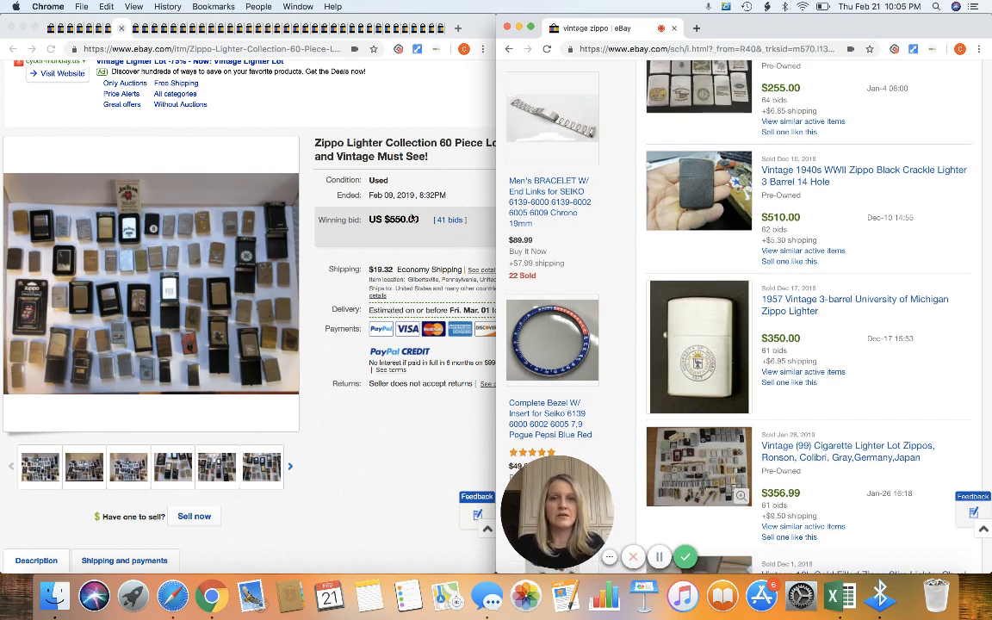
{"action": "scroll", "scroll_direction": "down", "scroll_amount": 3}
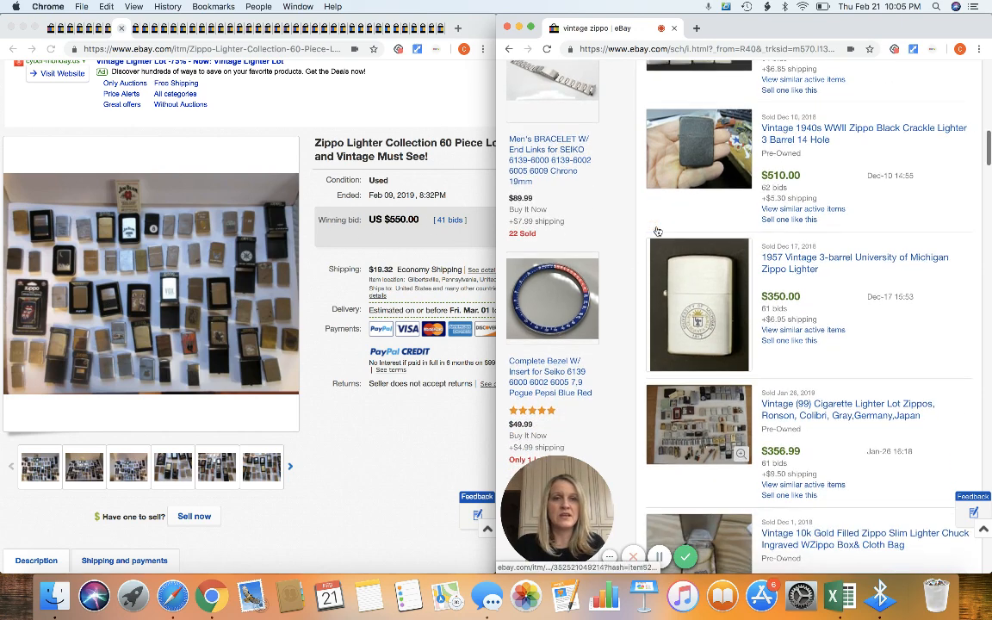
{"action": "scroll", "scroll_direction": "down", "scroll_amount": 3}
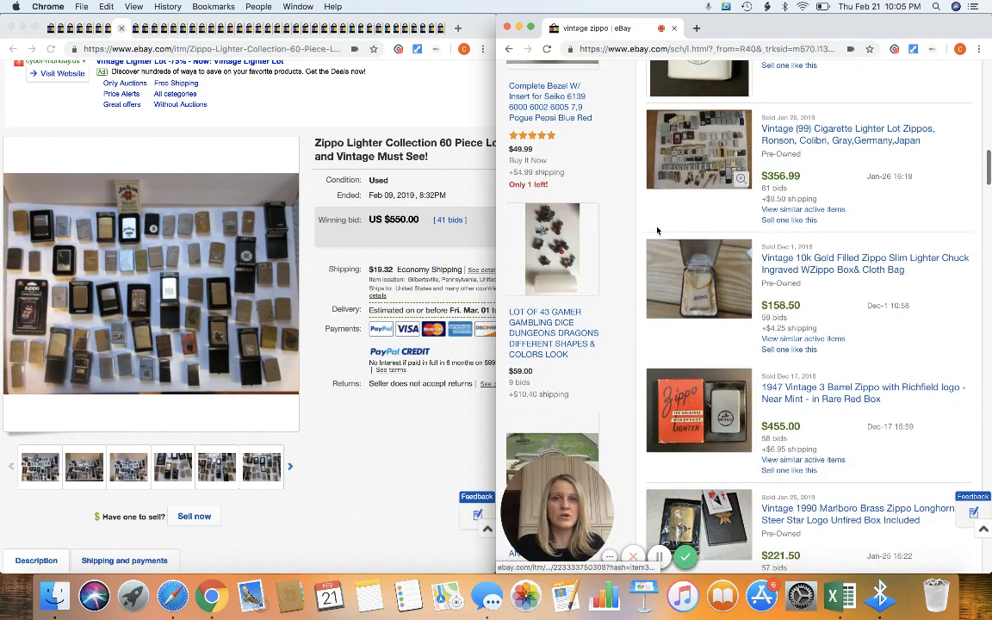
{"action": "scroll", "scroll_direction": "down", "scroll_amount": 3}
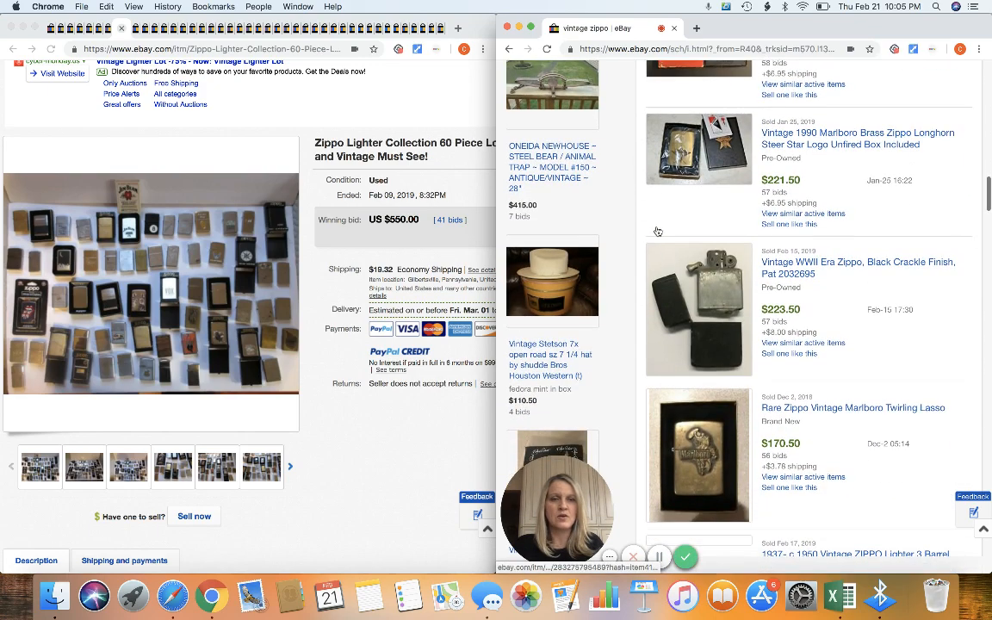
{"action": "scroll", "scroll_direction": "down", "scroll_amount": 3}
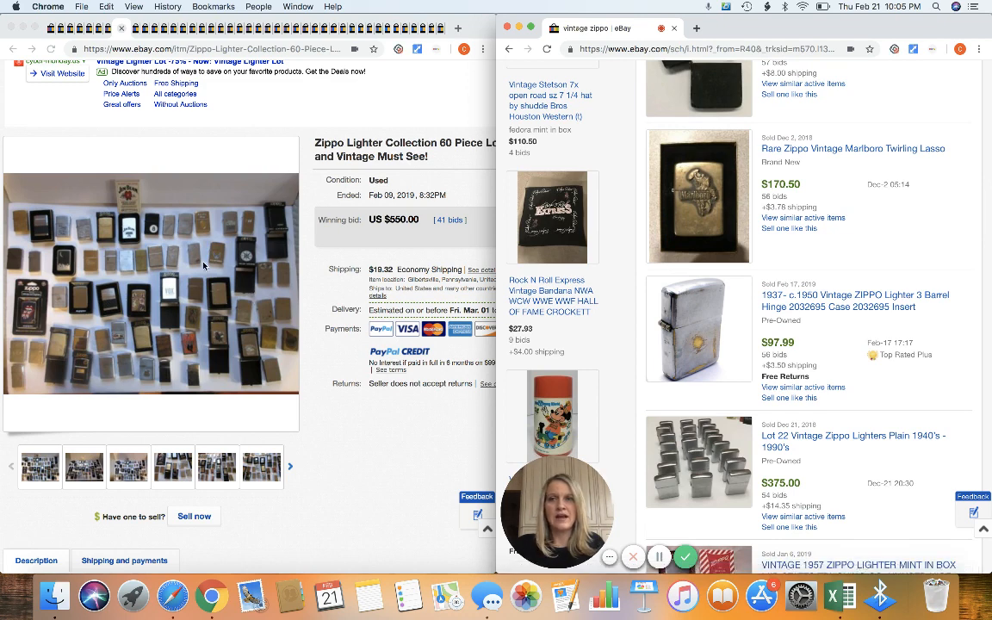
{"action": "scroll", "scroll_direction": "down", "scroll_amount": 3}
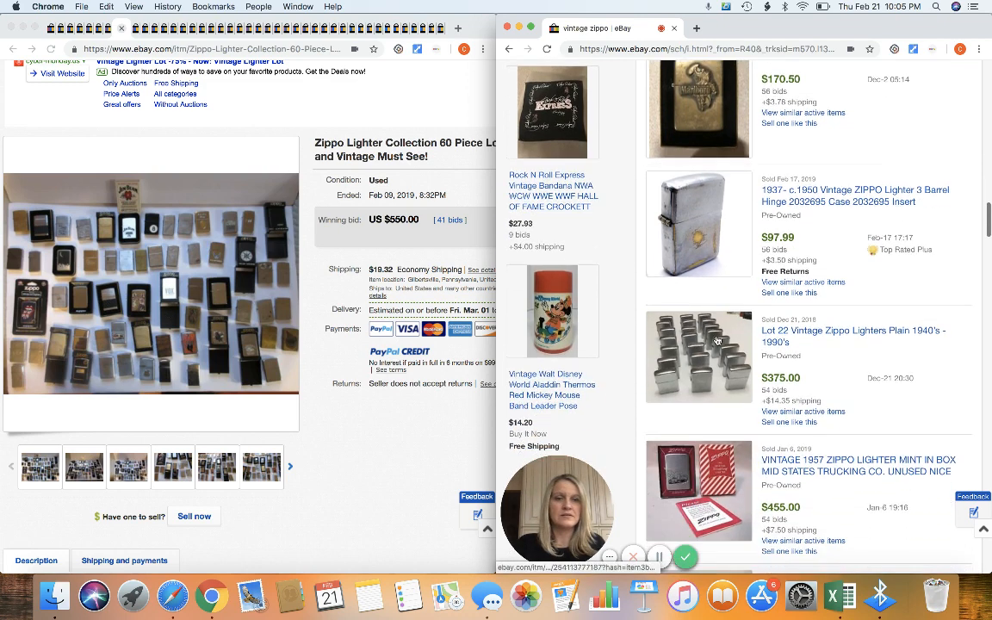
{"action": "scroll", "scroll_direction": "down", "scroll_amount": 3}
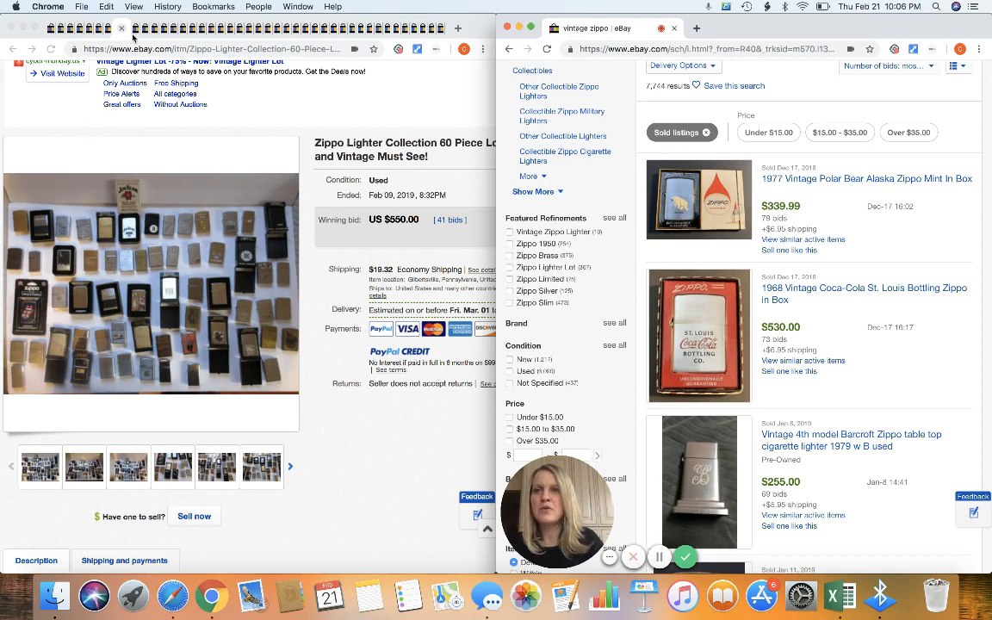
{"action": "left_click", "coordinate": [121, 28]}
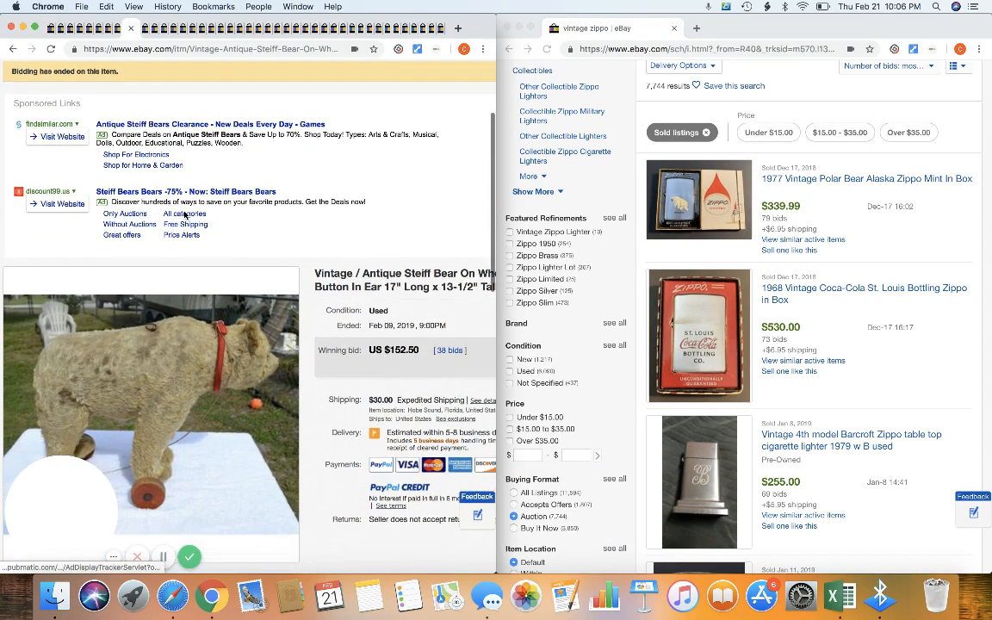
Step: Enlarge the Steiff bear photos and show the close-up of the ear button
{"action": "scroll", "scroll_direction": "down", "scroll_amount": 3}
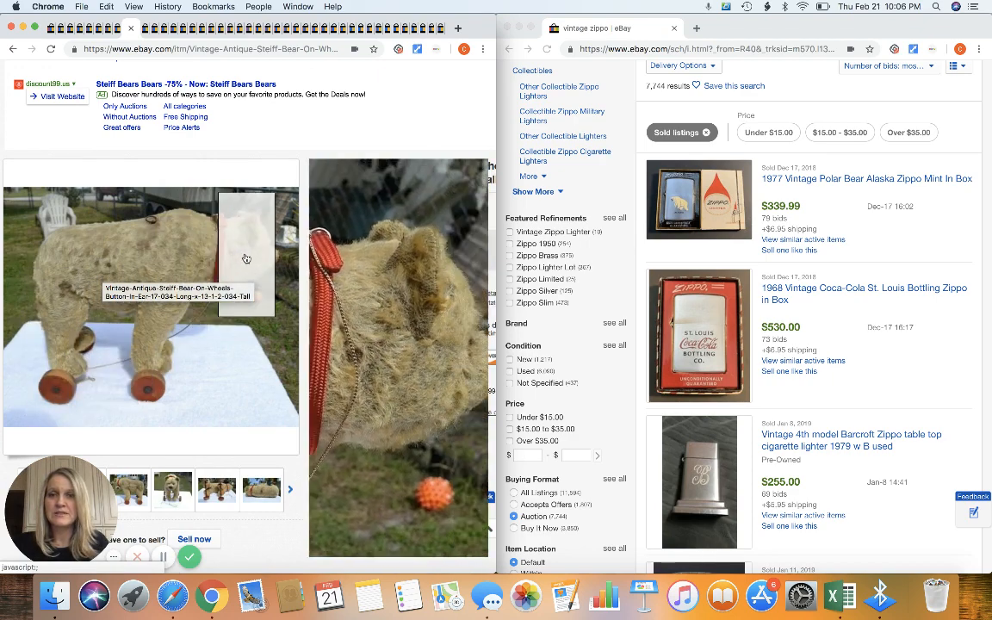
{"action": "left_click", "coordinate": [172, 488]}
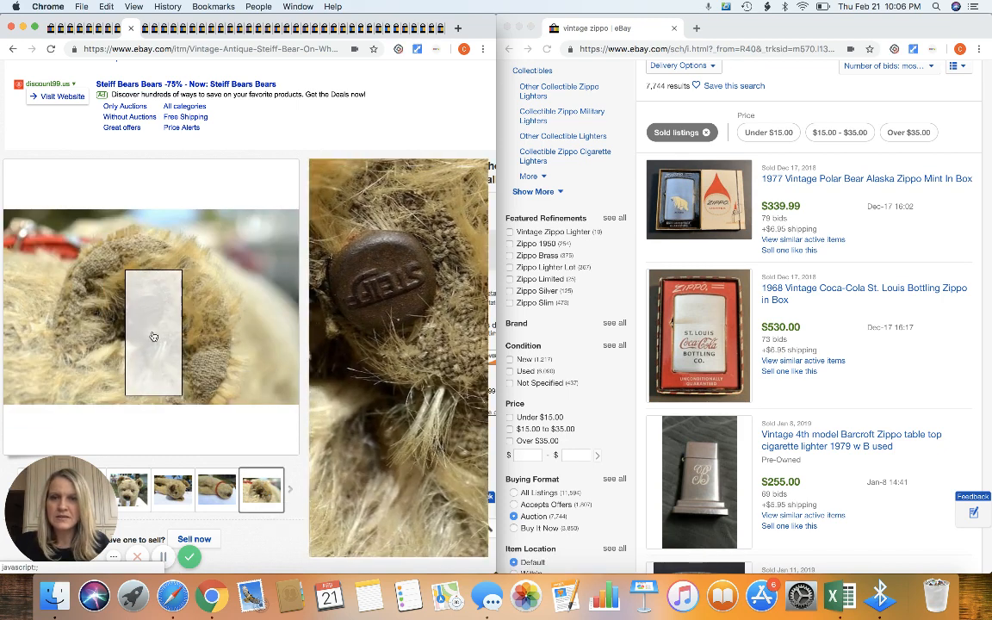
{"action": "mouse_move", "coordinate": [154, 336]}
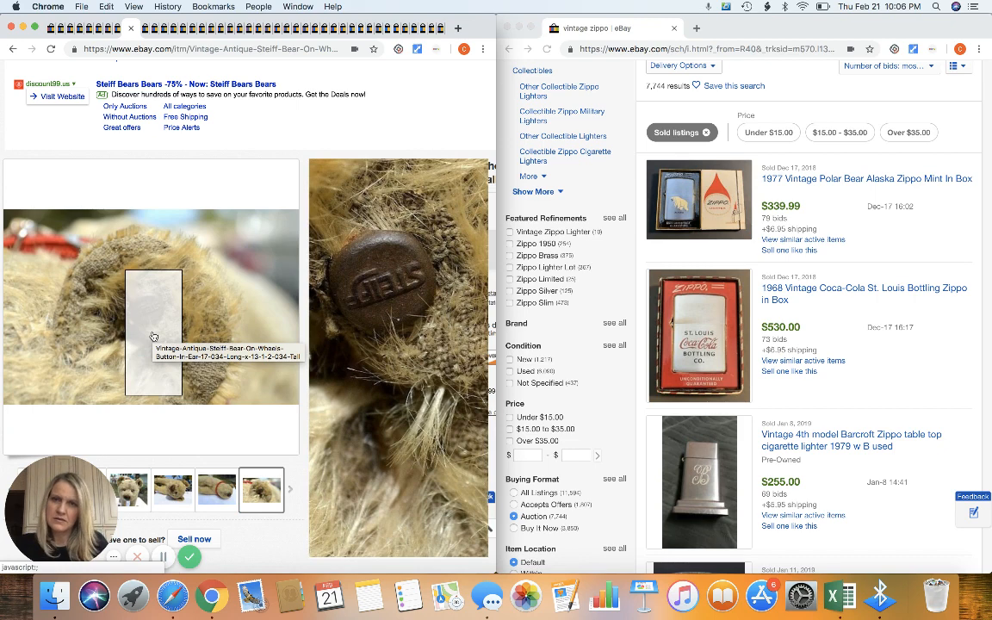
{"action": "left_click", "coordinate": [172, 490]}
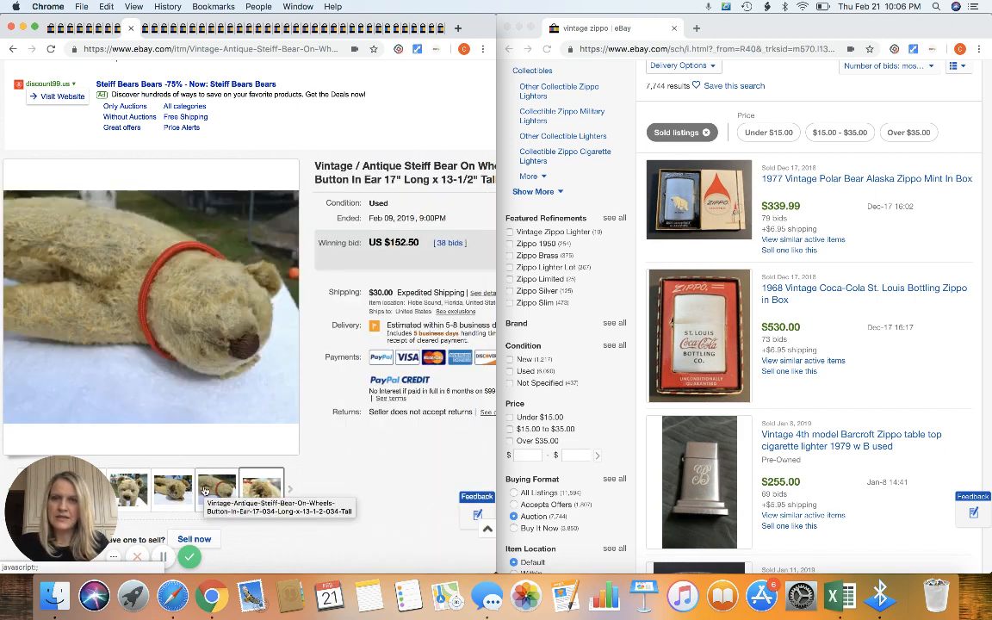
{"action": "left_click", "coordinate": [261, 489]}
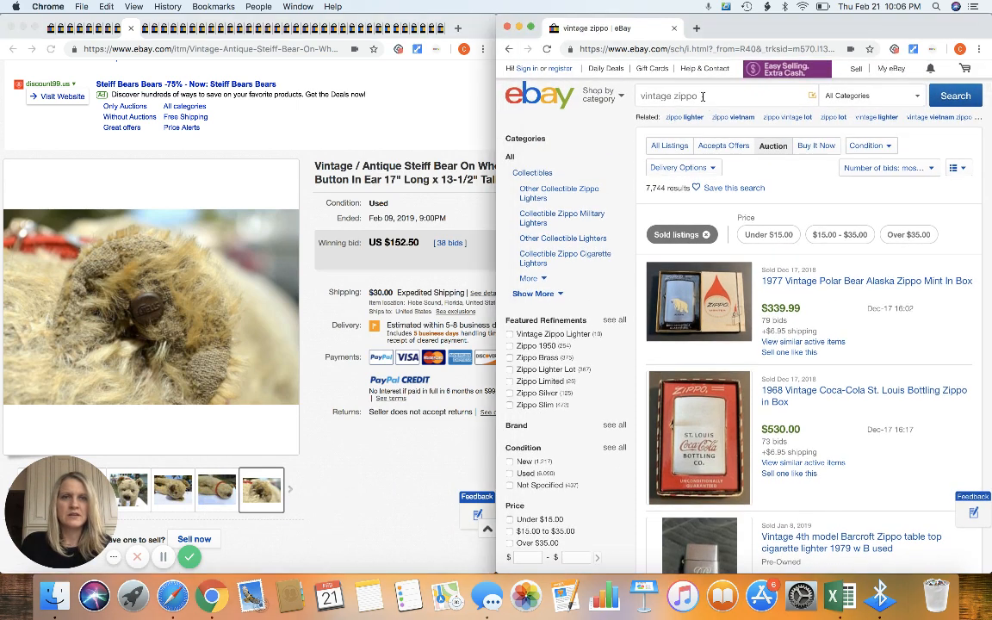
Step: Search sold listings for 'steiff vintage', sorted by price plus shipping, highest first
{"action": "left_click", "coordinate": [680, 96]}
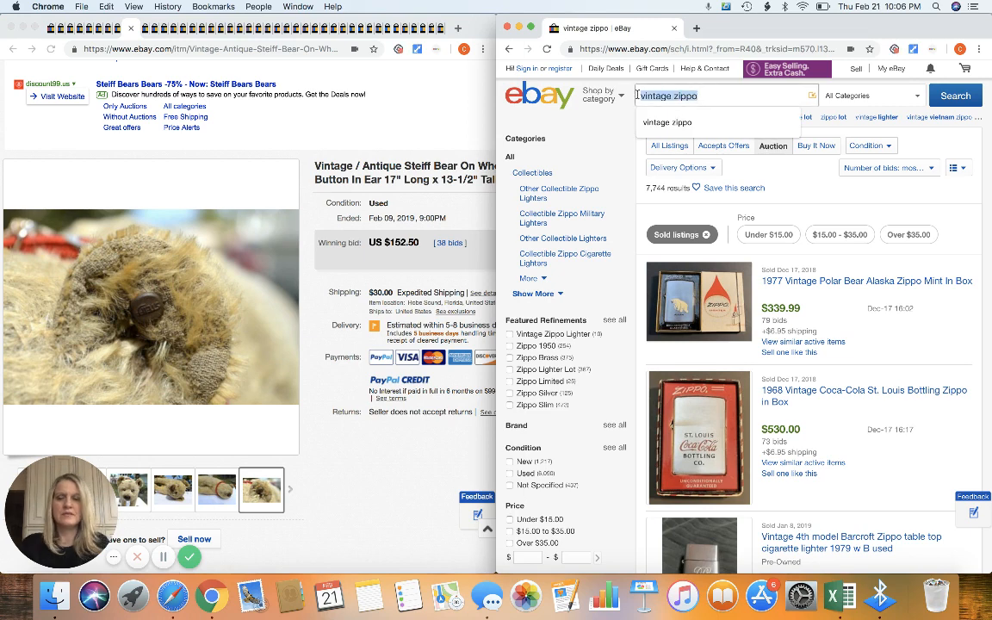
{"action": "type", "text": "steiff"}
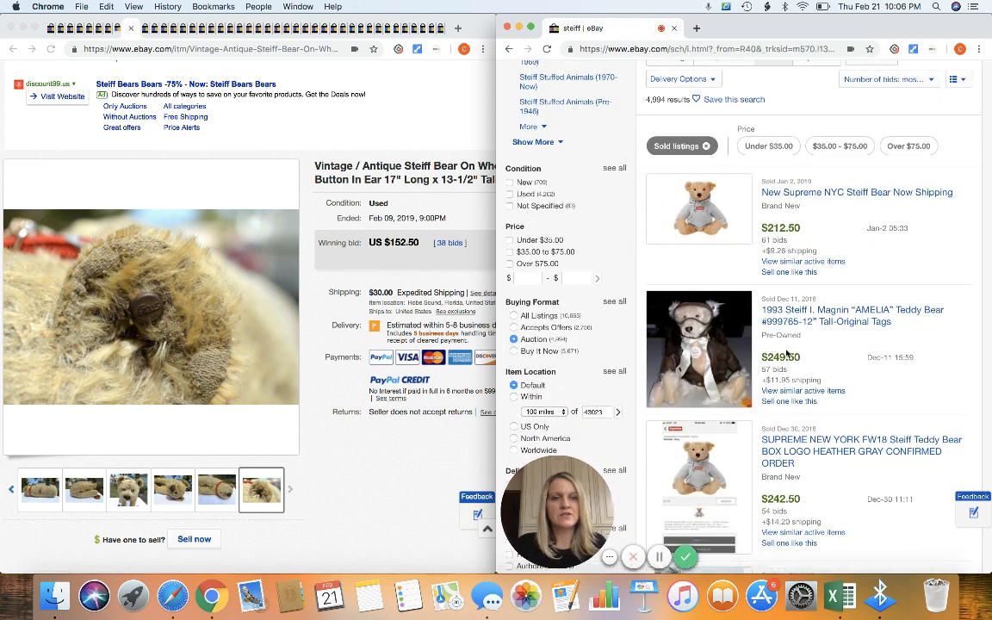
{"action": "scroll", "scroll_direction": "down", "scroll_amount": 3}
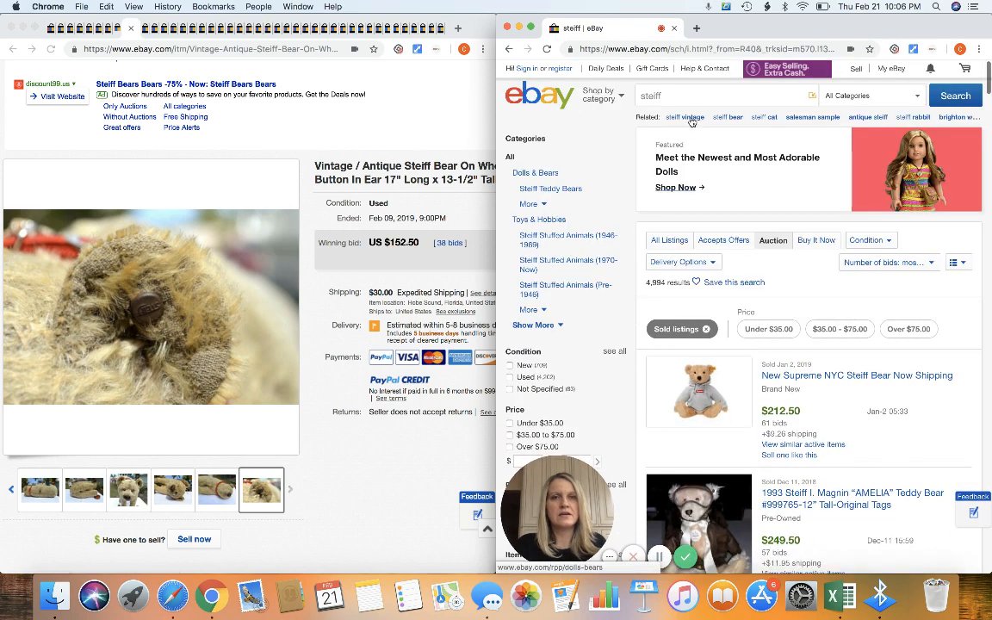
{"action": "type", "text": "vintage"}
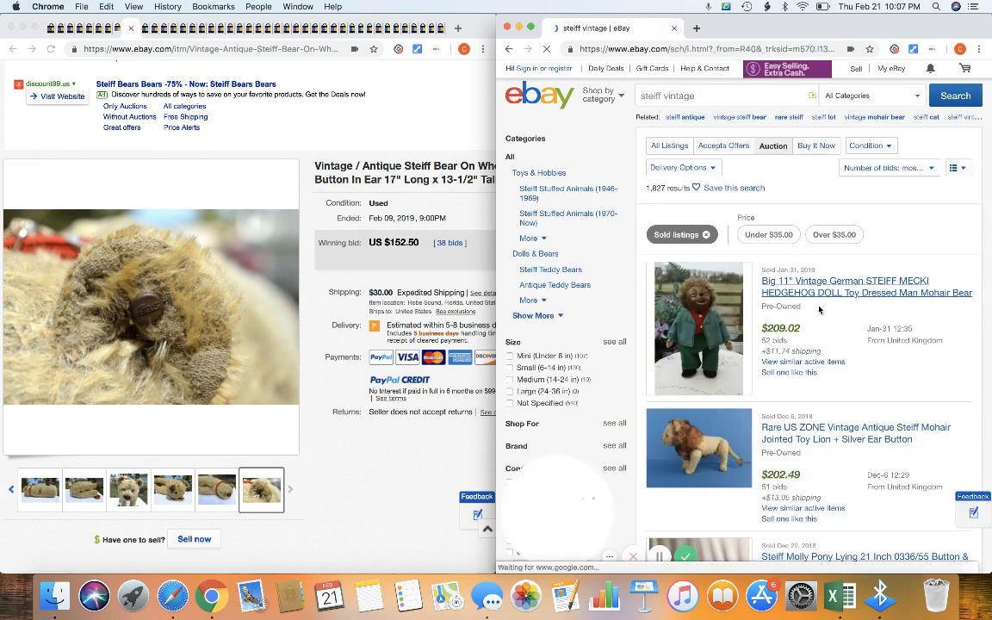
{"action": "left_click", "coordinate": [887, 168]}
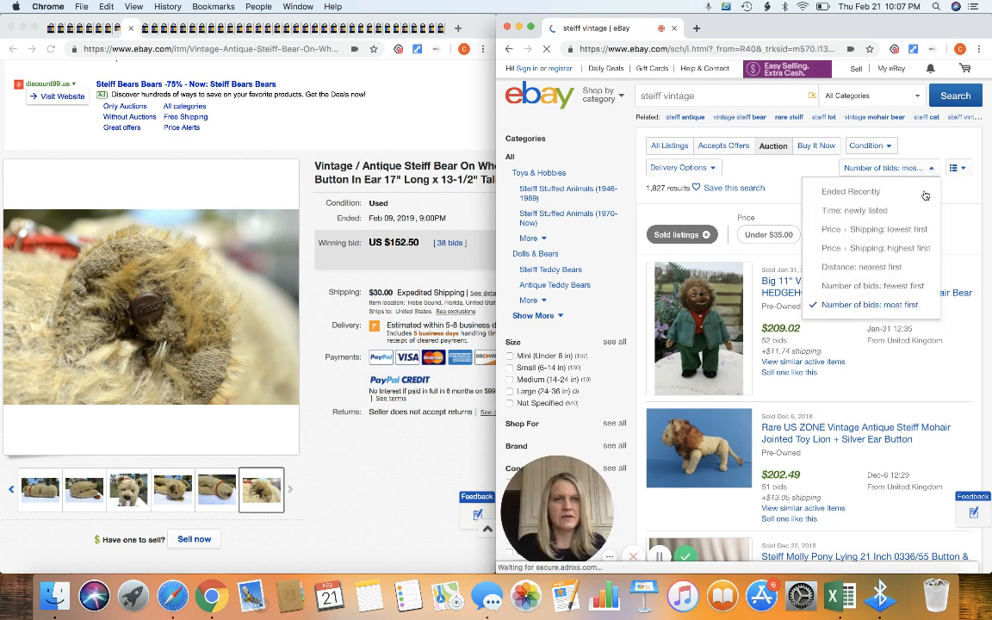
{"action": "left_click", "coordinate": [874, 248]}
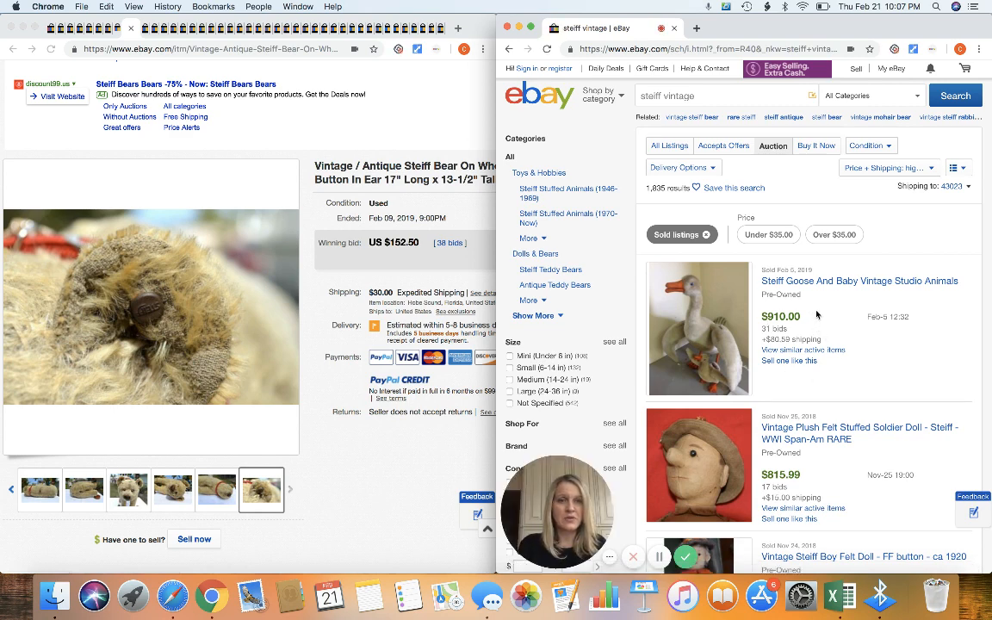
{"action": "scroll", "scroll_direction": "down", "scroll_amount": 3}
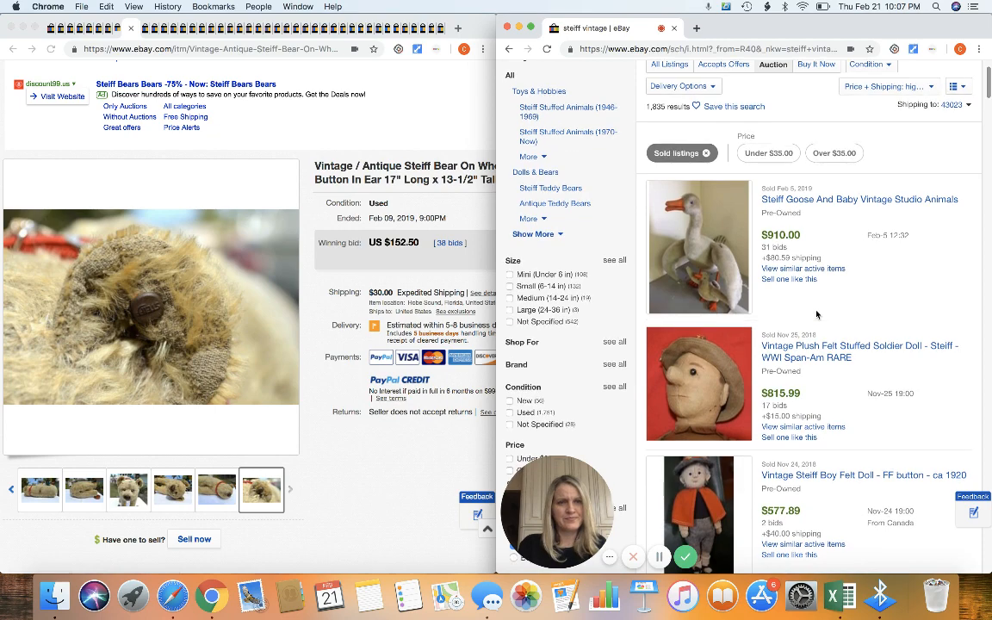
{"action": "scroll", "scroll_direction": "down", "scroll_amount": 3}
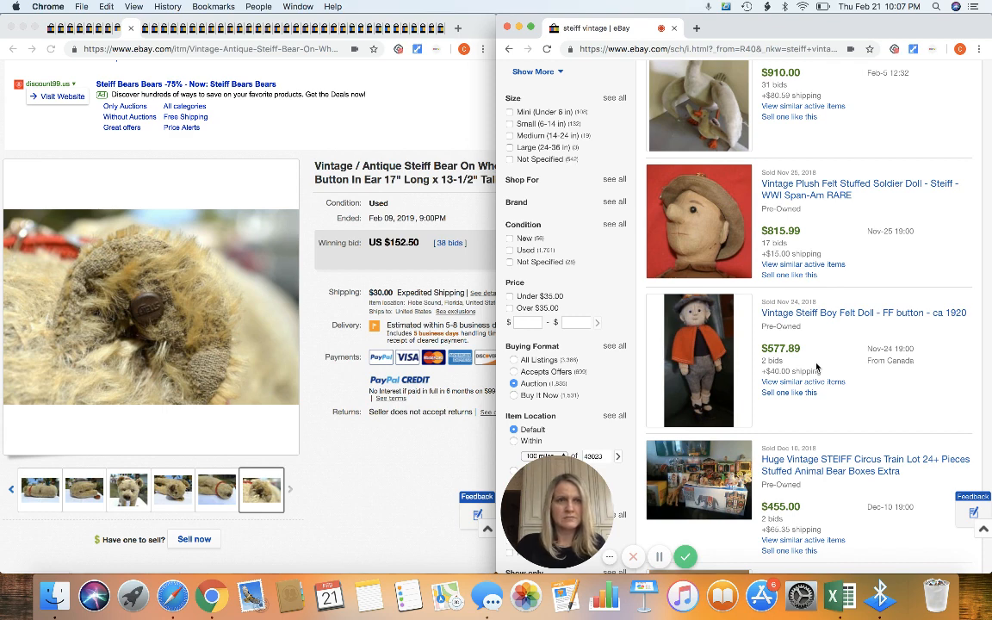
{"action": "scroll", "scroll_direction": "down", "scroll_amount": 3}
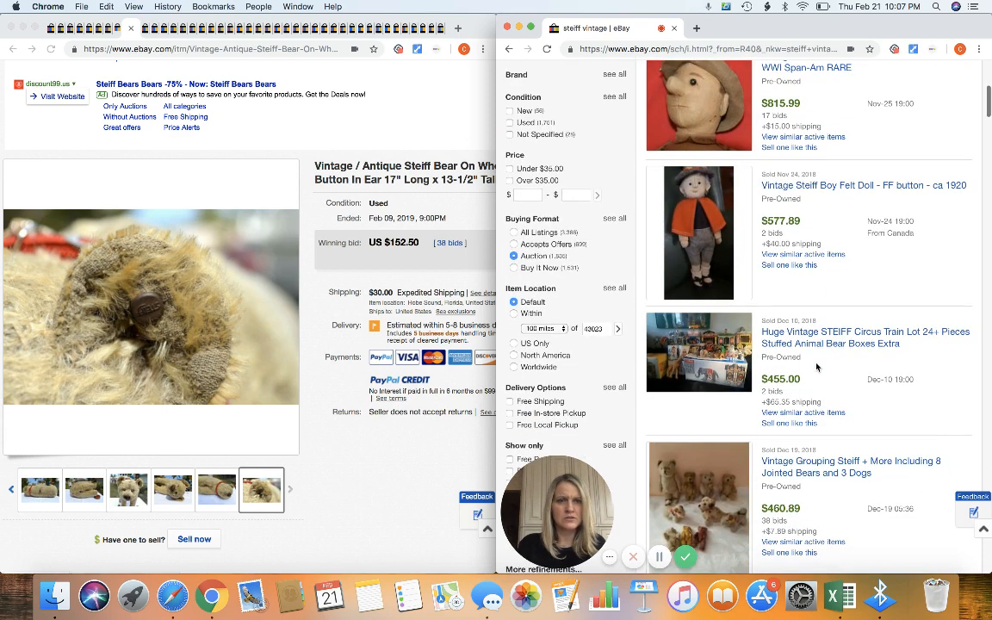
{"action": "scroll", "scroll_direction": "down", "scroll_amount": 3}
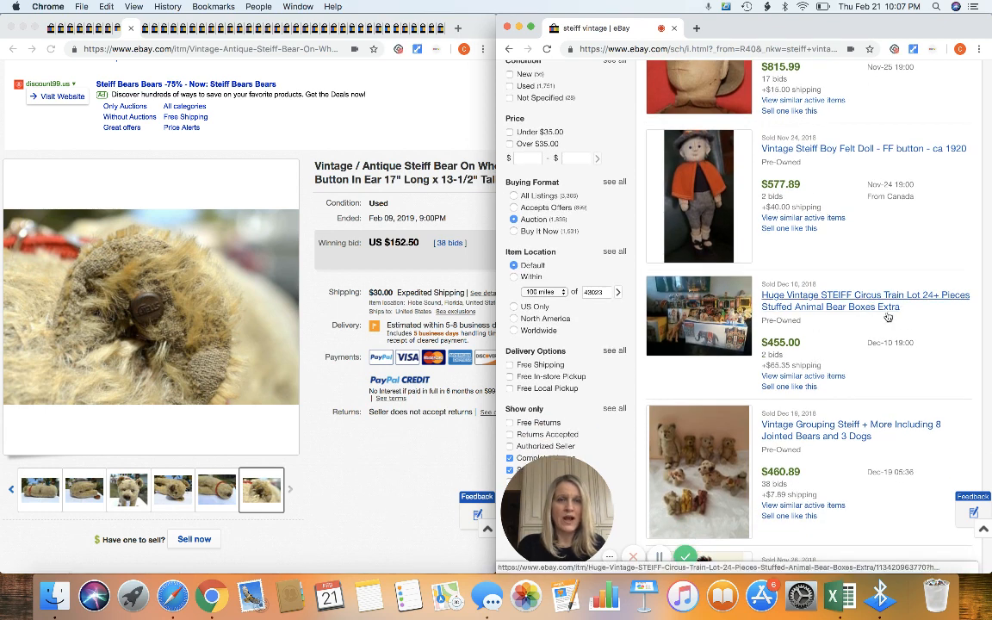
{"action": "scroll", "scroll_direction": "down", "scroll_amount": 3}
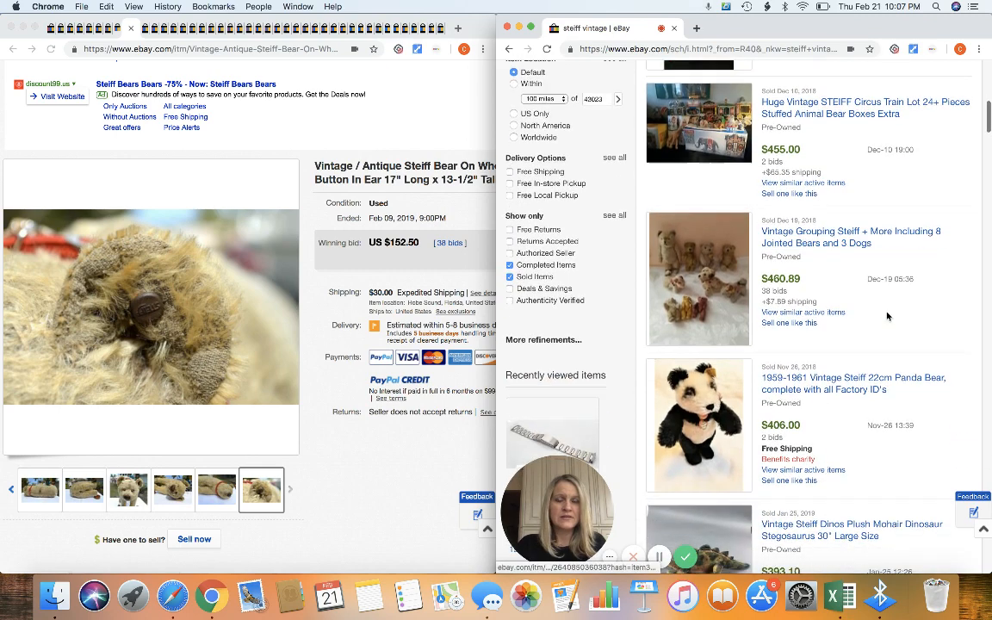
{"action": "scroll", "scroll_direction": "down", "scroll_amount": 3}
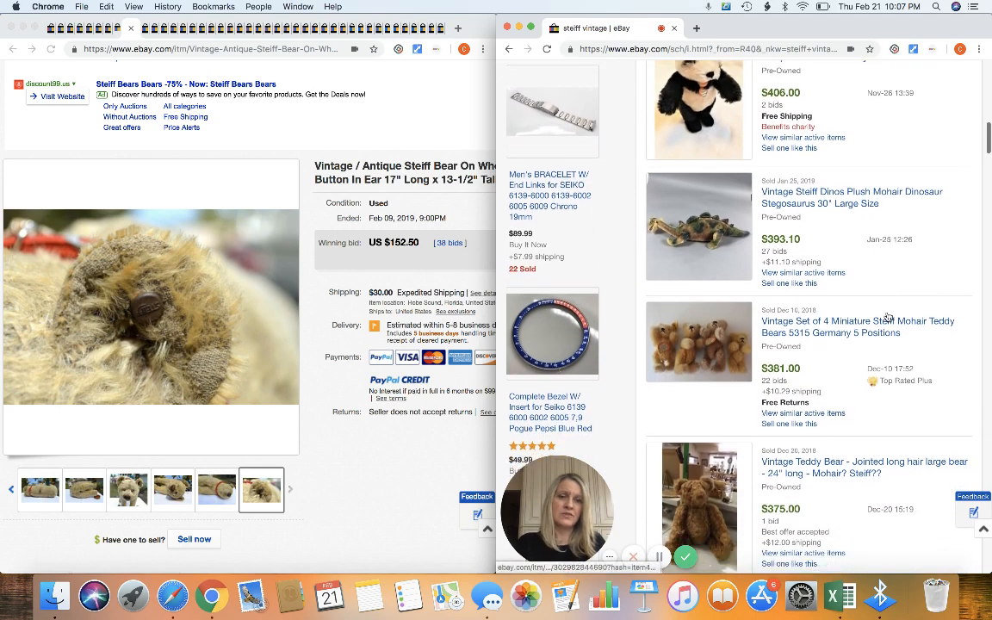
{"action": "scroll", "scroll_direction": "down", "scroll_amount": 3}
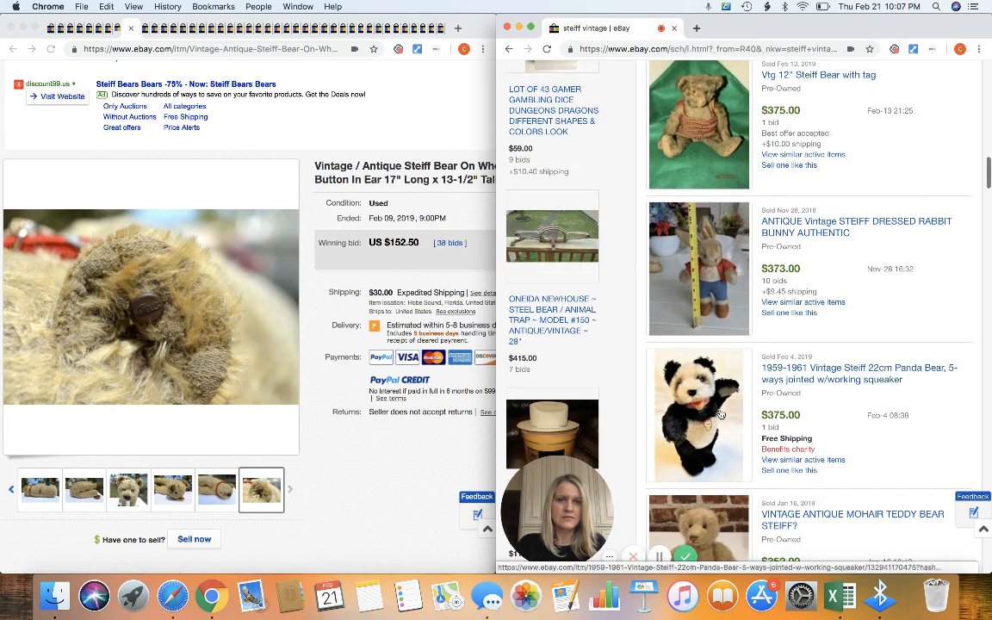
{"action": "scroll", "scroll_direction": "down", "scroll_amount": 3}
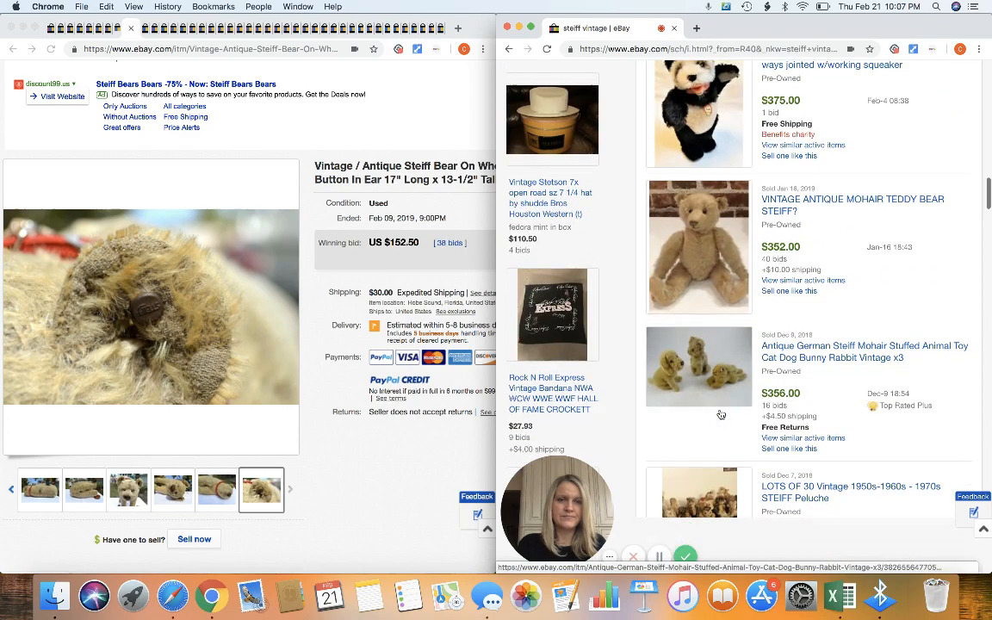
{"action": "scroll", "scroll_direction": "down", "scroll_amount": 3}
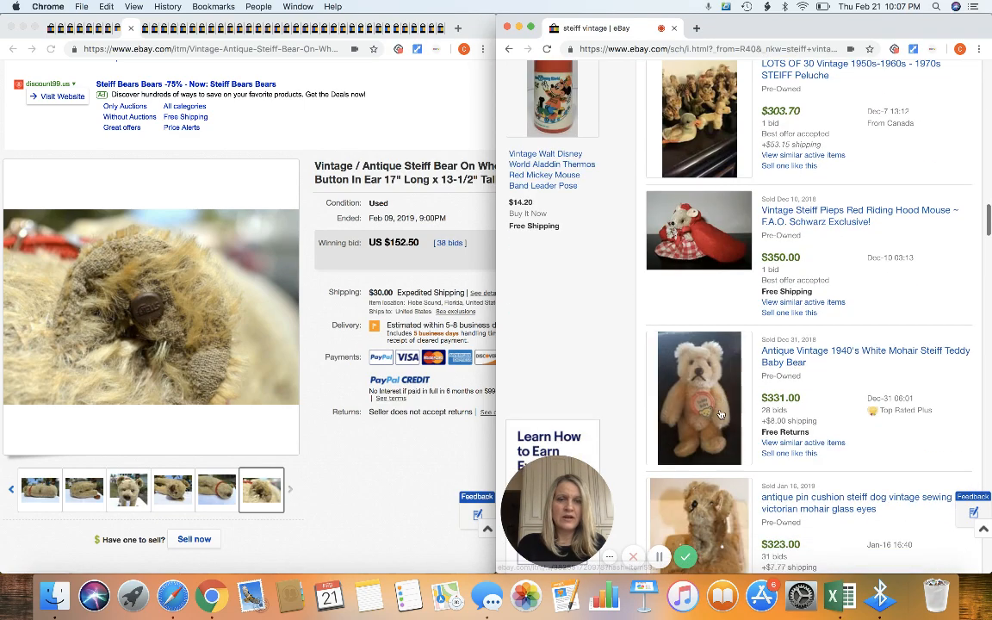
{"action": "scroll", "scroll_direction": "down", "scroll_amount": 3}
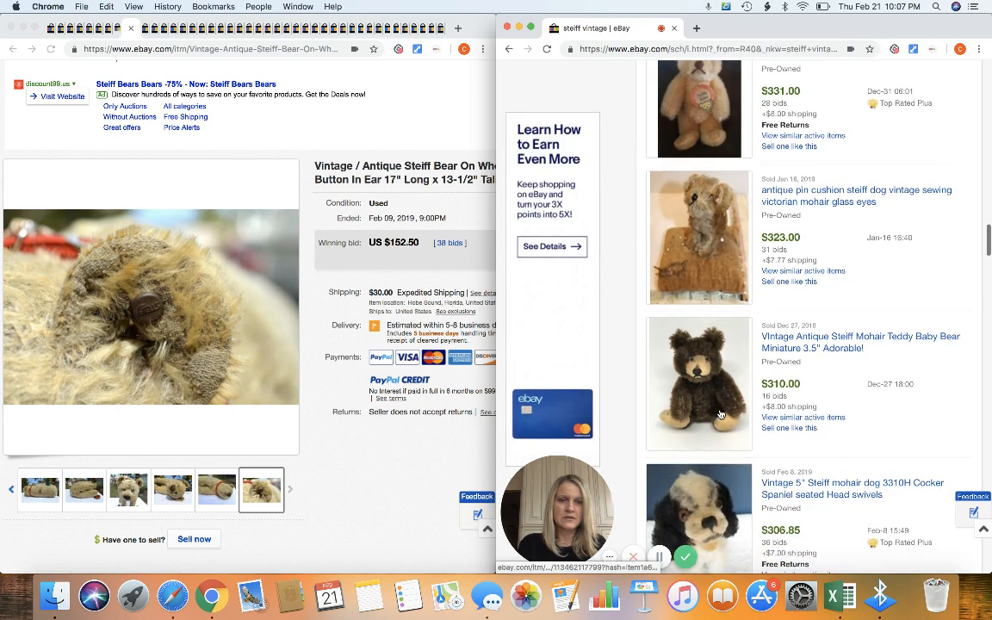
{"action": "scroll", "scroll_direction": "down", "scroll_amount": 3}
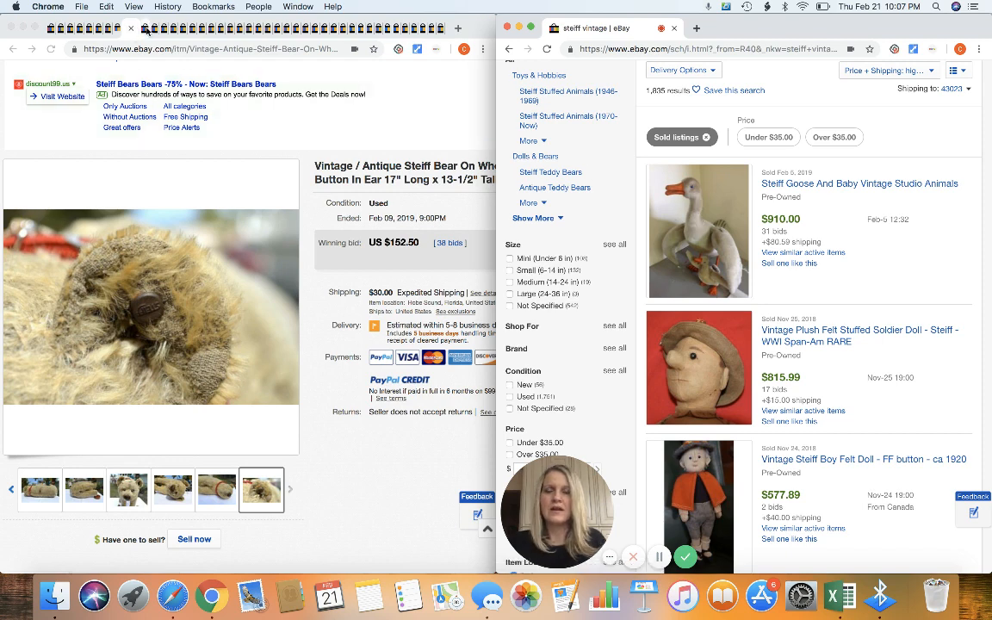
Step: Switch the left window to the sold NOS Ford battery warranty certificate listing ($73.00)
{"action": "left_click", "coordinate": [139, 29]}
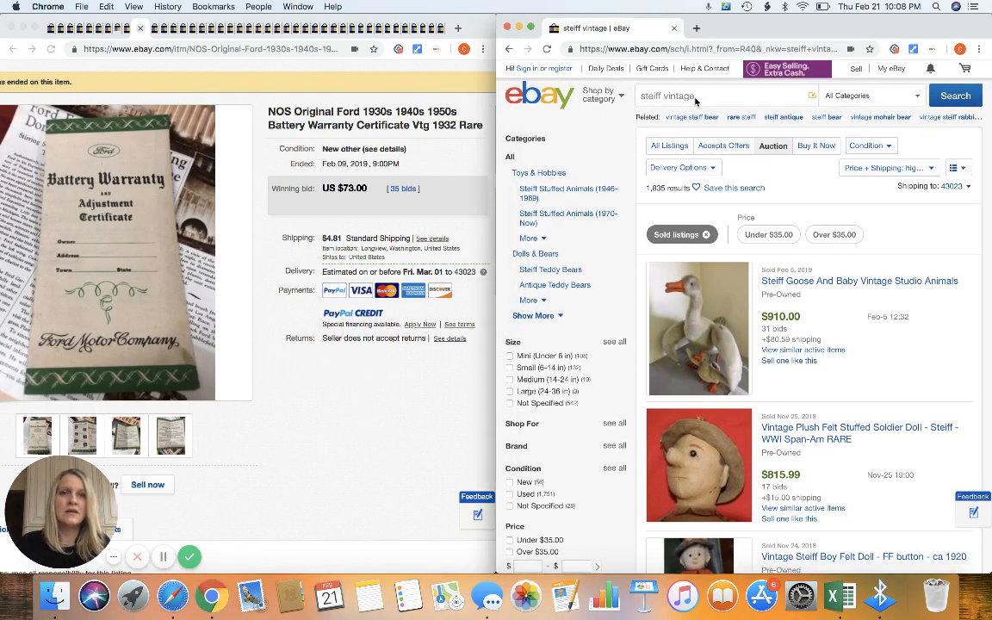
{"action": "left_click", "coordinate": [681, 96]}
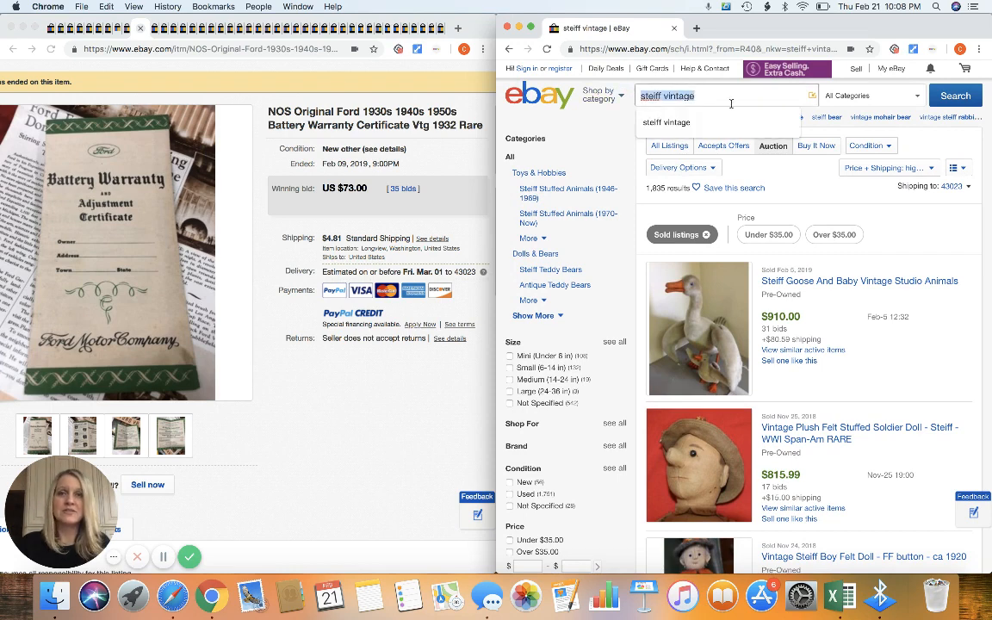
{"action": "type", "text": "bat"}
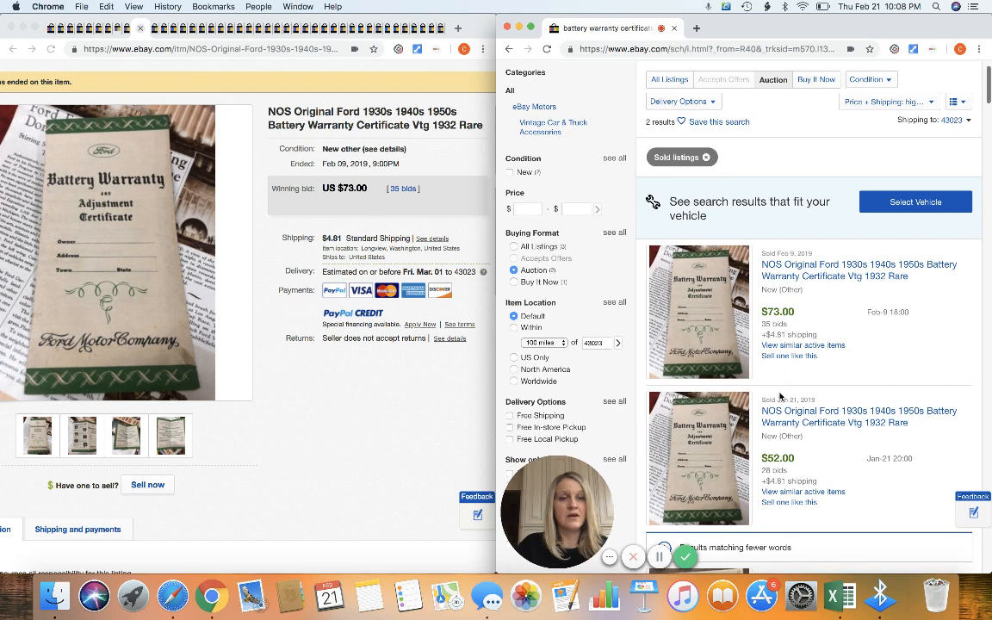
{"action": "mouse_move", "coordinate": [847, 455]}
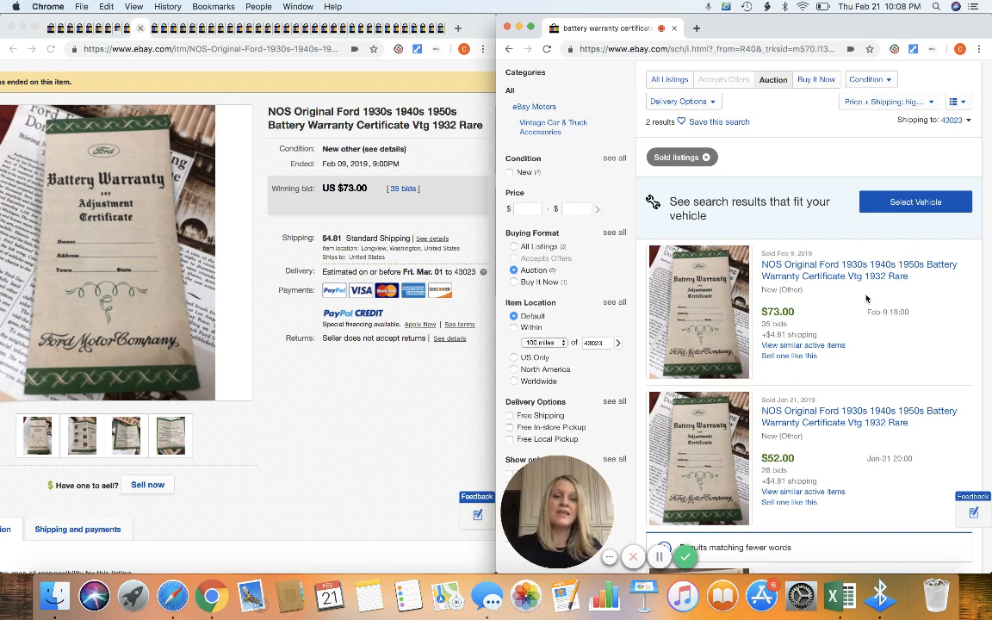
{"action": "scroll", "scroll_direction": "down", "scroll_amount": 3}
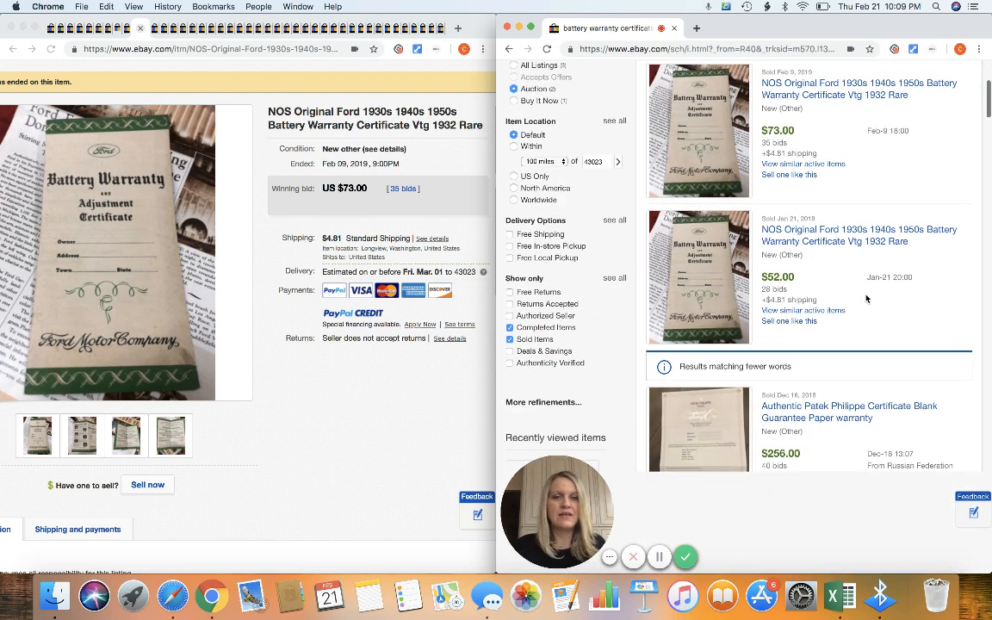
{"action": "scroll", "scroll_direction": "down", "scroll_amount": 3}
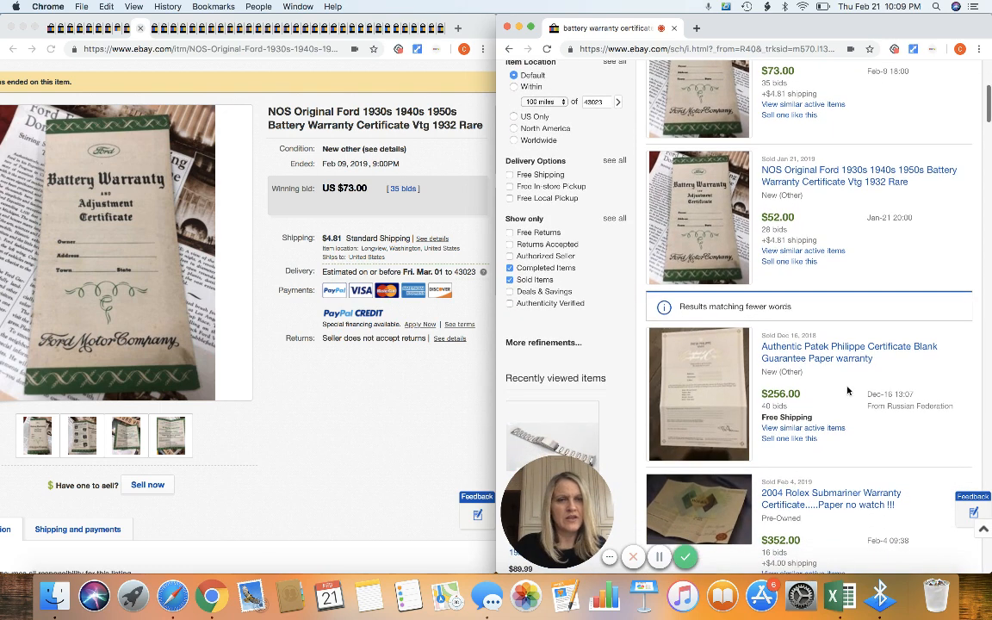
{"action": "scroll", "scroll_direction": "down", "scroll_amount": 3}
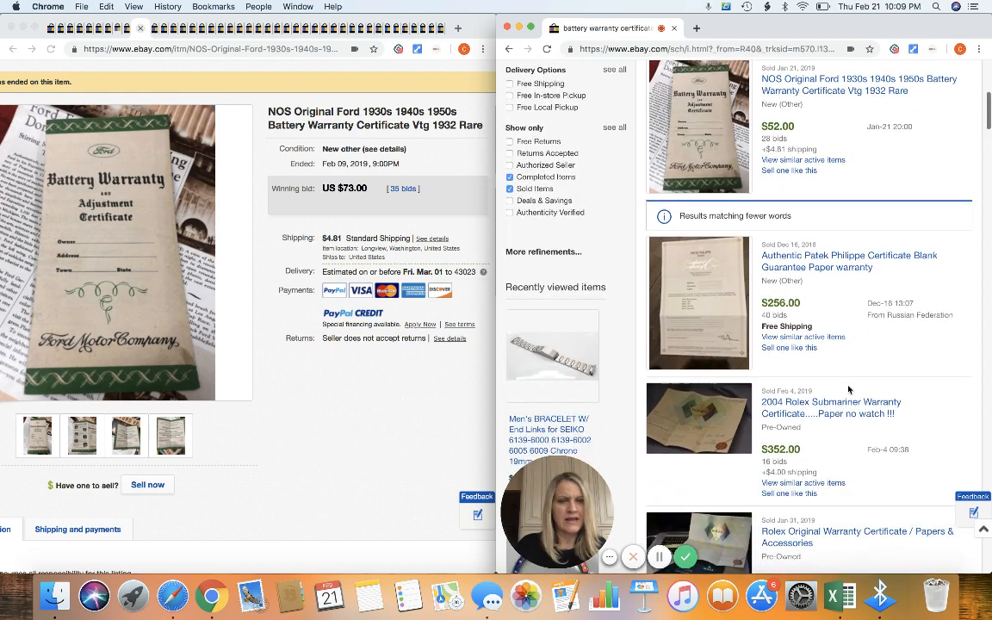
{"action": "scroll", "scroll_direction": "down", "scroll_amount": 3}
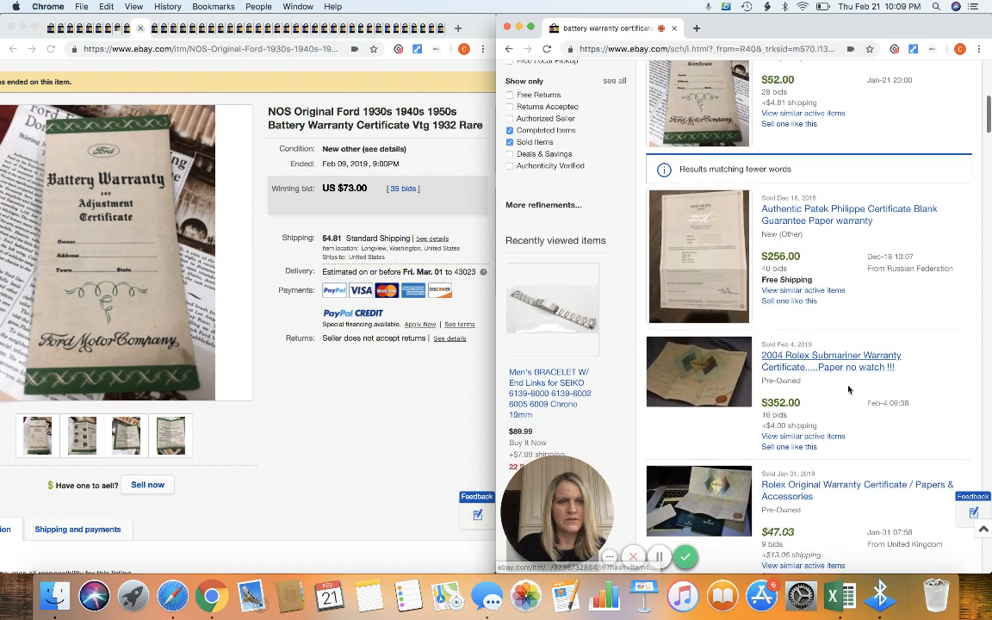
{"action": "scroll", "scroll_direction": "down", "scroll_amount": 3}
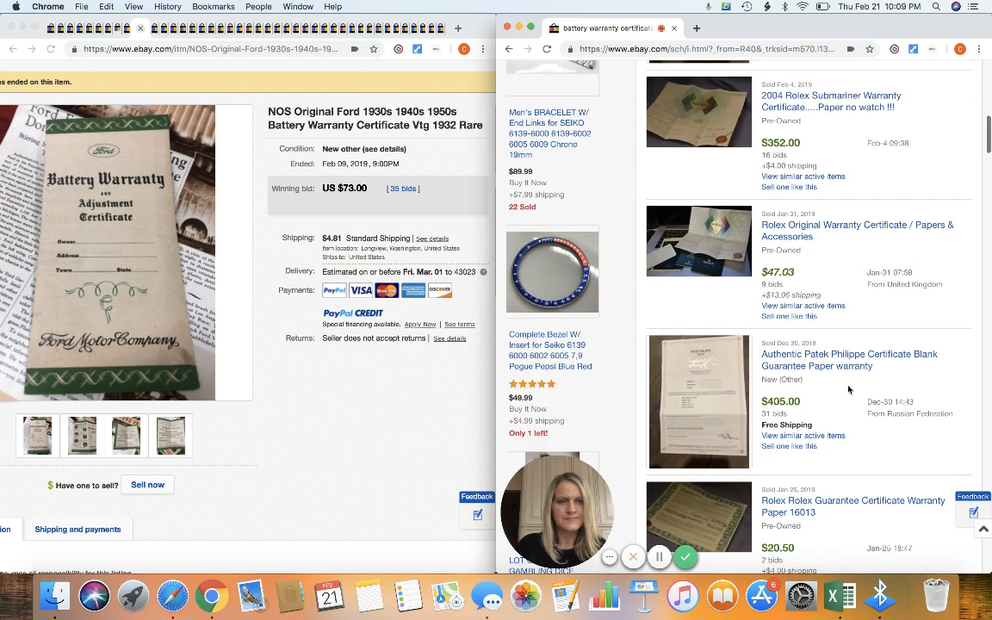
{"action": "scroll", "scroll_direction": "down", "scroll_amount": 3}
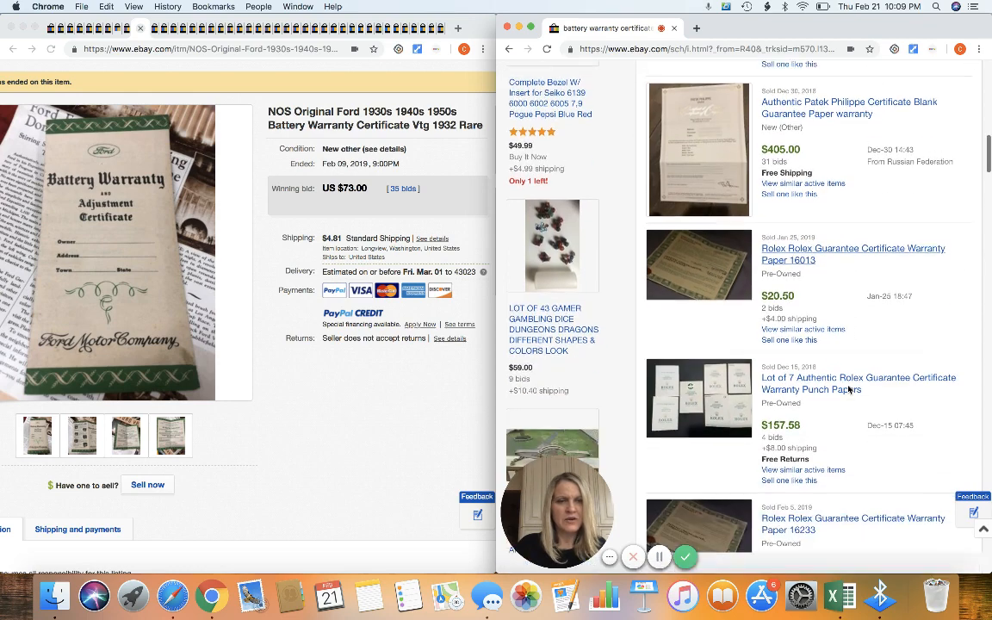
{"action": "scroll", "scroll_direction": "down", "scroll_amount": 3}
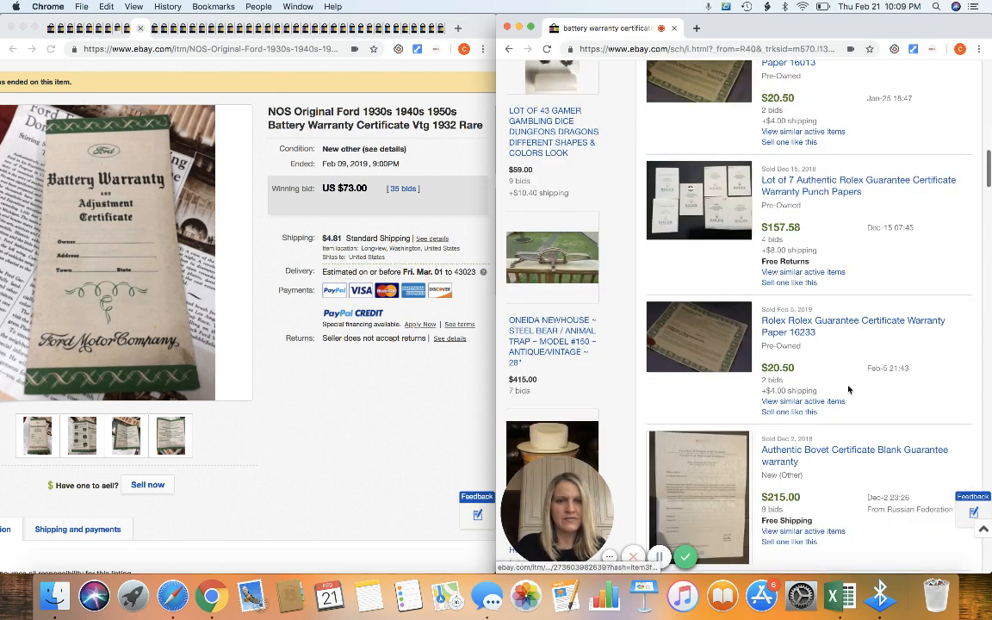
{"action": "scroll", "scroll_direction": "down", "scroll_amount": 3}
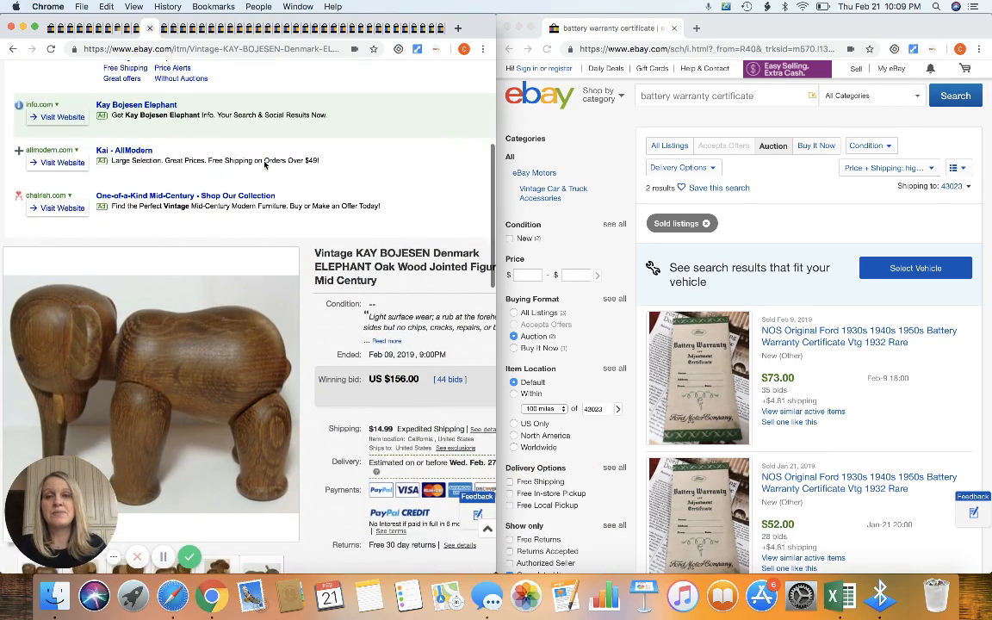
{"action": "scroll", "scroll_direction": "down", "scroll_amount": 3}
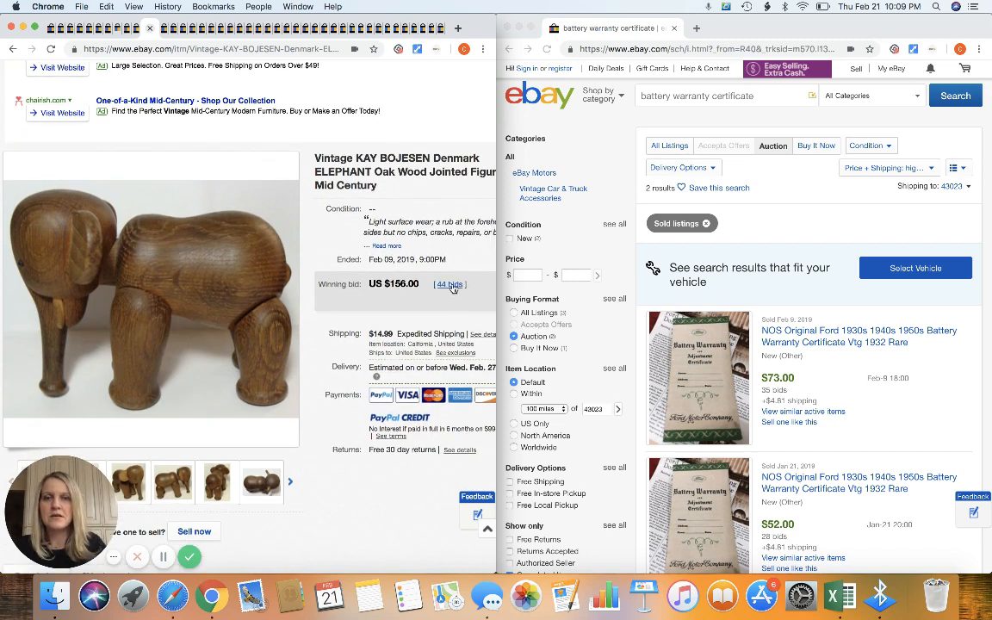
{"action": "left_click", "coordinate": [447, 283]}
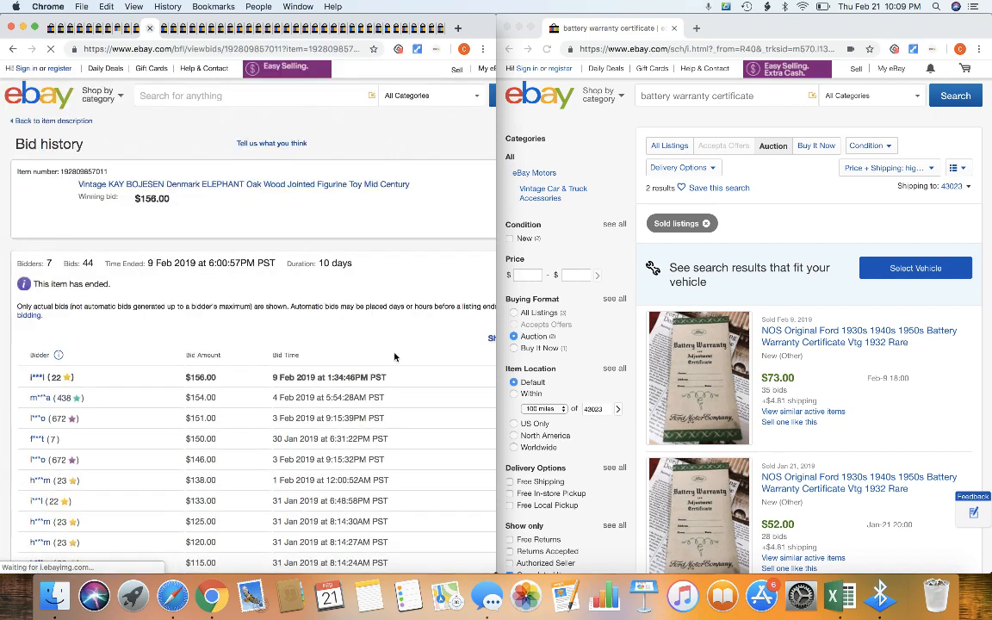
{"action": "scroll", "scroll_direction": "down", "scroll_amount": 3}
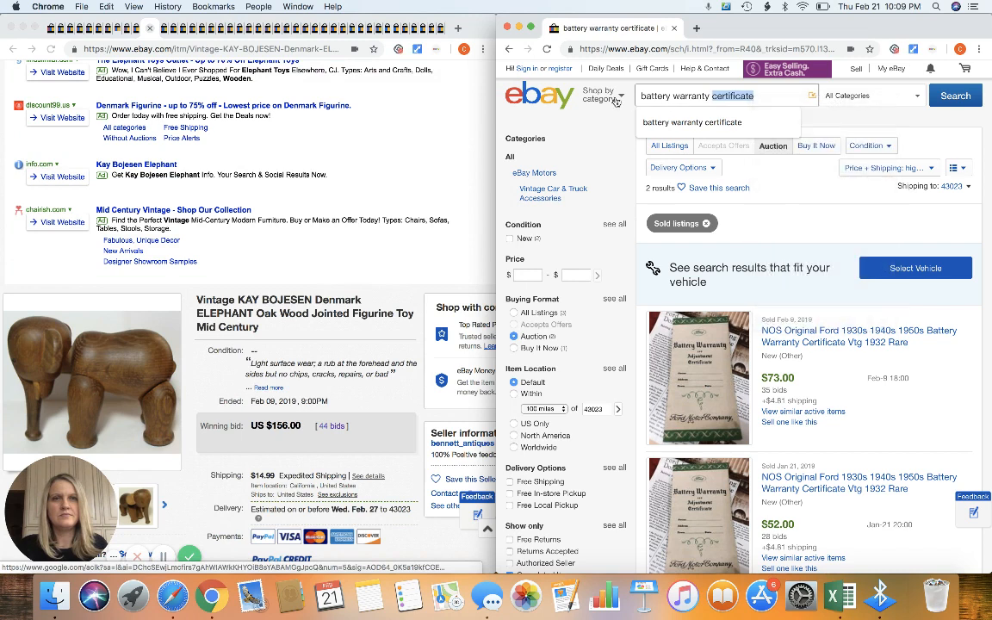
Step: Scroll the Kay Bojesen sold results, comparing prices near $150–$175 such as the $156 elephant
{"action": "type", "text": "bat"}
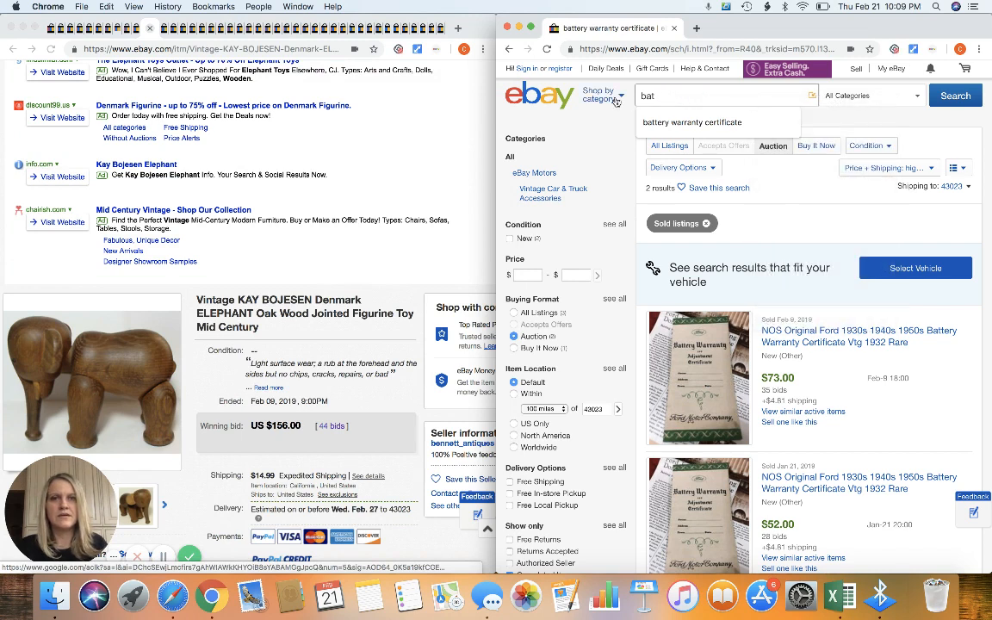
{"action": "type", "text": "Kay Bojesen"}
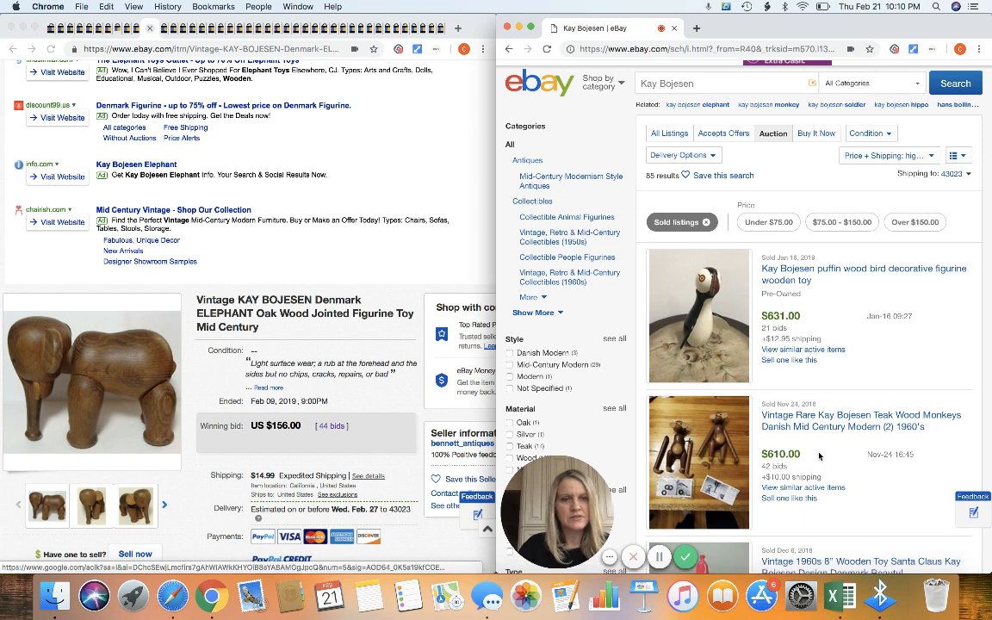
{"action": "scroll", "scroll_direction": "down", "scroll_amount": 3}
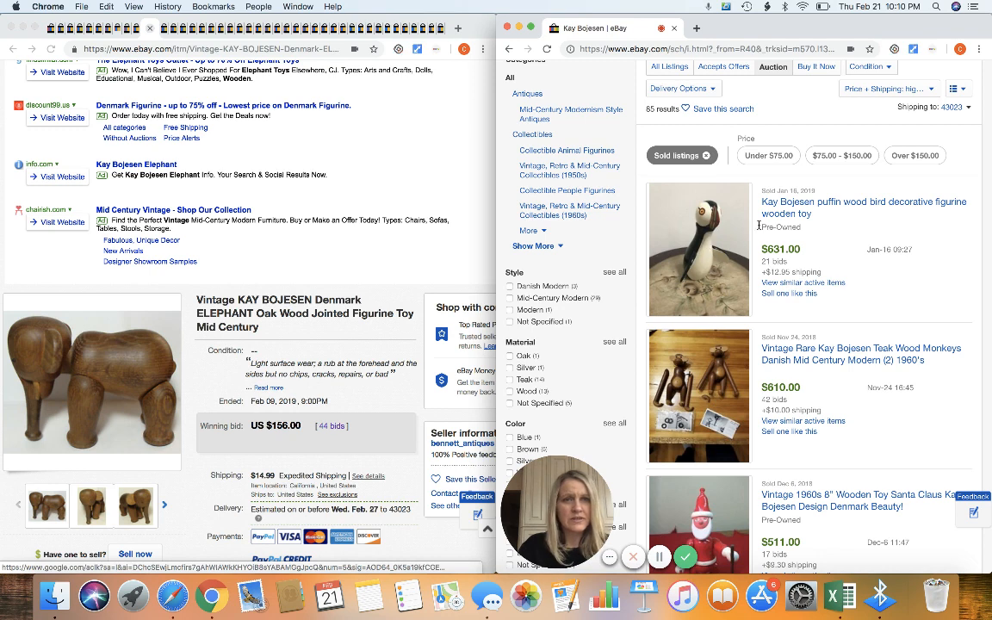
{"action": "scroll", "scroll_direction": "down", "scroll_amount": 3}
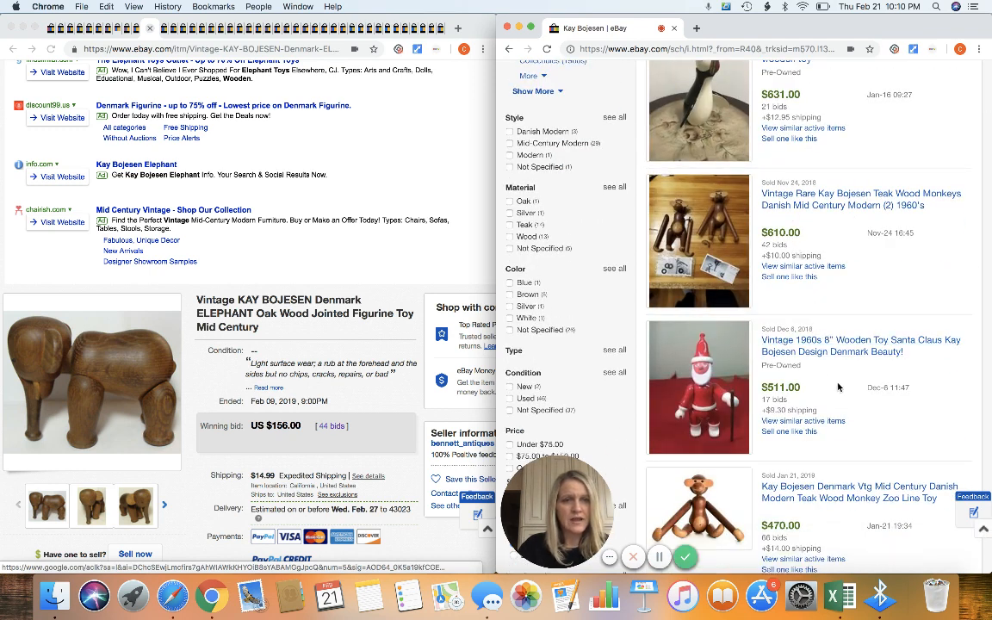
{"action": "scroll", "scroll_direction": "down", "scroll_amount": 3}
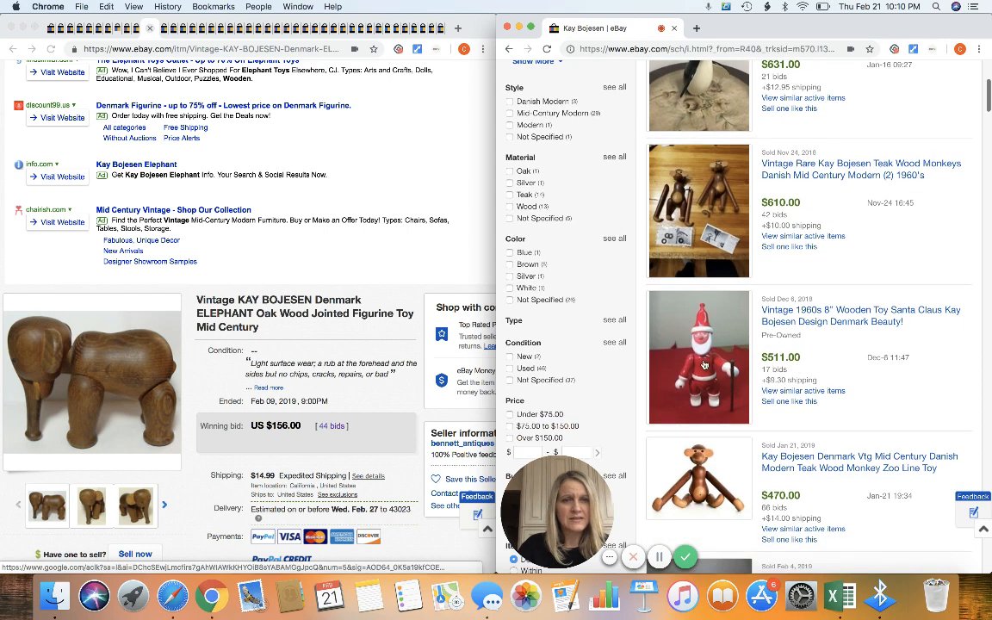
{"action": "scroll", "scroll_direction": "down", "scroll_amount": 3}
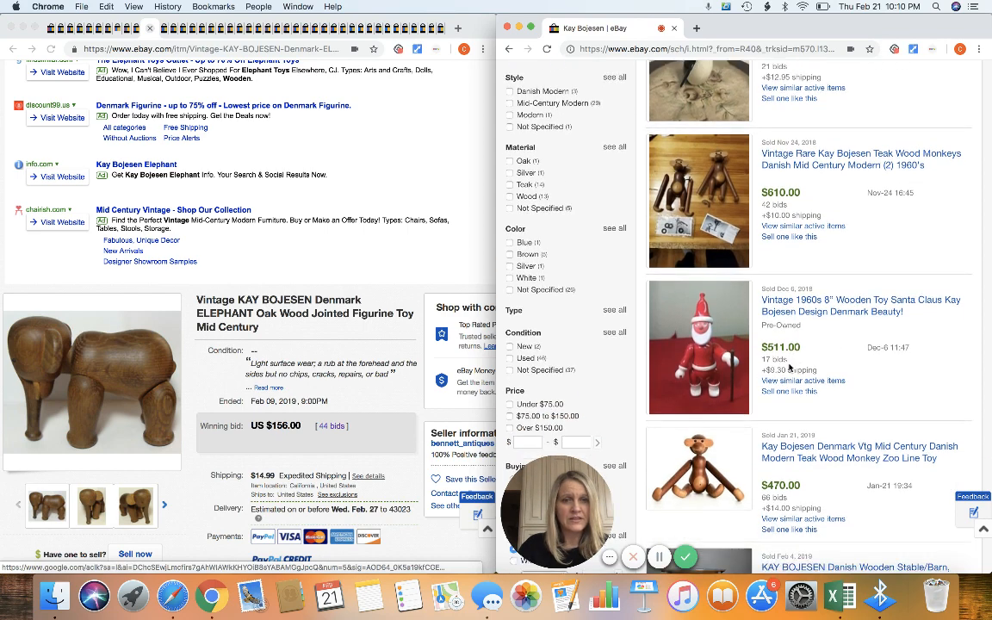
{"action": "scroll", "scroll_direction": "down", "scroll_amount": 3}
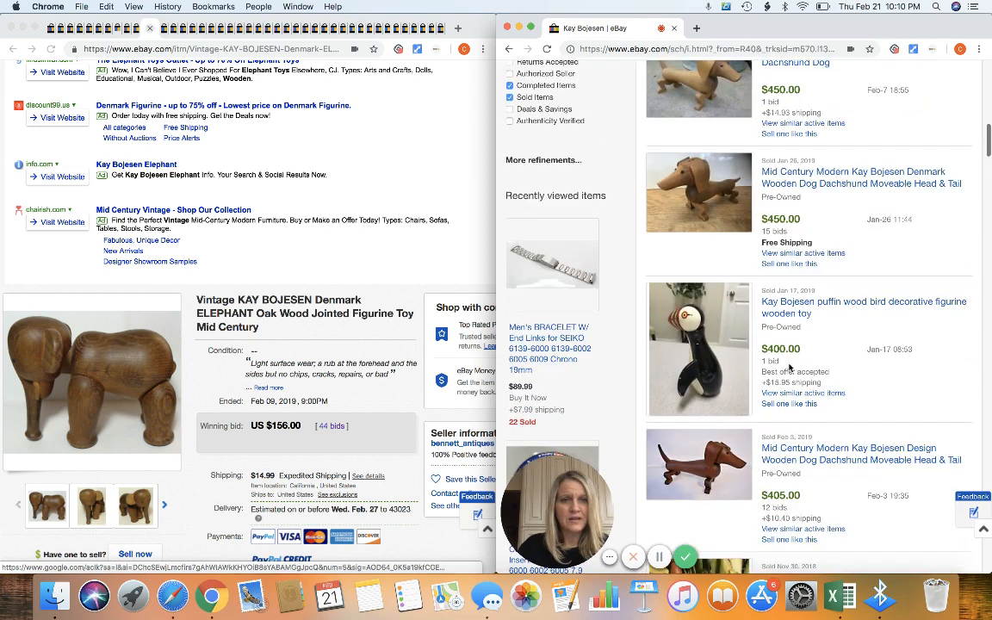
{"action": "scroll", "scroll_direction": "down", "scroll_amount": 3}
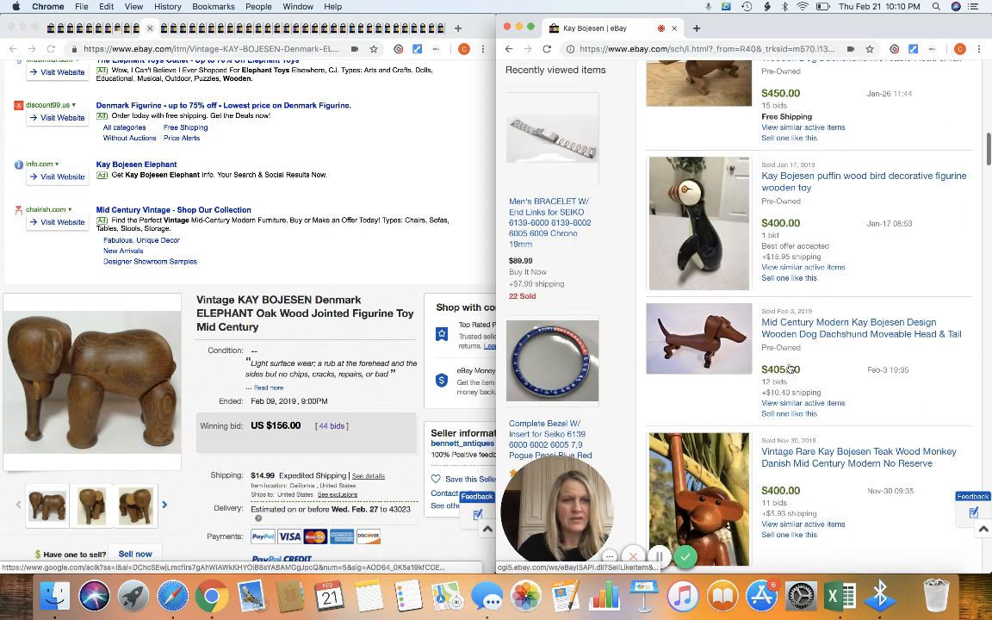
{"action": "scroll", "scroll_direction": "down", "scroll_amount": 3}
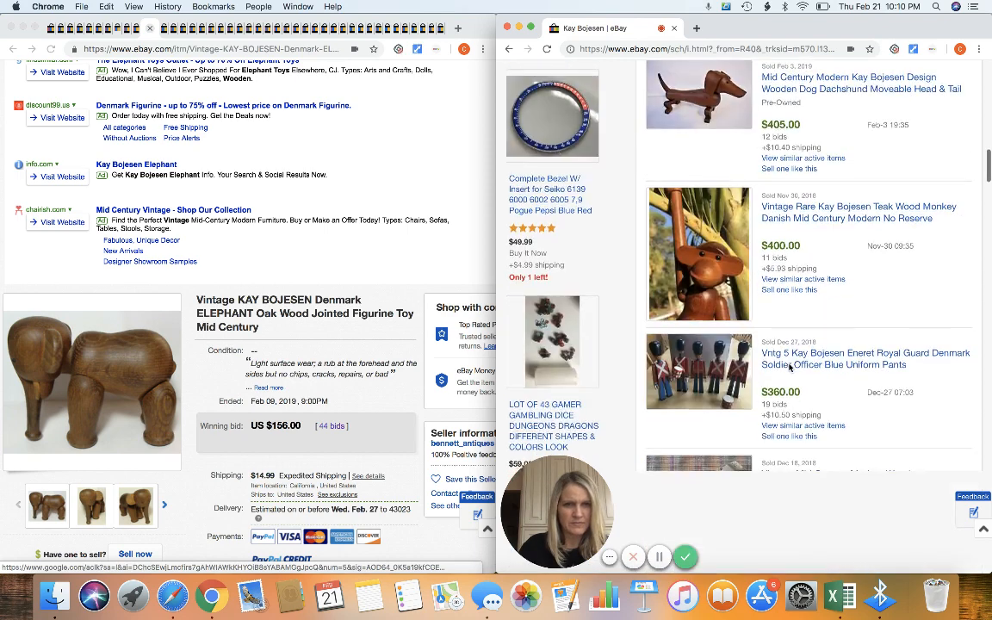
{"action": "scroll", "scroll_direction": "down", "scroll_amount": 3}
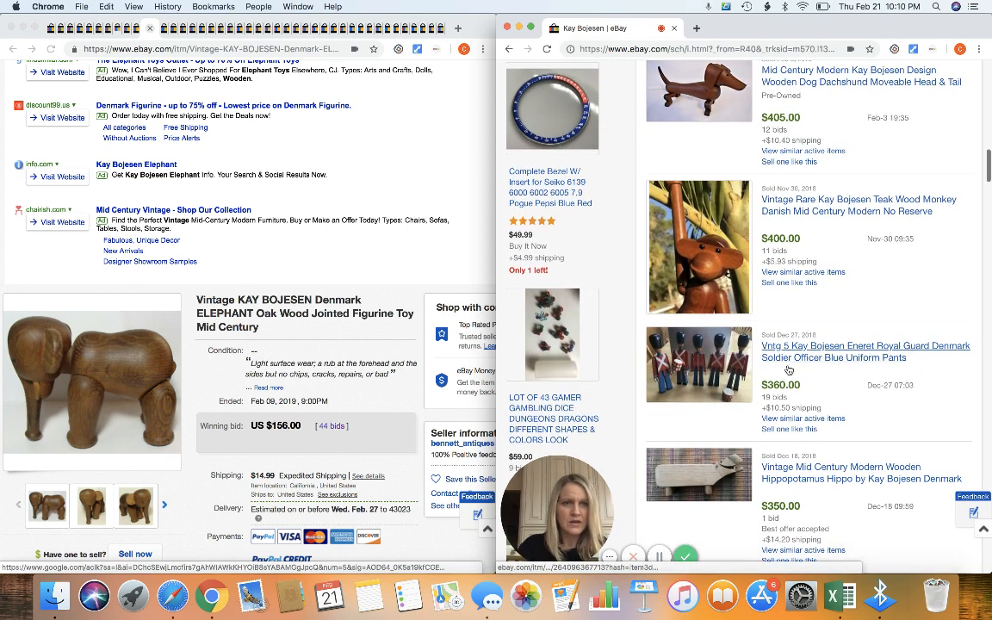
{"action": "scroll", "scroll_direction": "down", "scroll_amount": 3}
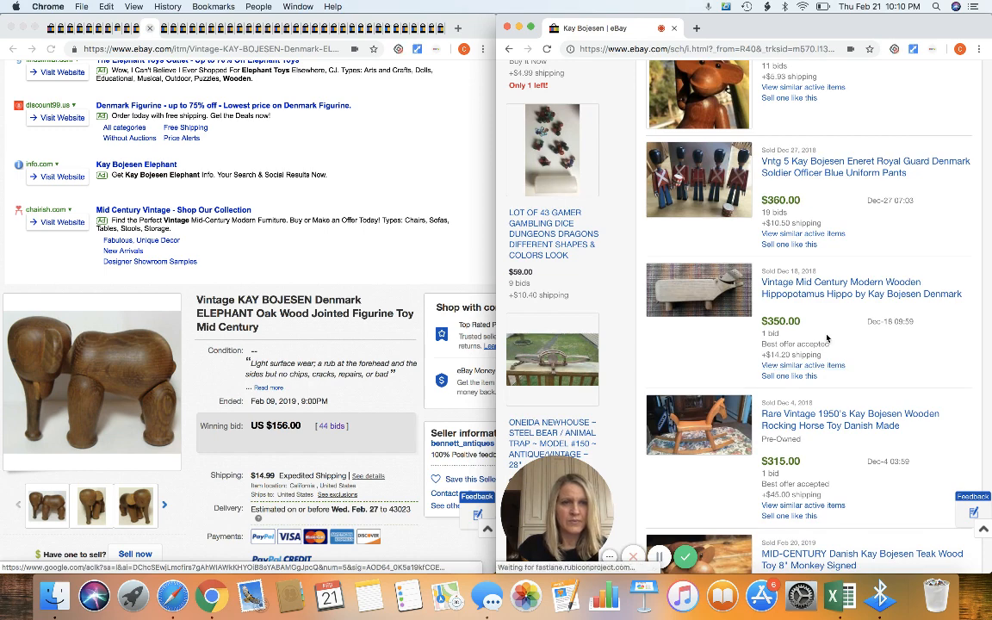
{"action": "scroll", "scroll_direction": "down", "scroll_amount": 3}
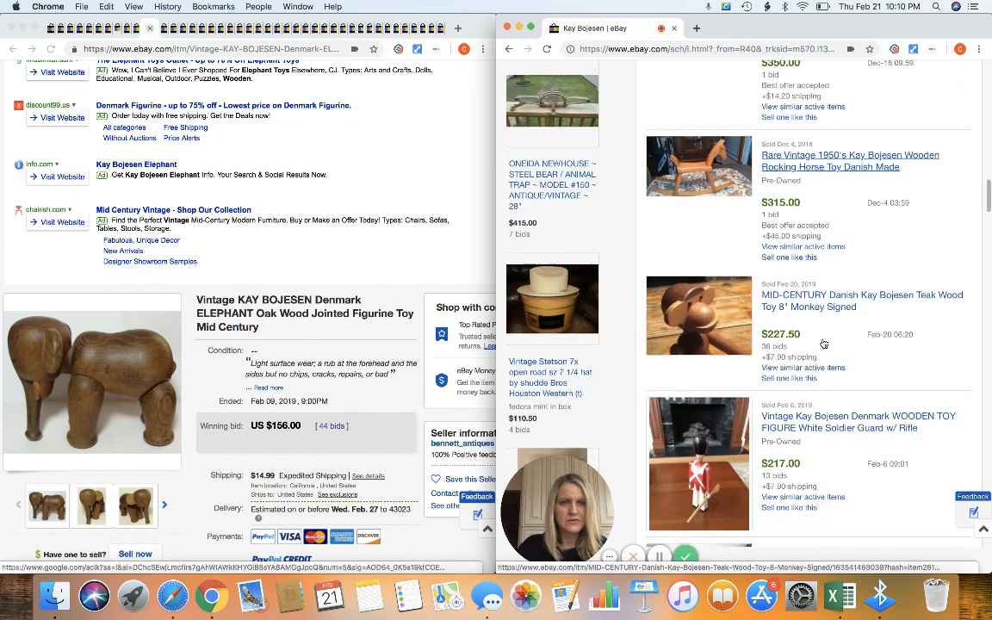
{"action": "scroll", "scroll_direction": "down", "scroll_amount": 3}
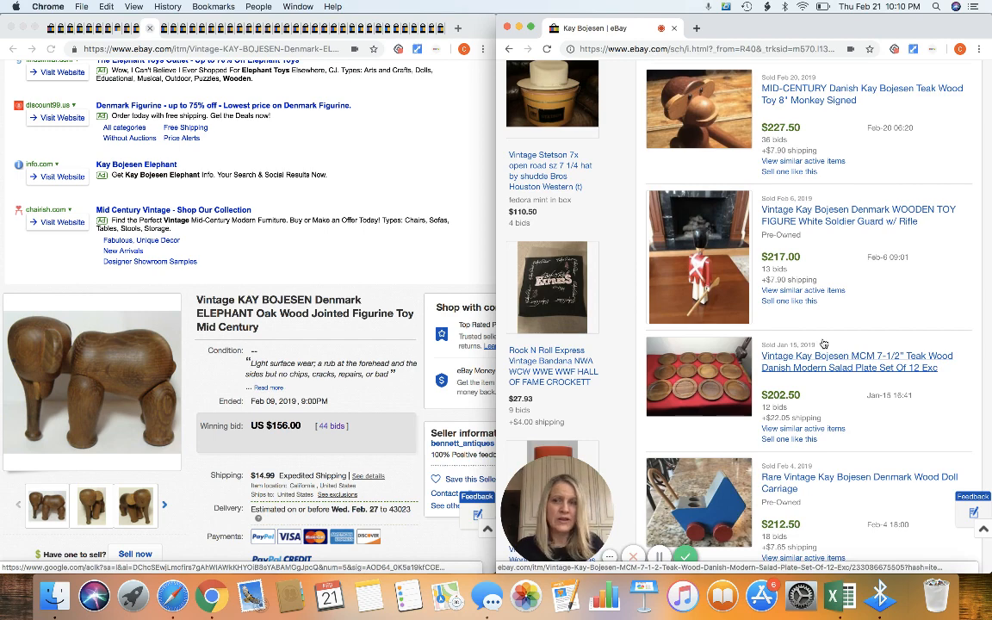
{"action": "scroll", "scroll_direction": "down", "scroll_amount": 3}
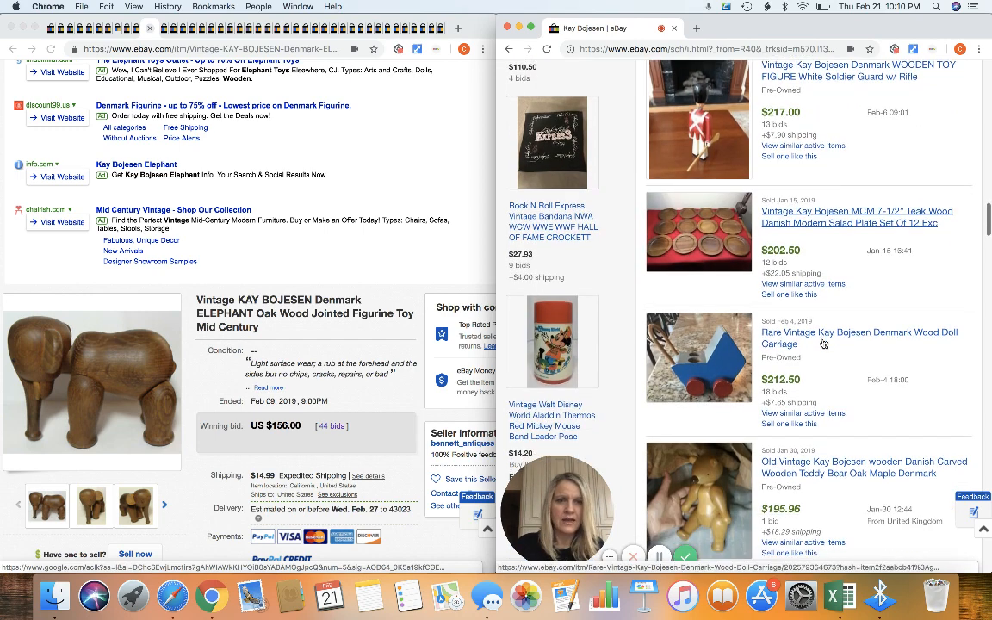
{"action": "scroll", "scroll_direction": "down", "scroll_amount": 3}
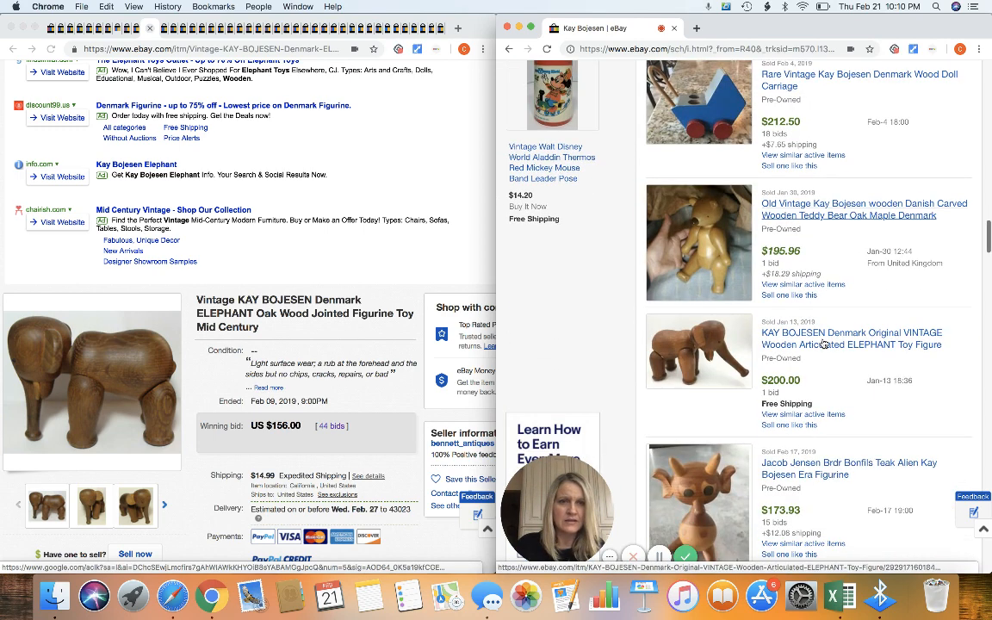
{"action": "scroll", "scroll_direction": "down", "scroll_amount": 3}
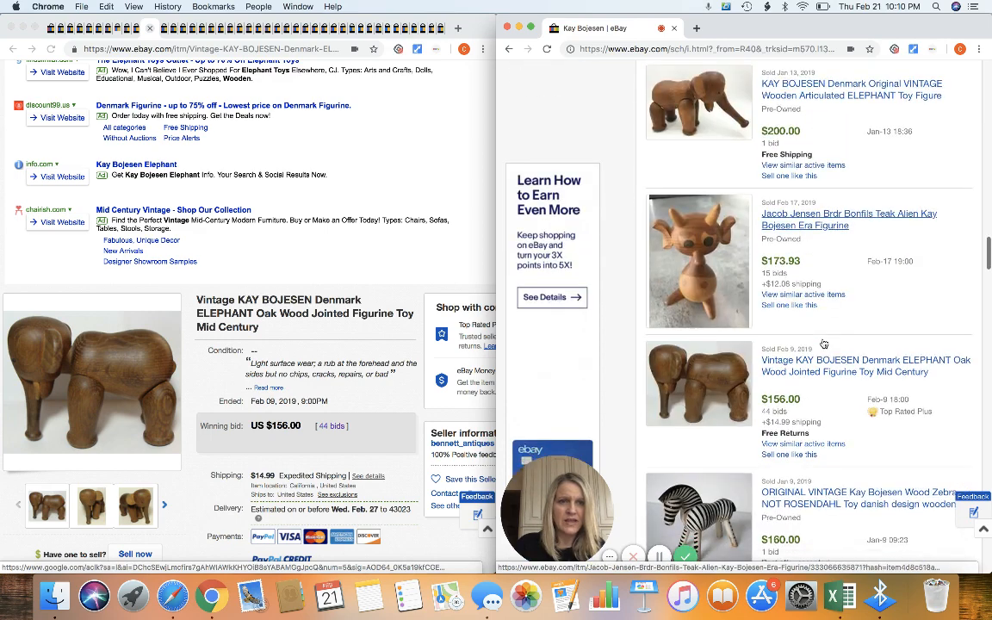
{"action": "scroll", "scroll_direction": "down", "scroll_amount": 3}
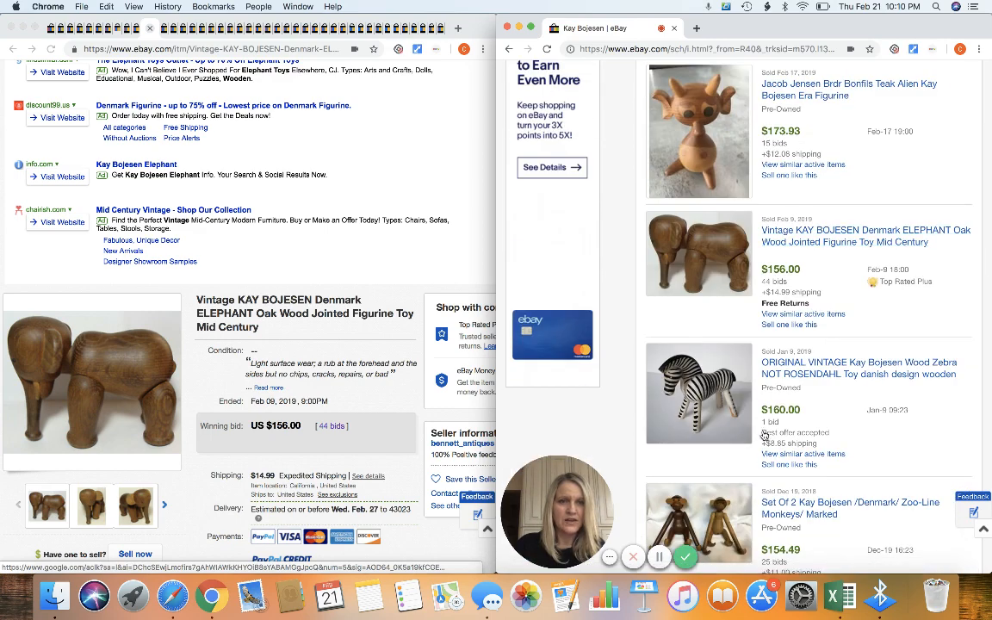
{"action": "scroll", "scroll_direction": "down", "scroll_amount": 3}
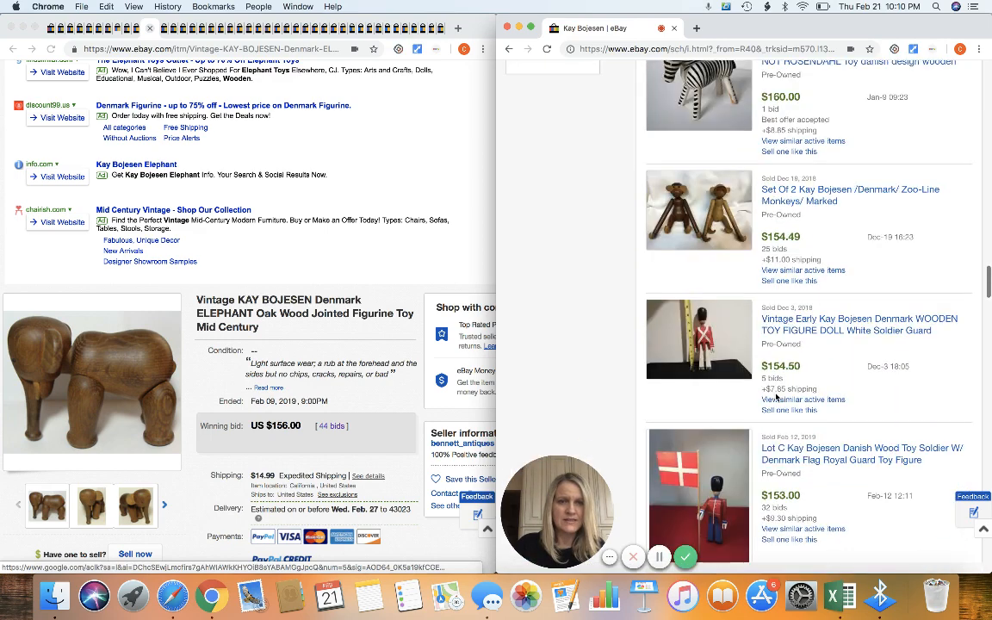
{"action": "scroll", "scroll_direction": "down", "scroll_amount": 3}
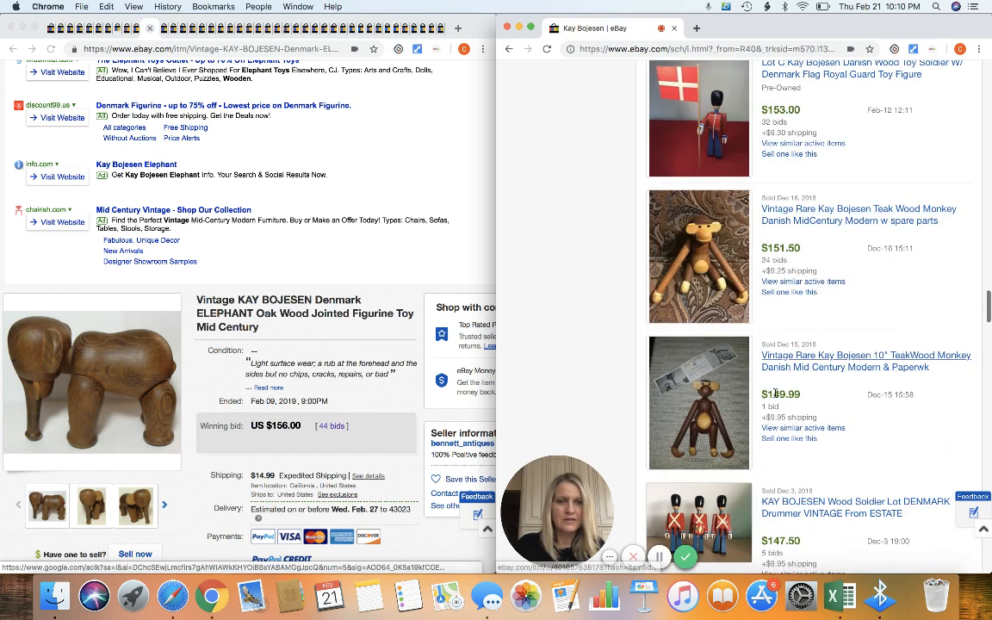
{"action": "scroll", "scroll_direction": "down", "scroll_amount": 3}
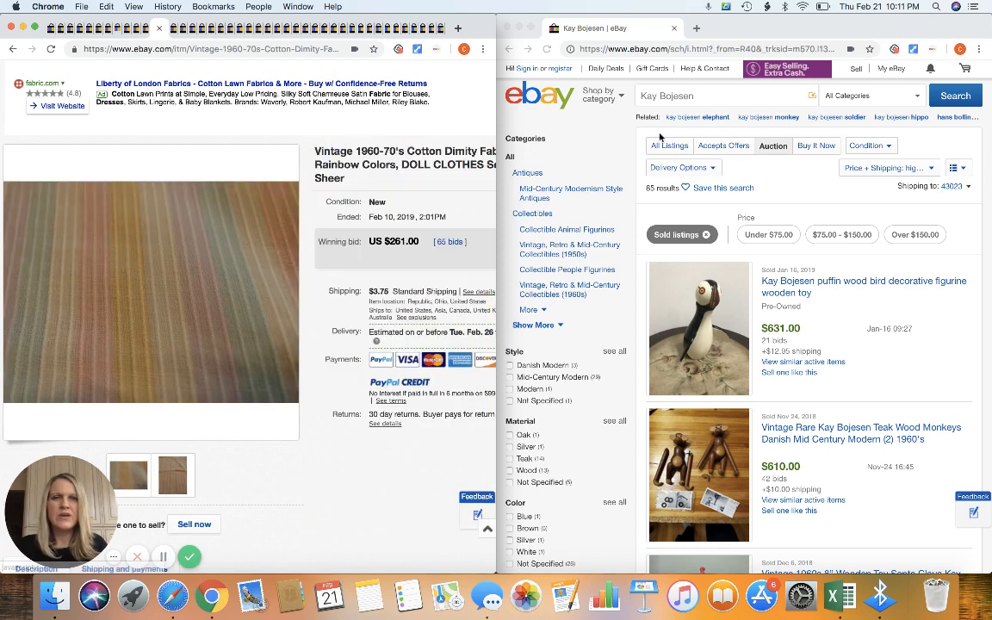
Step: Replace the Kay Bojesen search with 'vintage fabric material', giving 31,328 sold results
{"action": "left_click", "coordinate": [724, 96]}
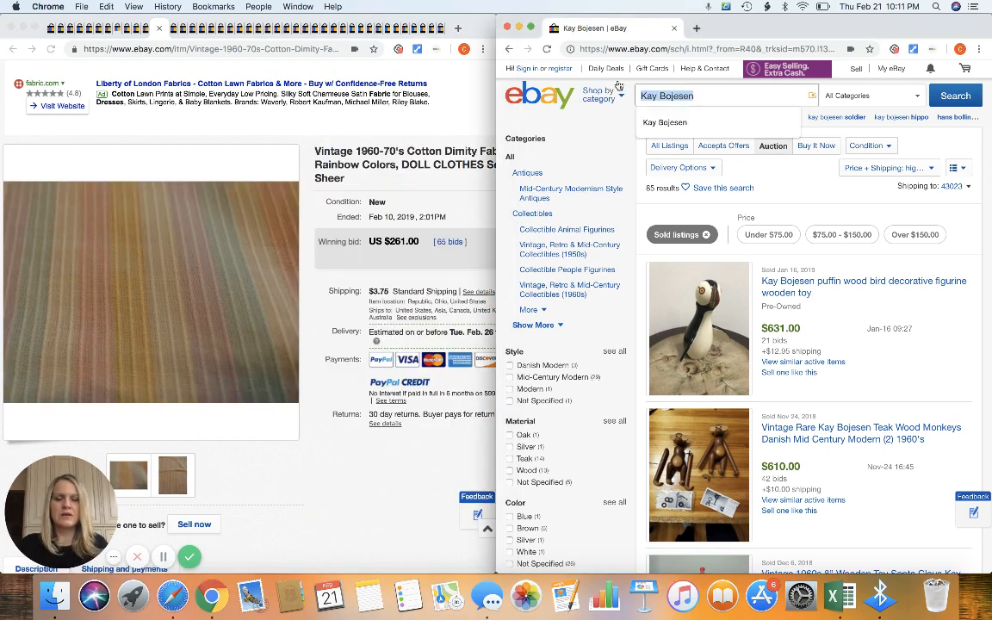
{"action": "type", "text": "vintage flo"}
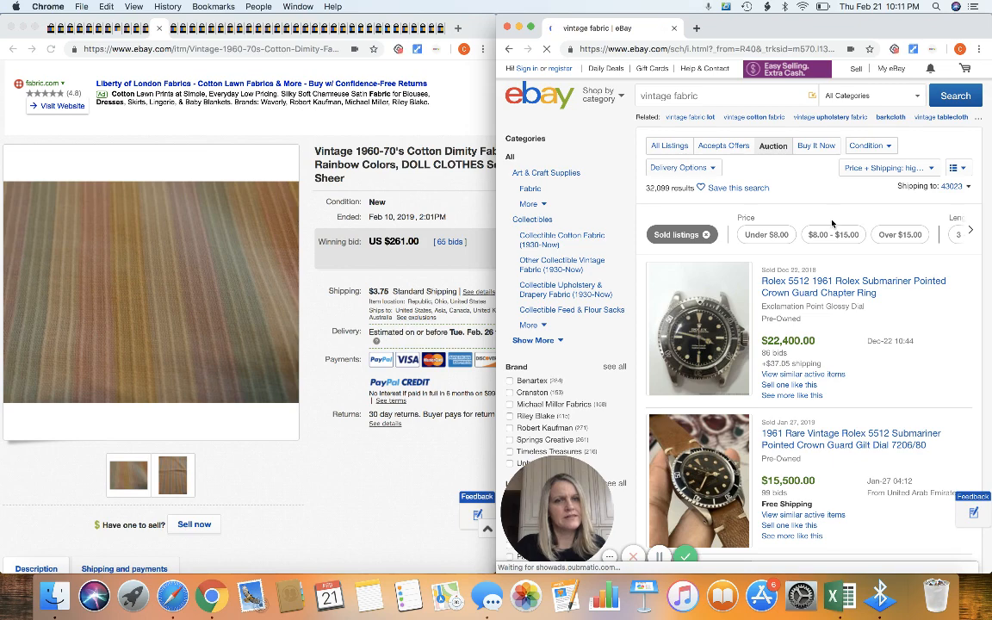
{"action": "scroll", "scroll_direction": "down", "scroll_amount": 3}
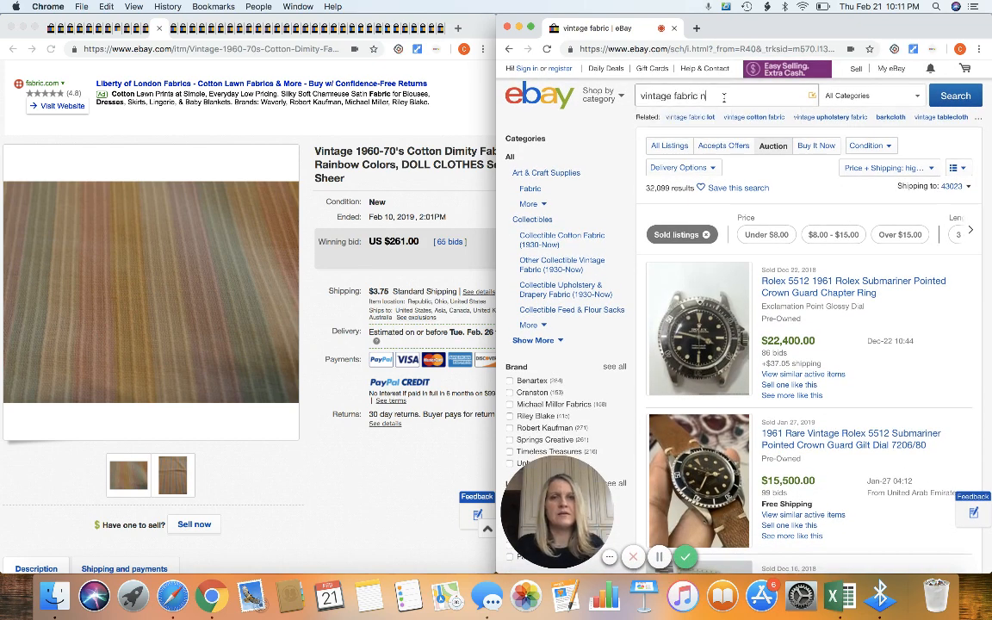
{"action": "type", "text": "material"}
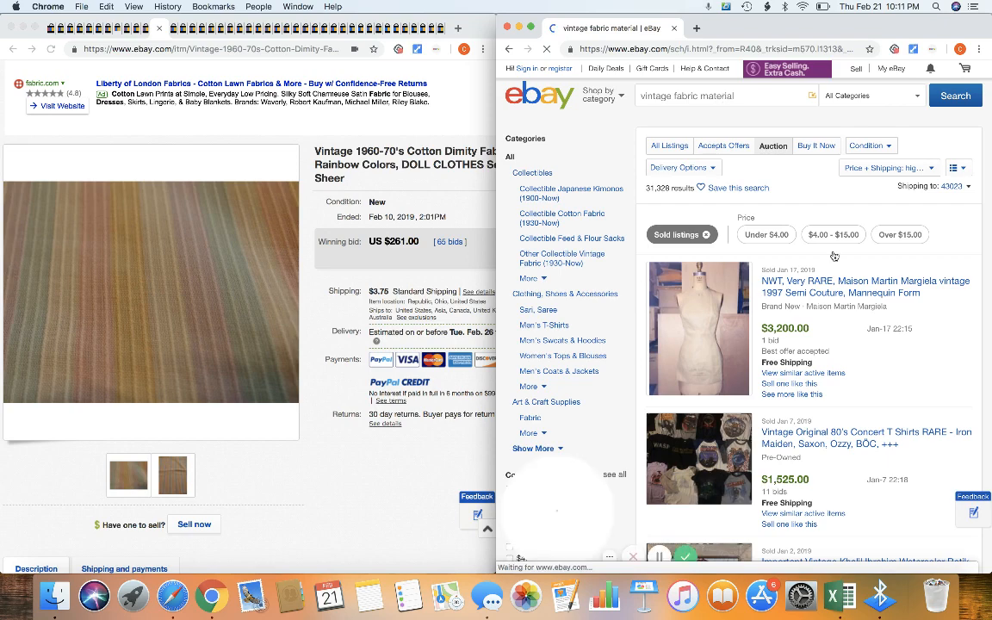
Step: Scroll the sold vintage fabric results down to listings selling around $330–$350
{"action": "scroll", "scroll_direction": "down", "scroll_amount": 3}
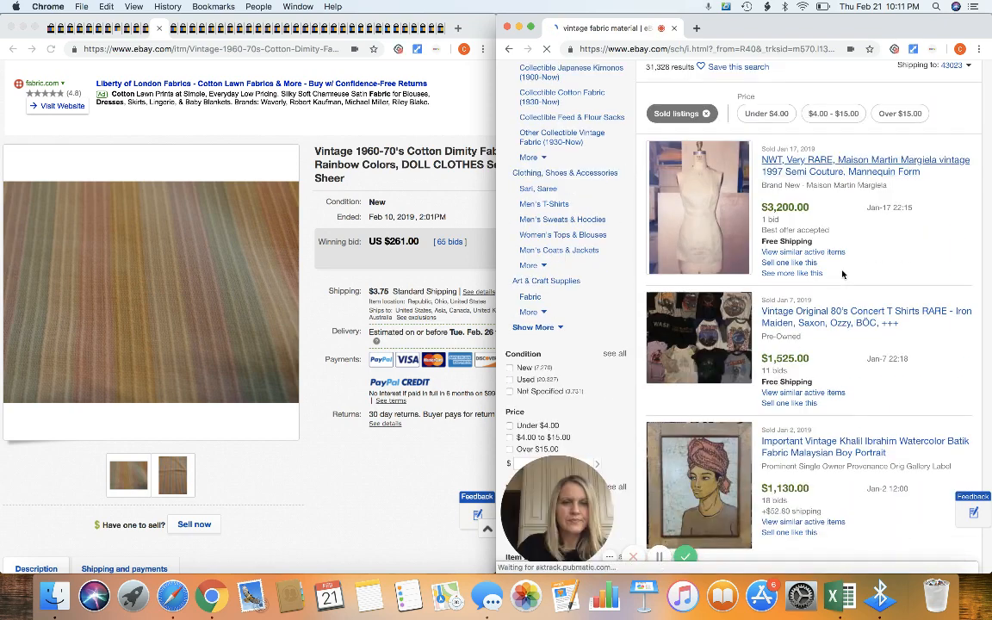
{"action": "scroll", "scroll_direction": "down", "scroll_amount": 3}
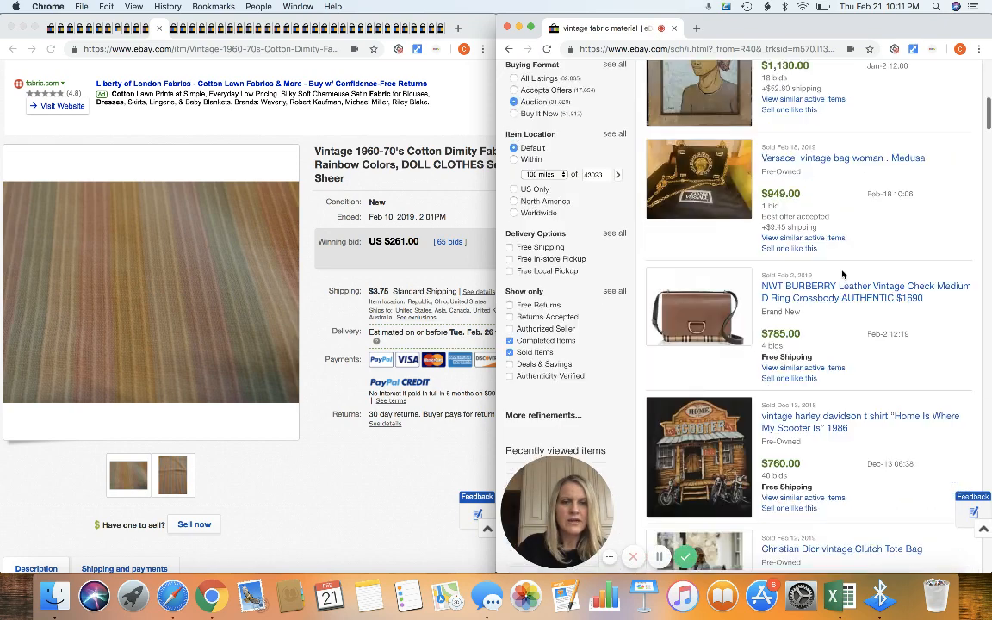
{"action": "scroll", "scroll_direction": "down", "scroll_amount": 3}
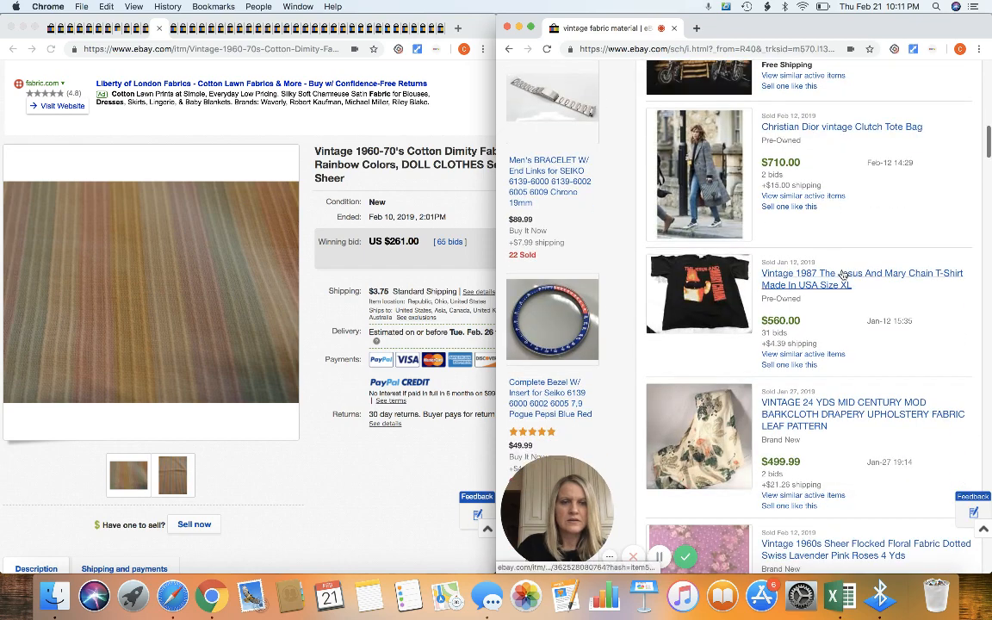
{"action": "scroll", "scroll_direction": "down", "scroll_amount": 3}
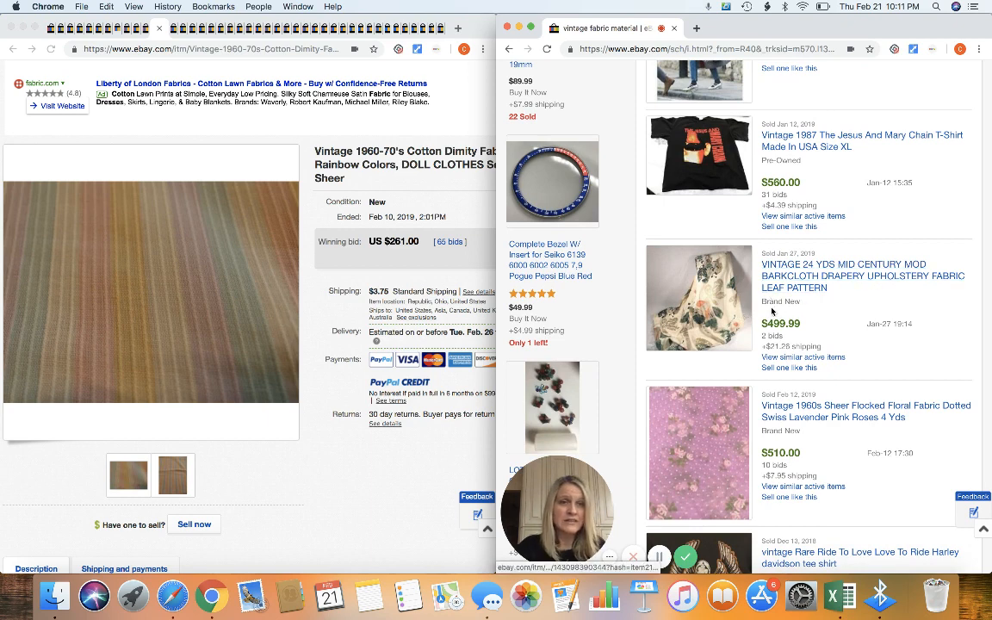
{"action": "scroll", "scroll_direction": "down", "scroll_amount": 3}
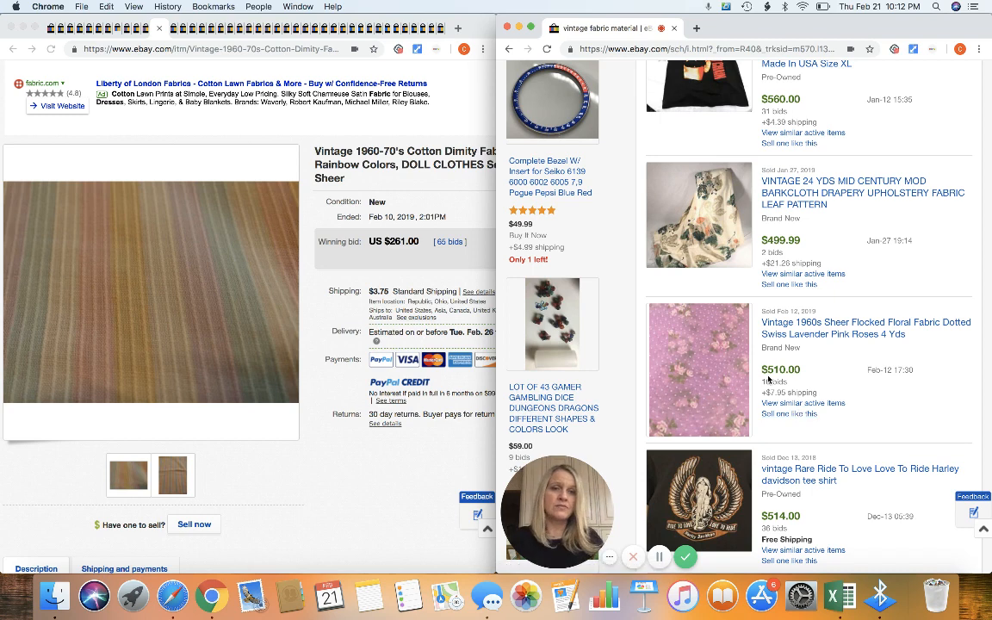
{"action": "scroll", "scroll_direction": "down", "scroll_amount": 3}
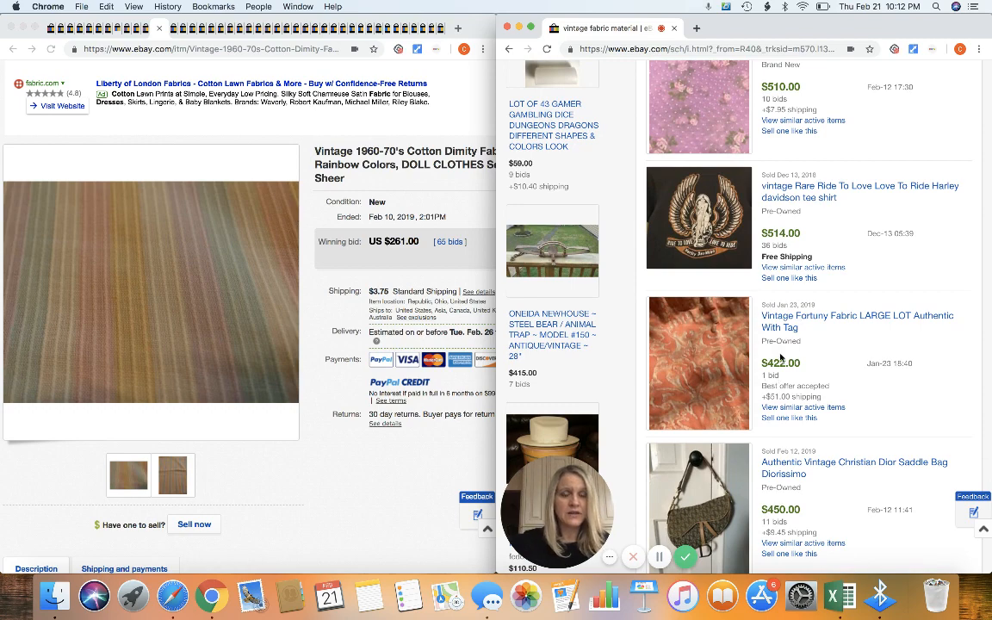
{"action": "scroll", "scroll_direction": "down", "scroll_amount": 3}
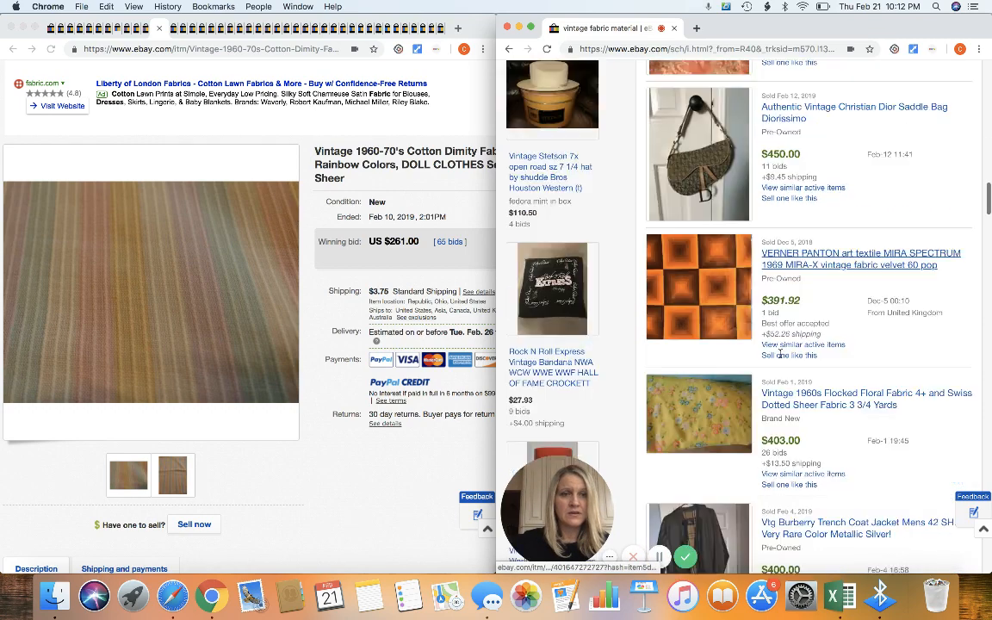
{"action": "scroll", "scroll_direction": "down", "scroll_amount": 3}
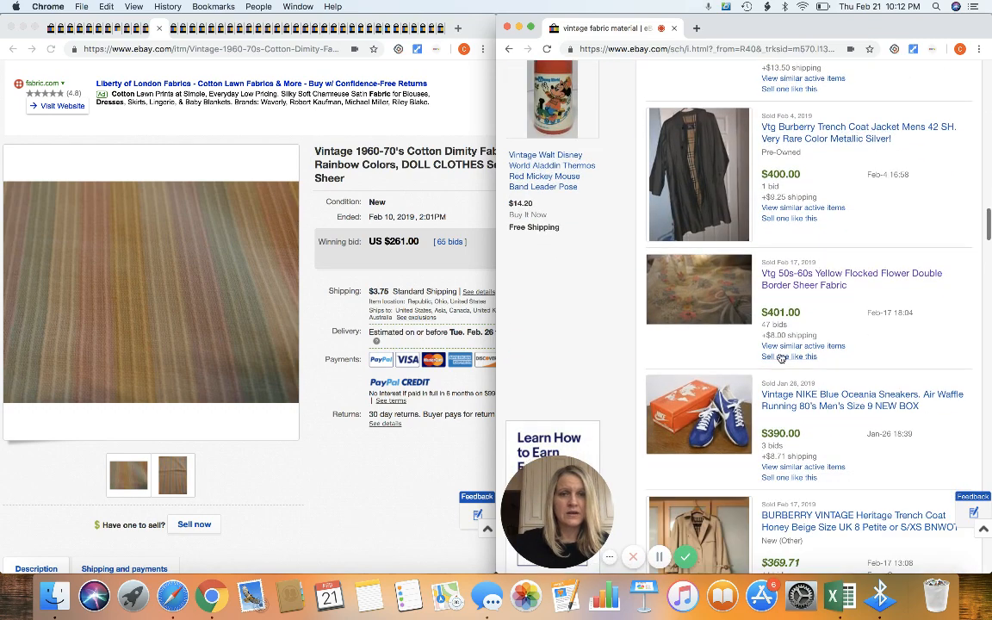
{"action": "scroll", "scroll_direction": "down", "scroll_amount": 3}
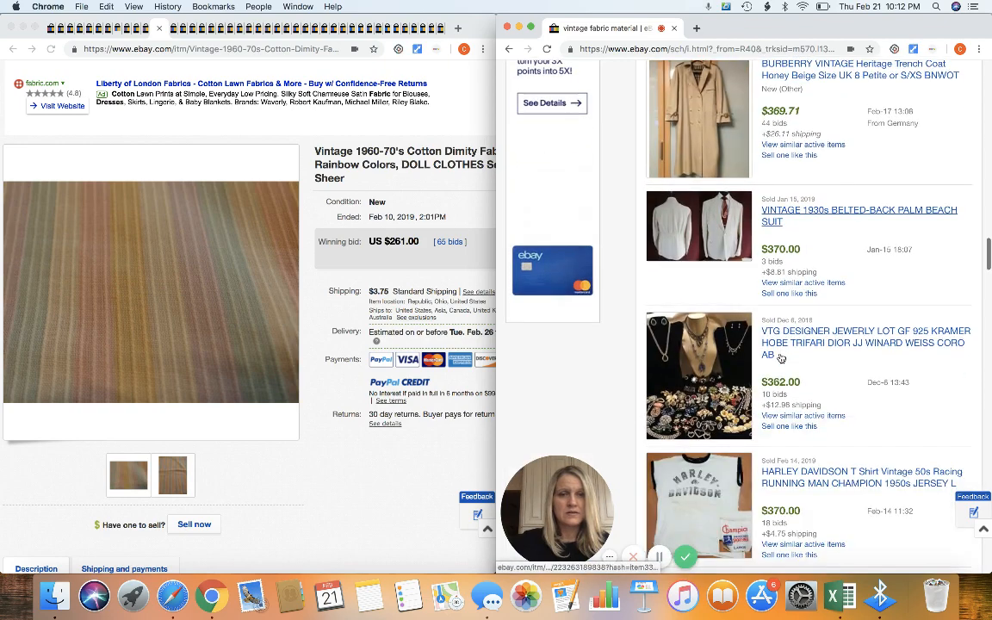
{"action": "scroll", "scroll_direction": "down", "scroll_amount": 3}
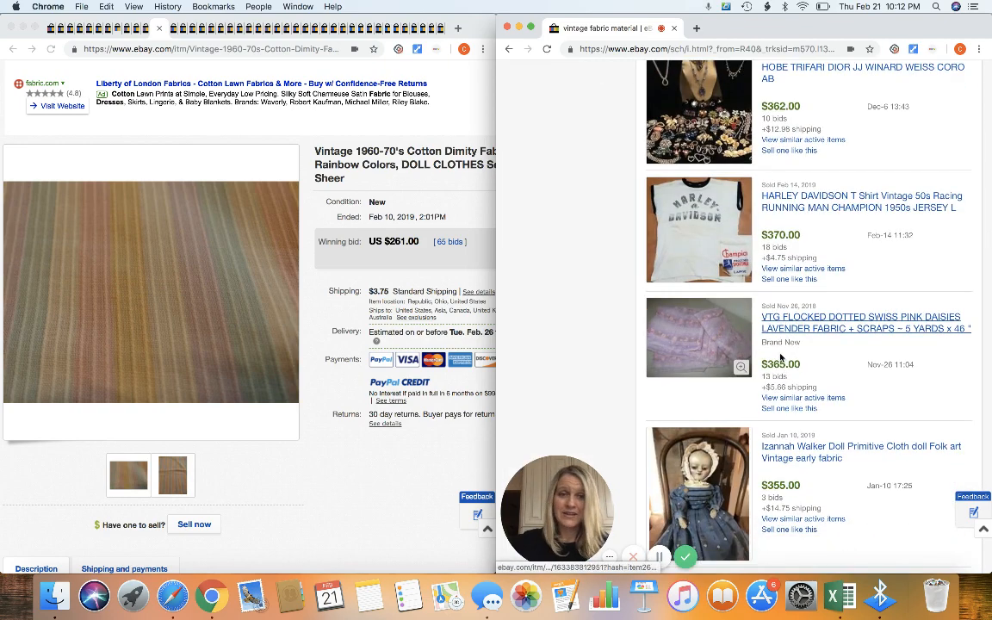
{"action": "scroll", "scroll_direction": "down", "scroll_amount": 3}
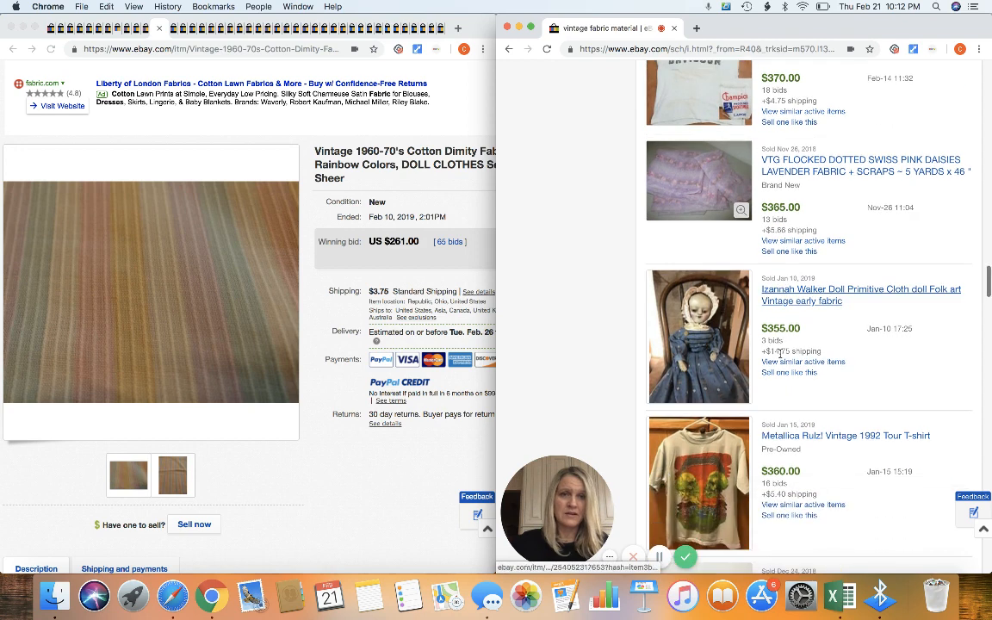
{"action": "scroll", "scroll_direction": "down", "scroll_amount": 3}
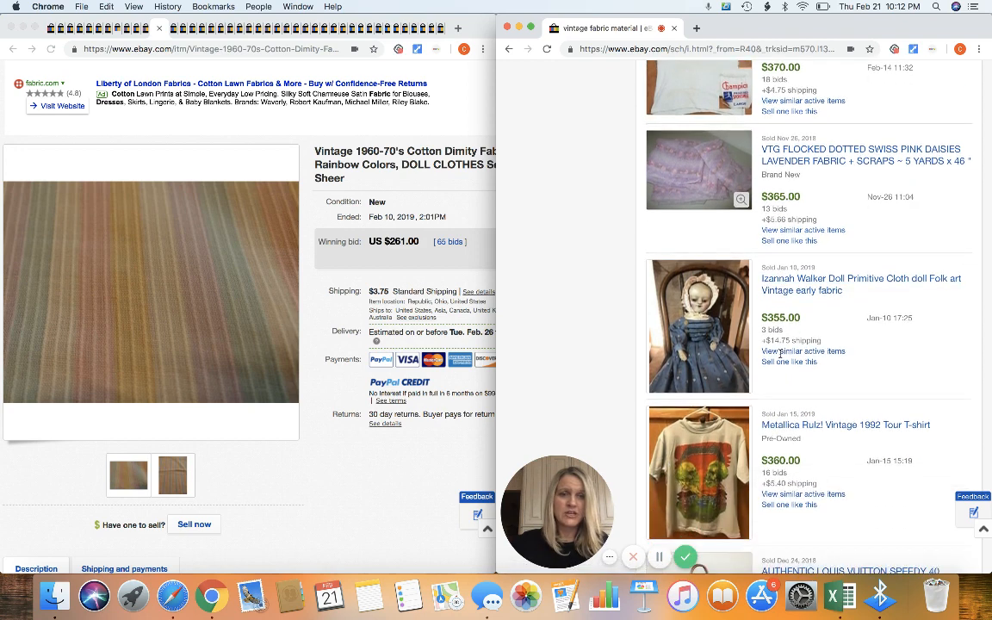
{"action": "scroll", "scroll_direction": "down", "scroll_amount": 3}
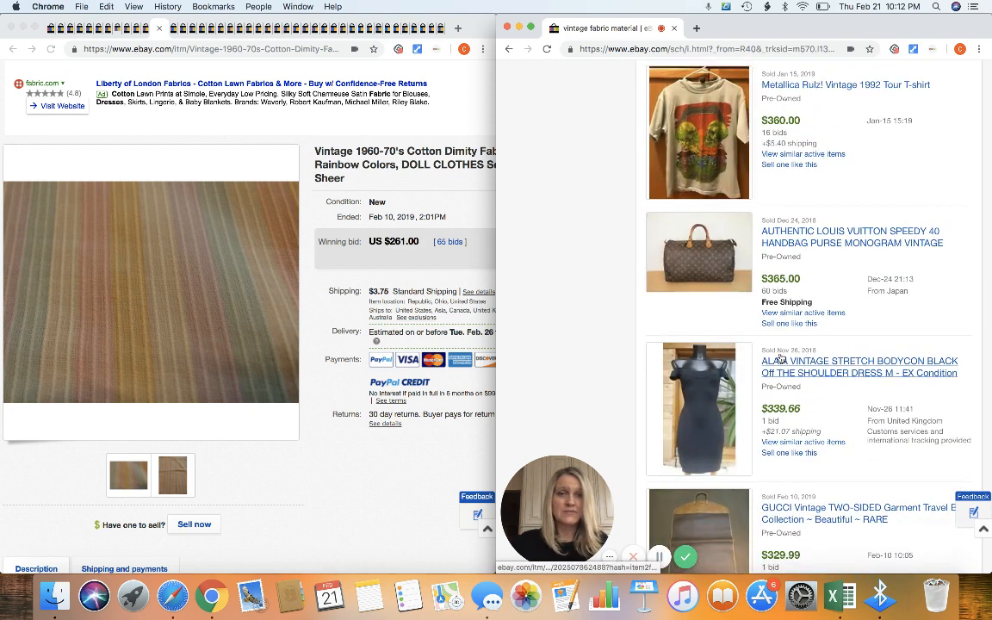
{"action": "scroll", "scroll_direction": "down", "scroll_amount": 3}
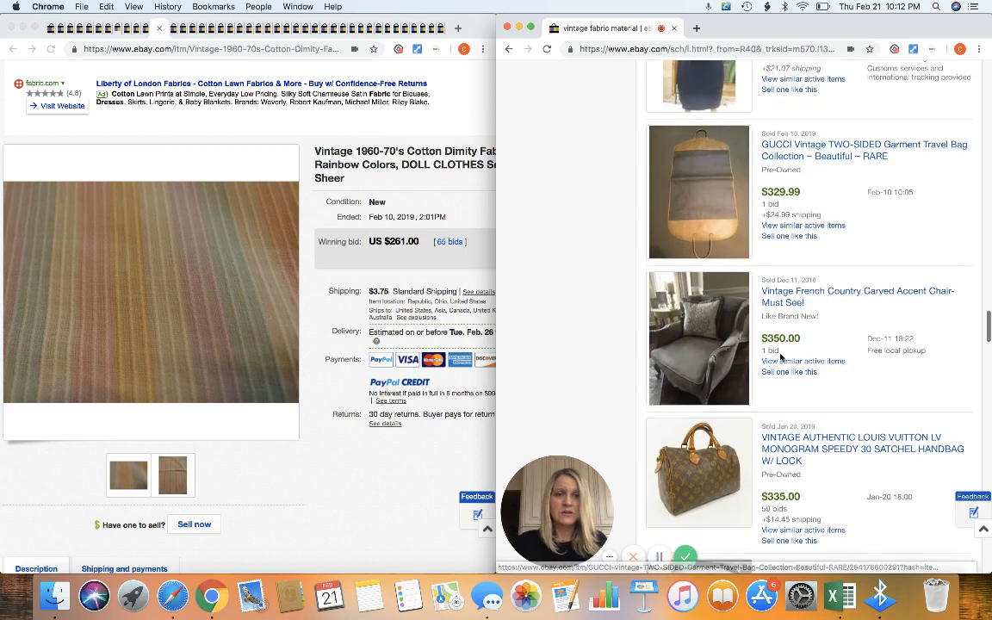
{"action": "scroll", "scroll_direction": "down", "scroll_amount": 3}
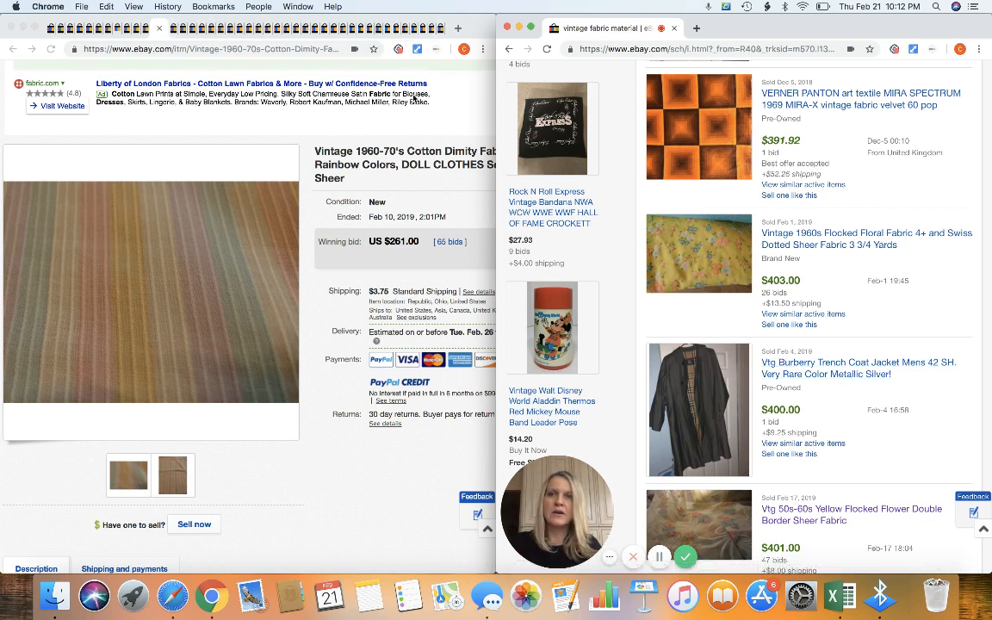
{"action": "mouse_move", "coordinate": [748, 152]}
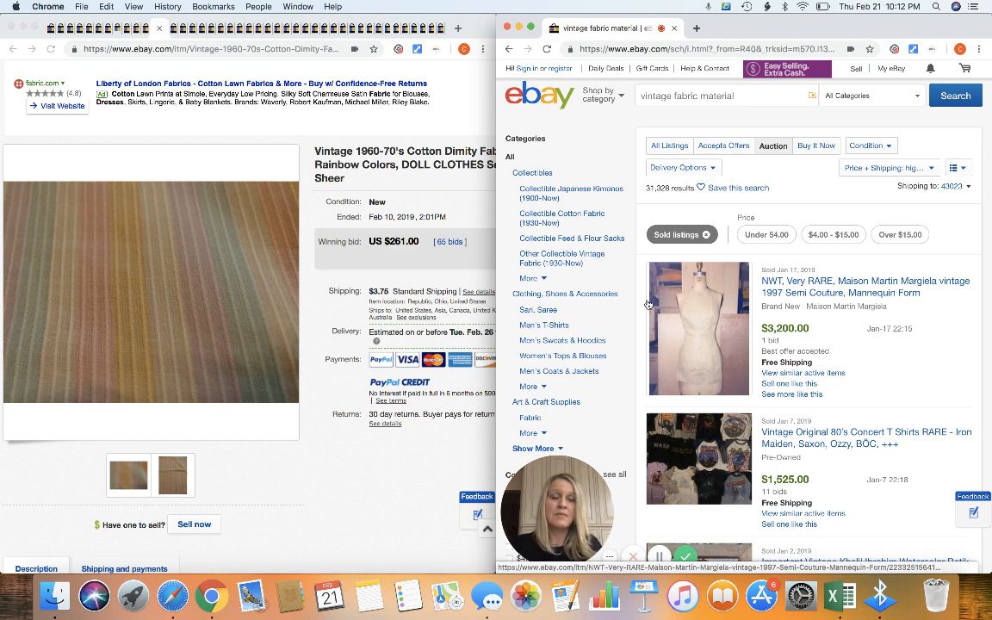
{"action": "mouse_move", "coordinate": [62, 229]}
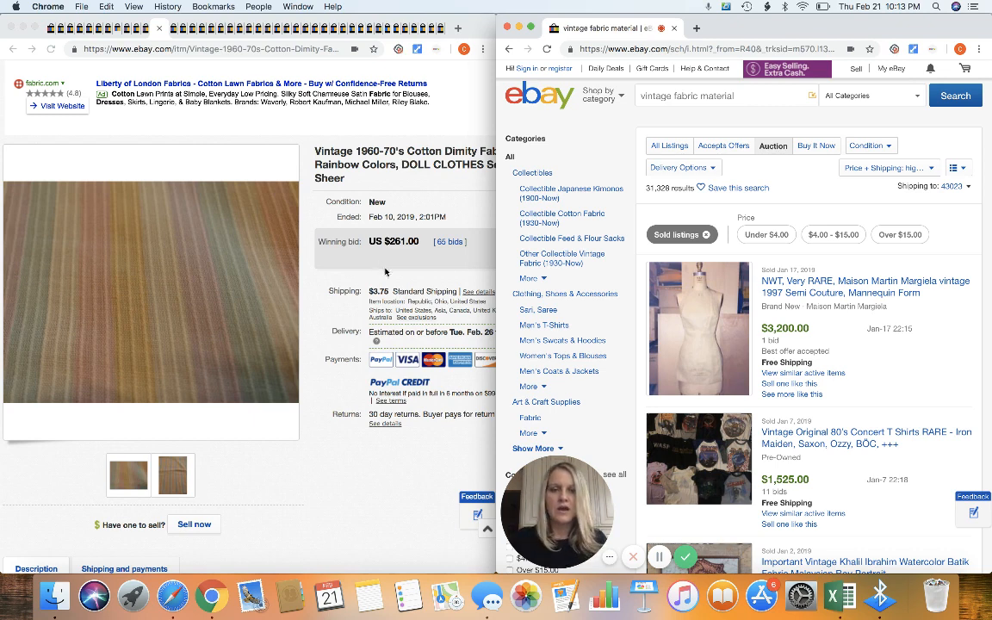
{"action": "mouse_move", "coordinate": [669, 479]}
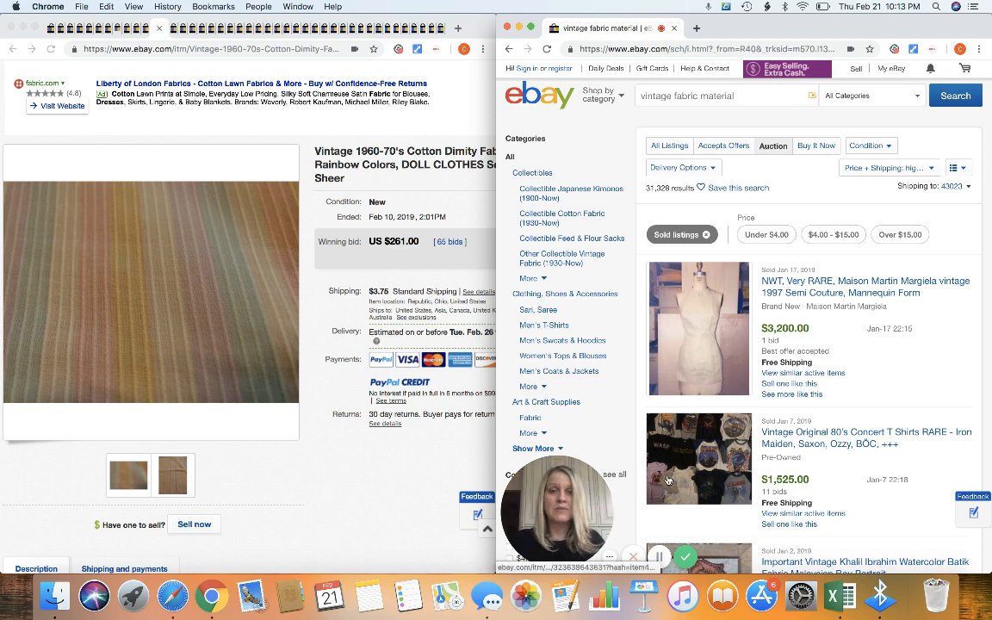